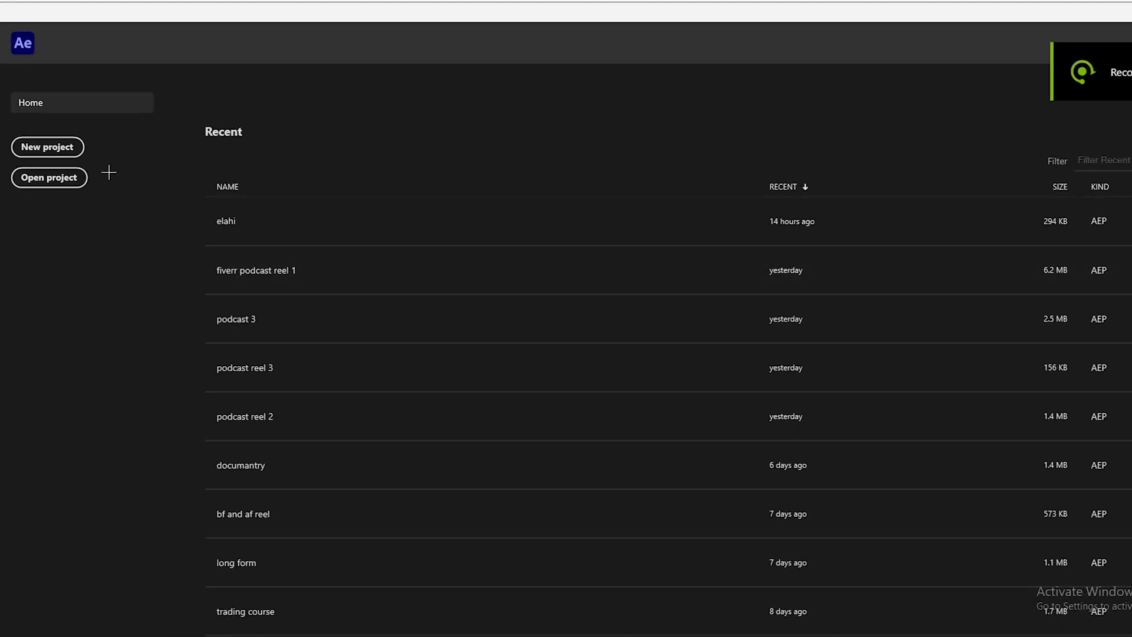
# - Start a new project and create a 1920x1080, 30 fps, ten-second composition named aniamtion
pyautogui.click(47, 147)
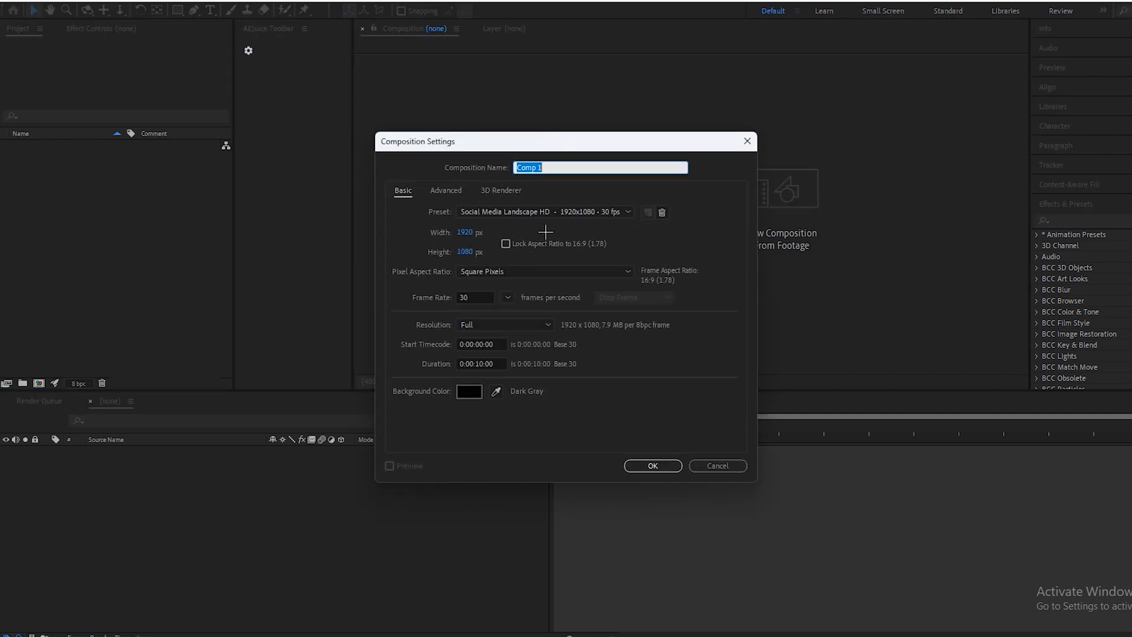
pyautogui.write('aniam')
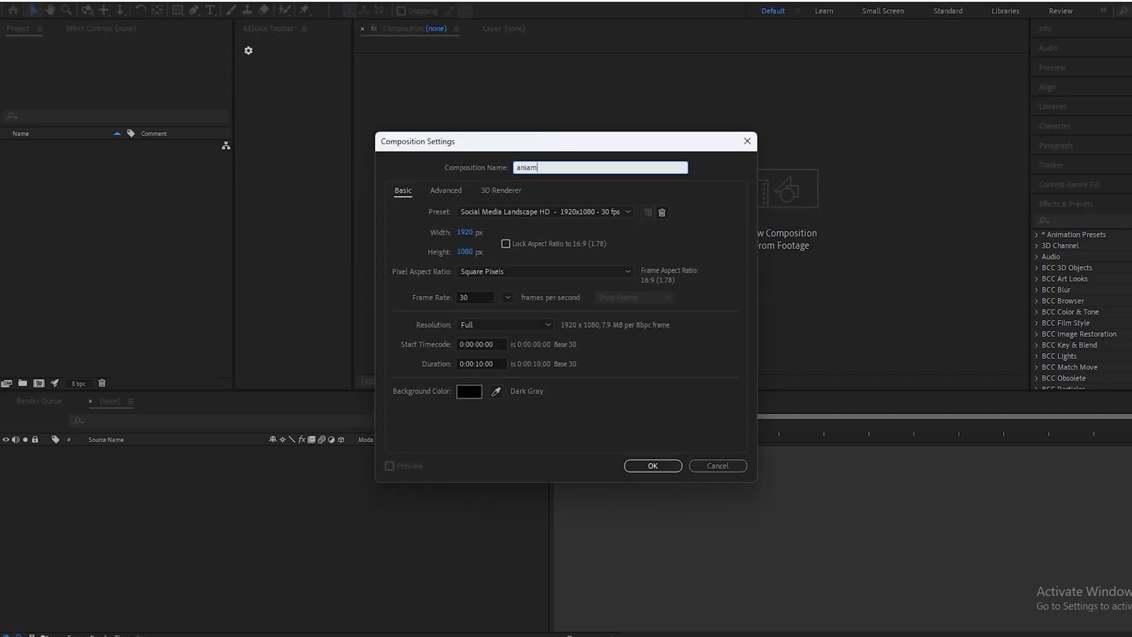
pyautogui.write('tion')
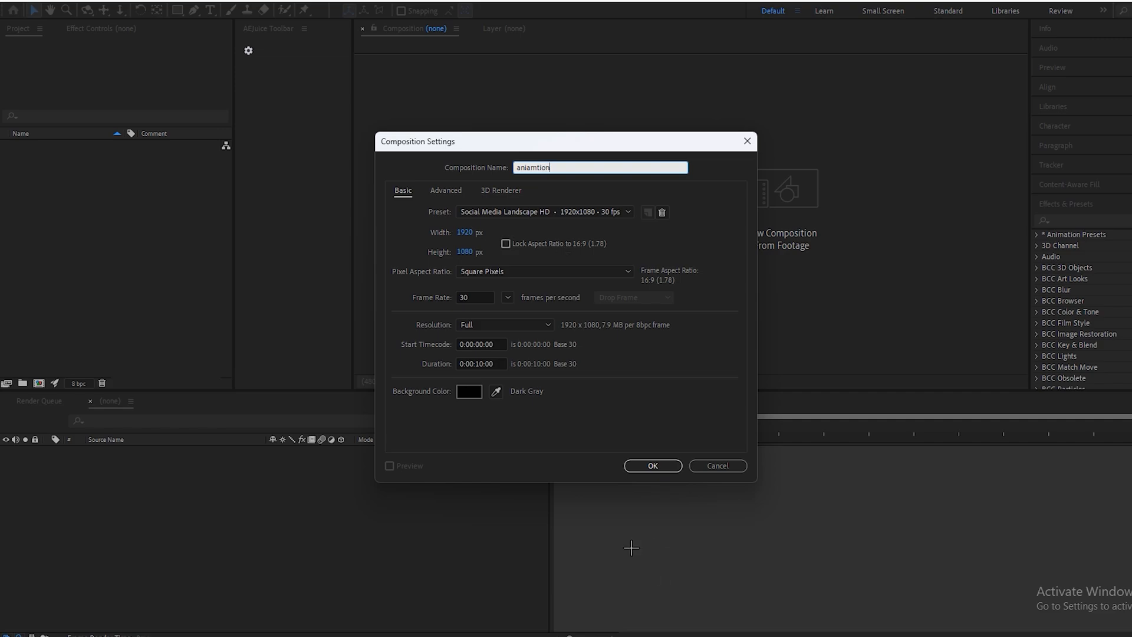
pyautogui.click(653, 466)
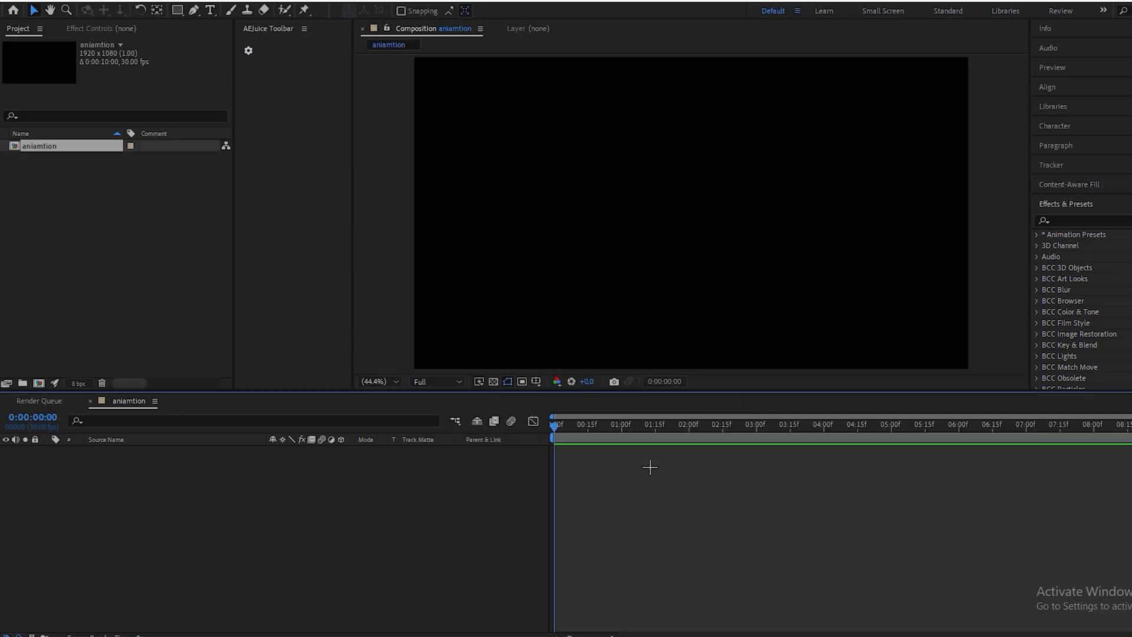
# - Add a new black solid layer, Black Solid 1, to the aniamtion composition
pyautogui.rightClick(200, 532)
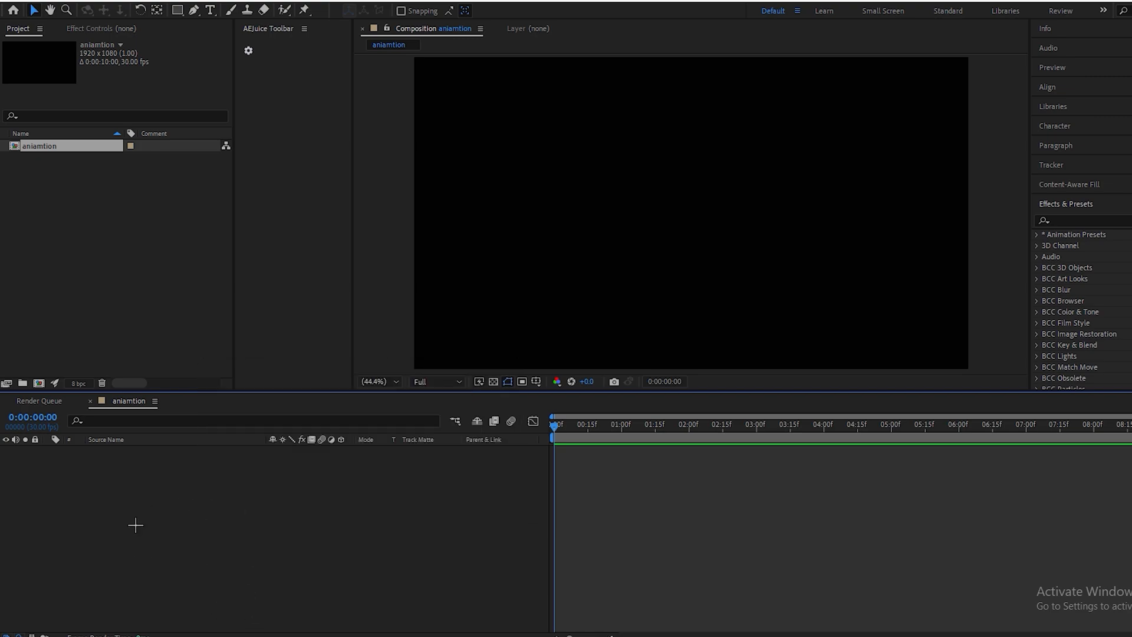
pyautogui.rightClick(135, 525)
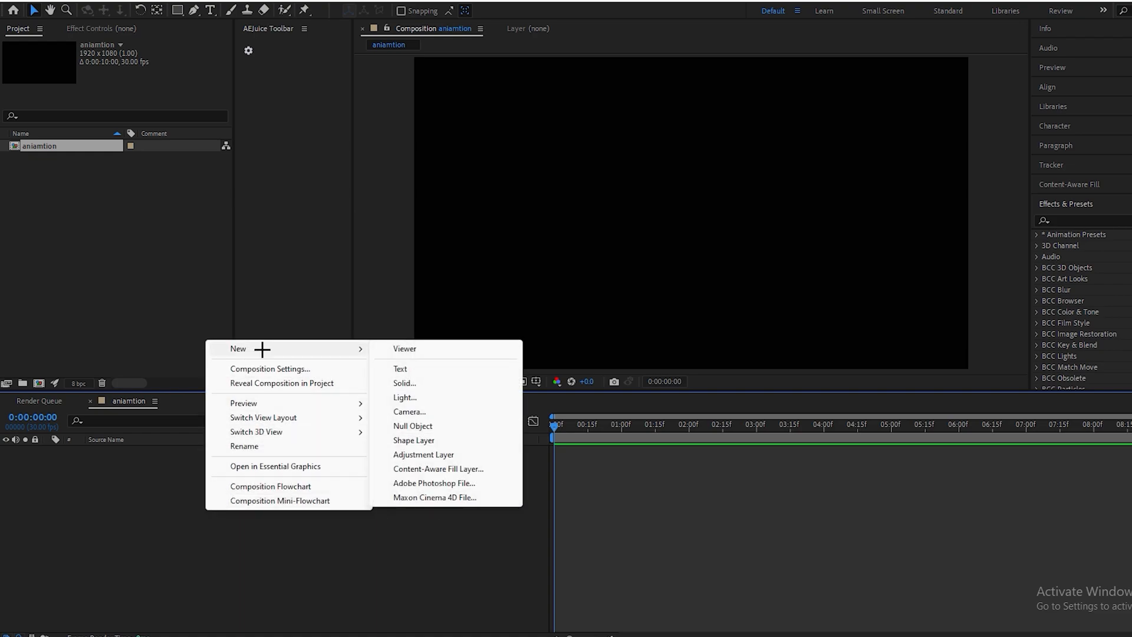
pyautogui.moveTo(405, 383)
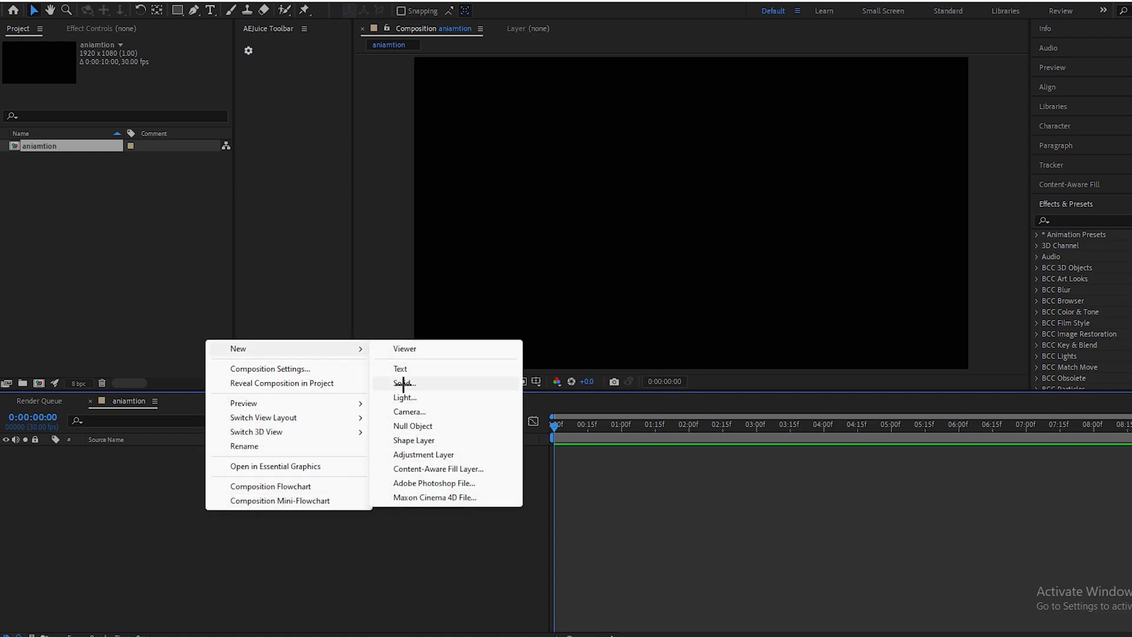
pyautogui.click(401, 383)
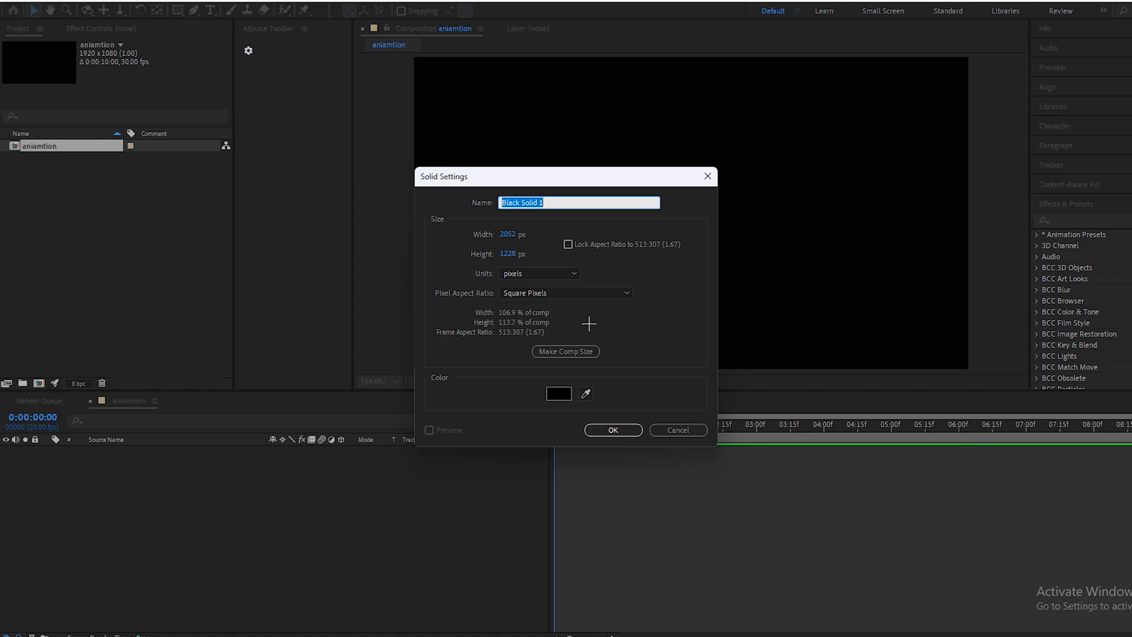
pyautogui.moveTo(508, 241)
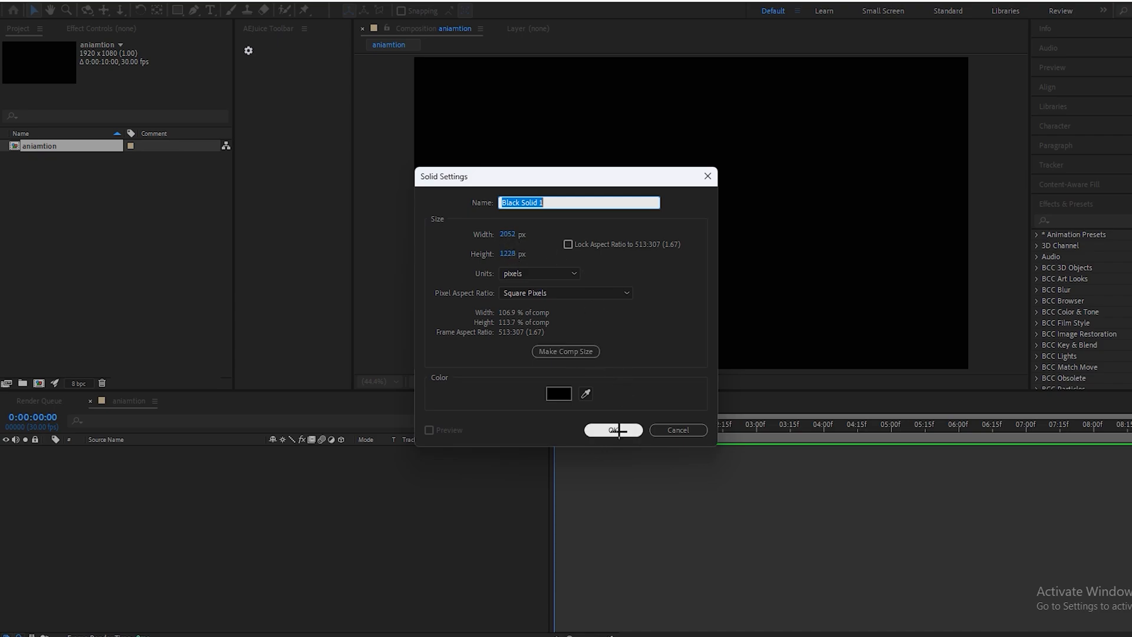
pyautogui.click(613, 430)
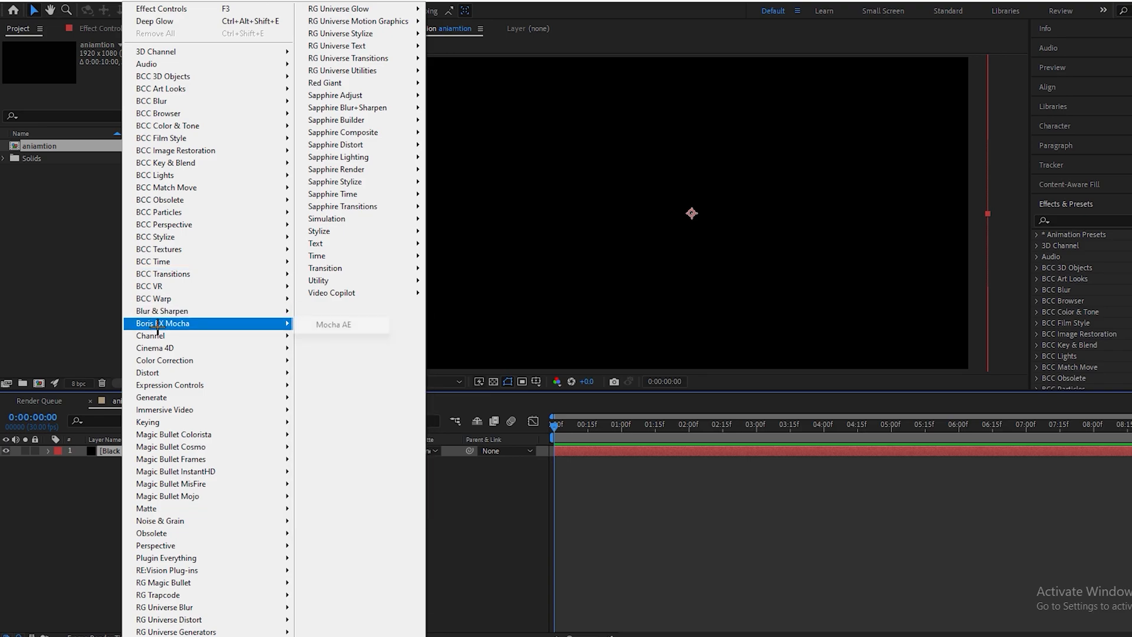
pyautogui.moveTo(152, 397)
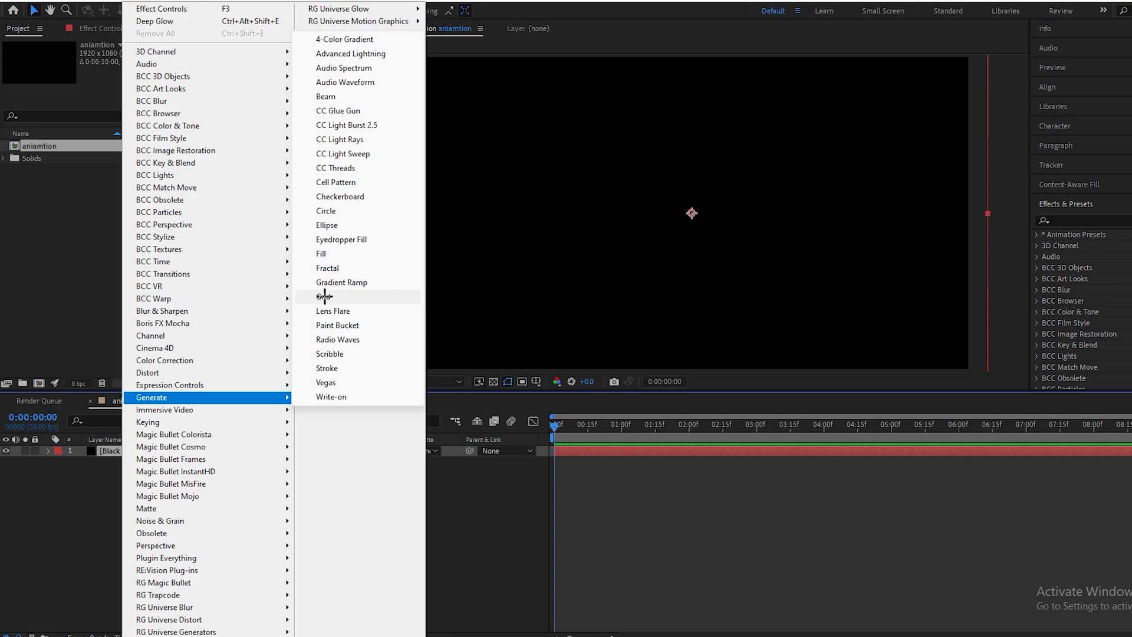
# - Apply a Grid effect sized by Width & Height sliders, about 148 by 121 cells at 30% opacity
pyautogui.click(324, 296)
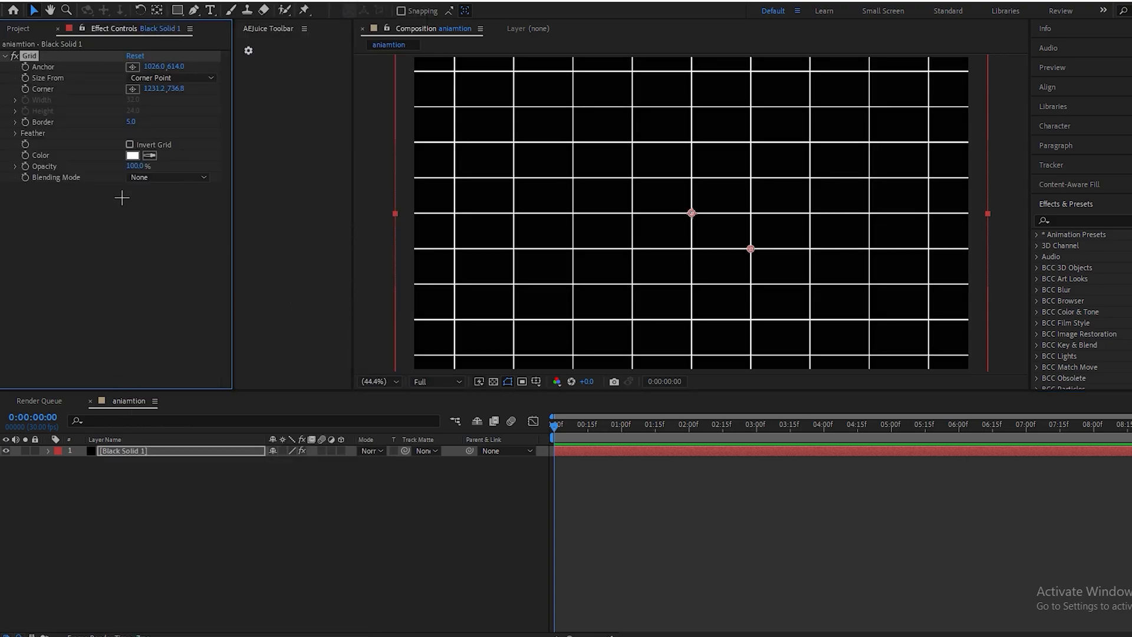
pyautogui.moveTo(55, 78)
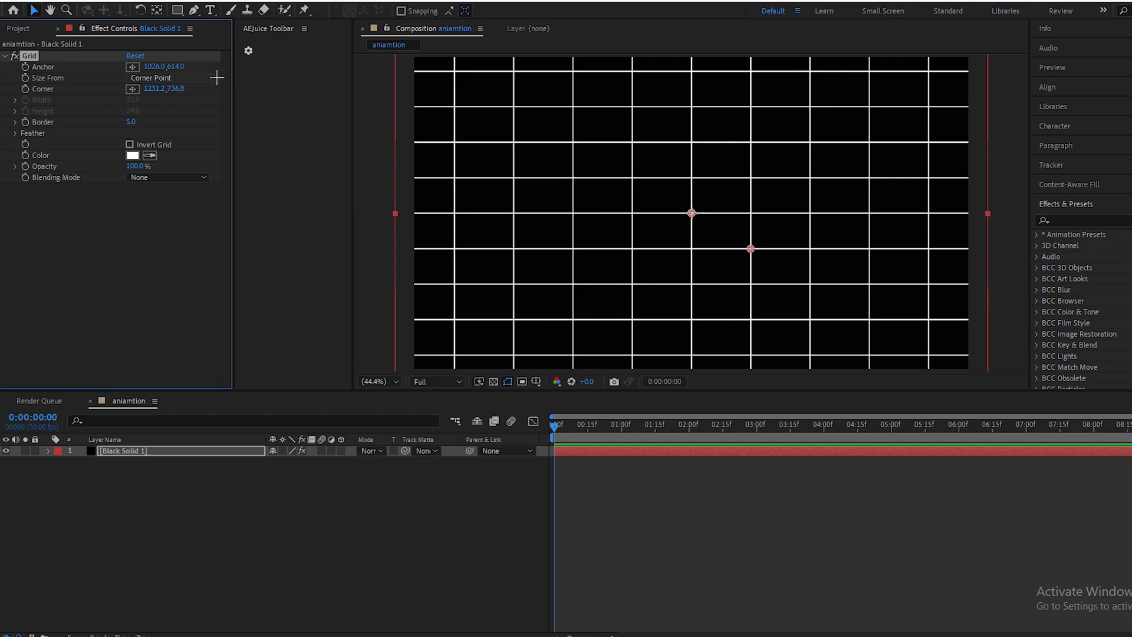
pyautogui.click(165, 77)
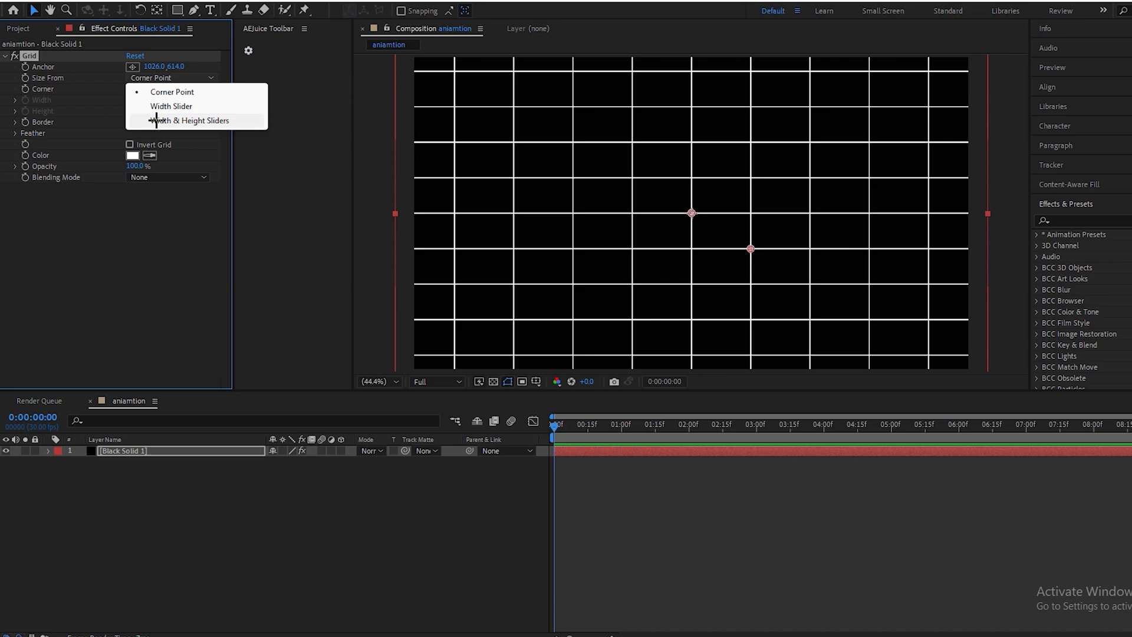
pyautogui.moveTo(215, 121)
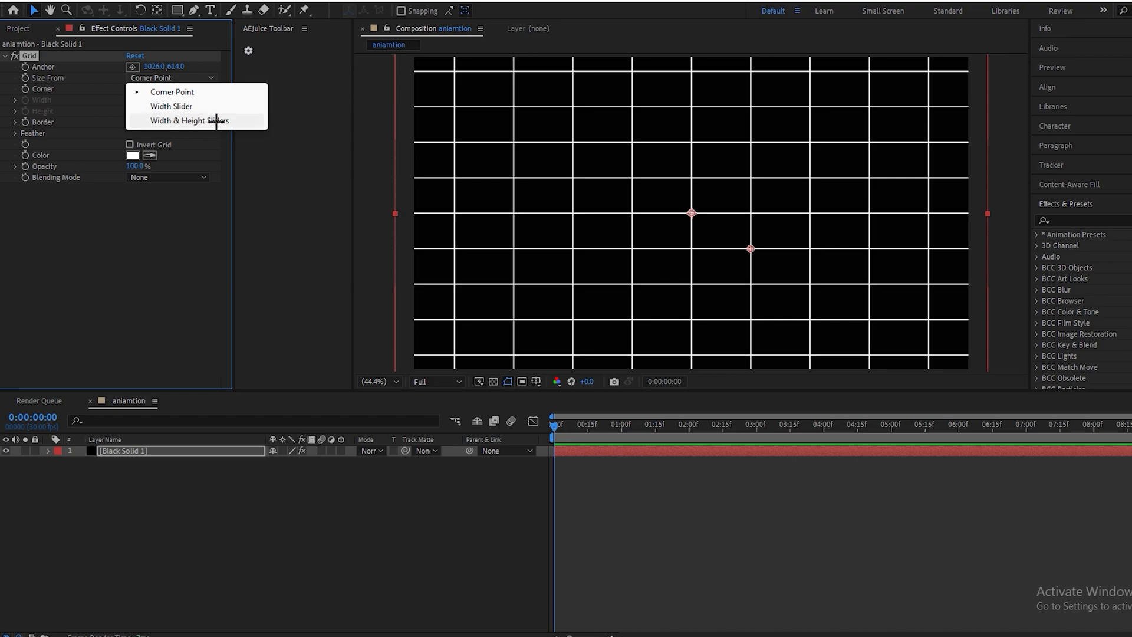
pyautogui.click(188, 120)
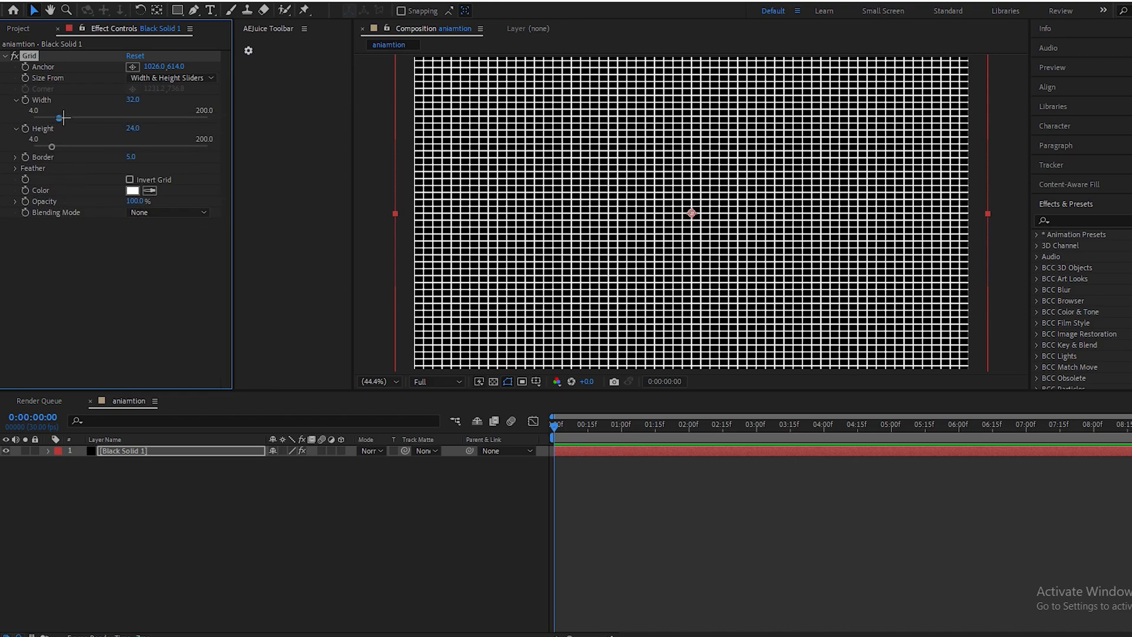
pyautogui.moveTo(64, 116); pyautogui.dragTo(116, 117)
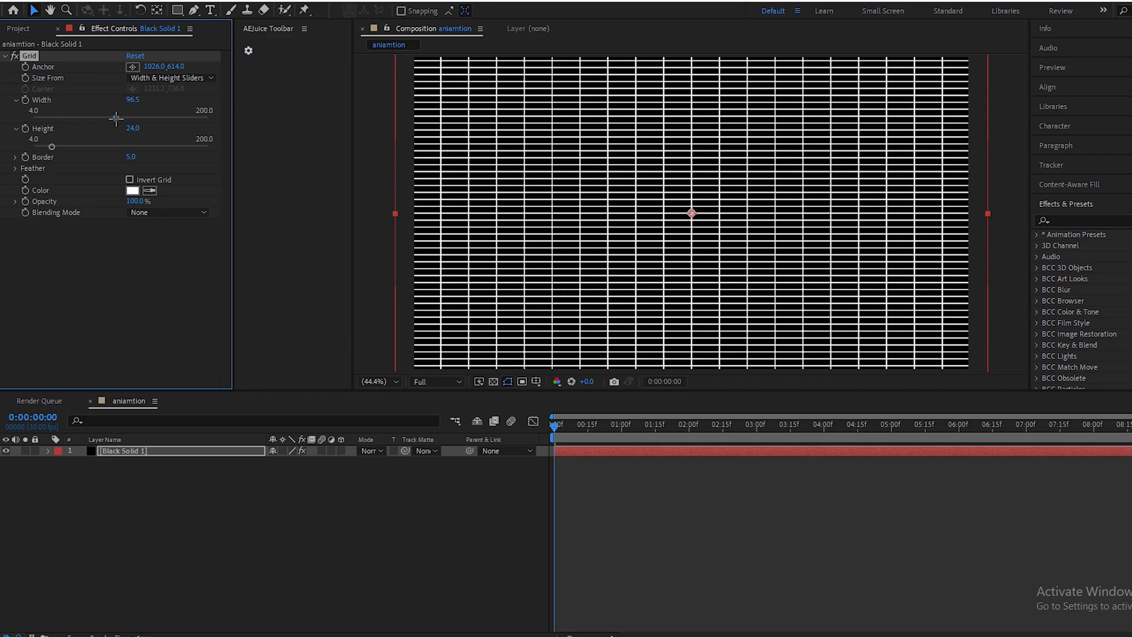
pyautogui.moveTo(134, 100); pyautogui.dragTo(158, 99)
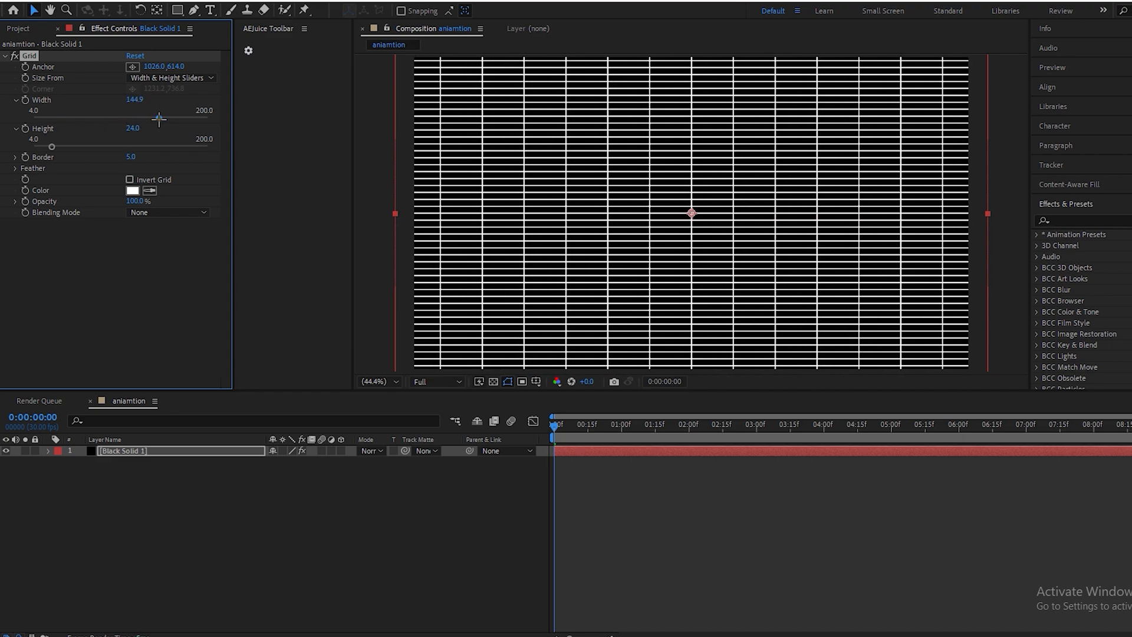
pyautogui.moveTo(158, 118); pyautogui.dragTo(162, 118)
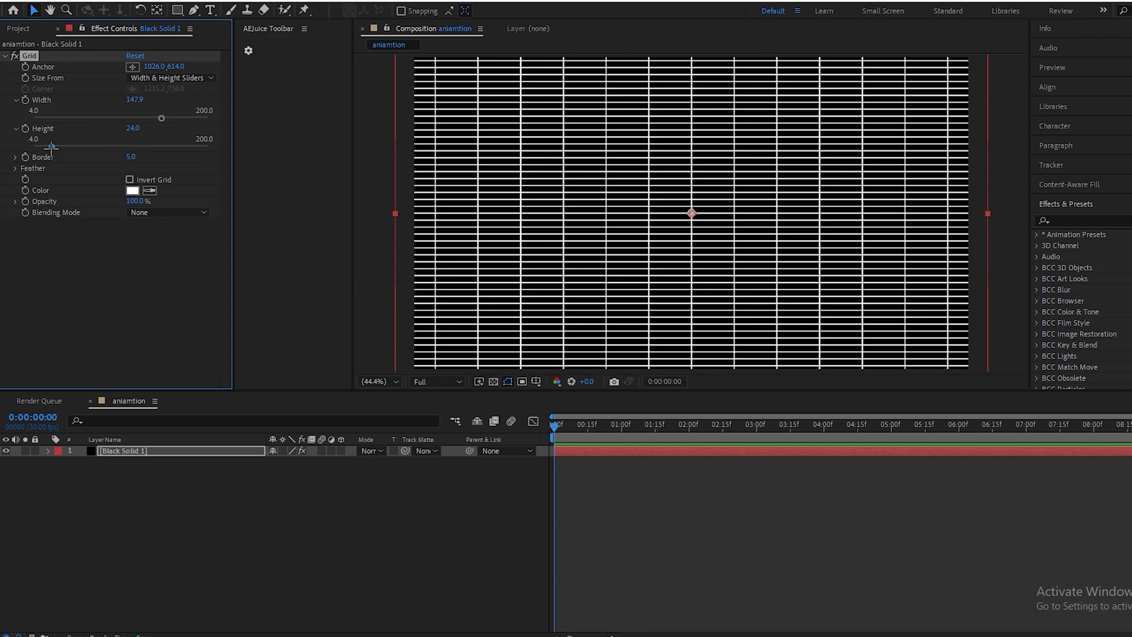
pyautogui.moveTo(52, 149); pyautogui.dragTo(133, 149)
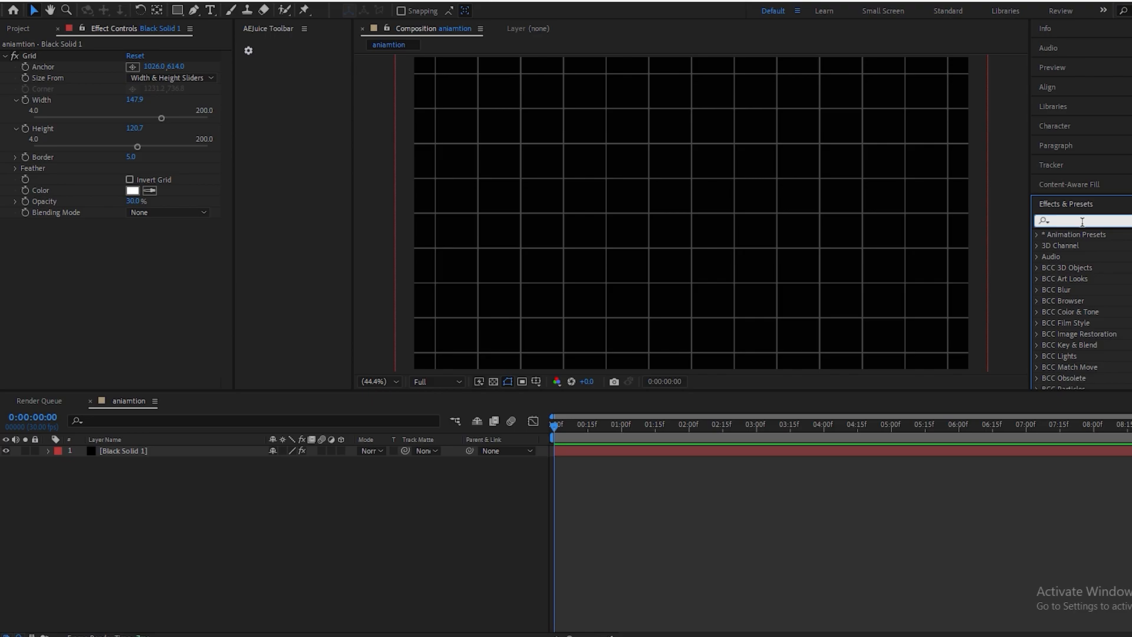
# - Search 'vignet' and apply S_Vignette to Black Solid 1 to darken the grid edges
pyautogui.write('vignet')
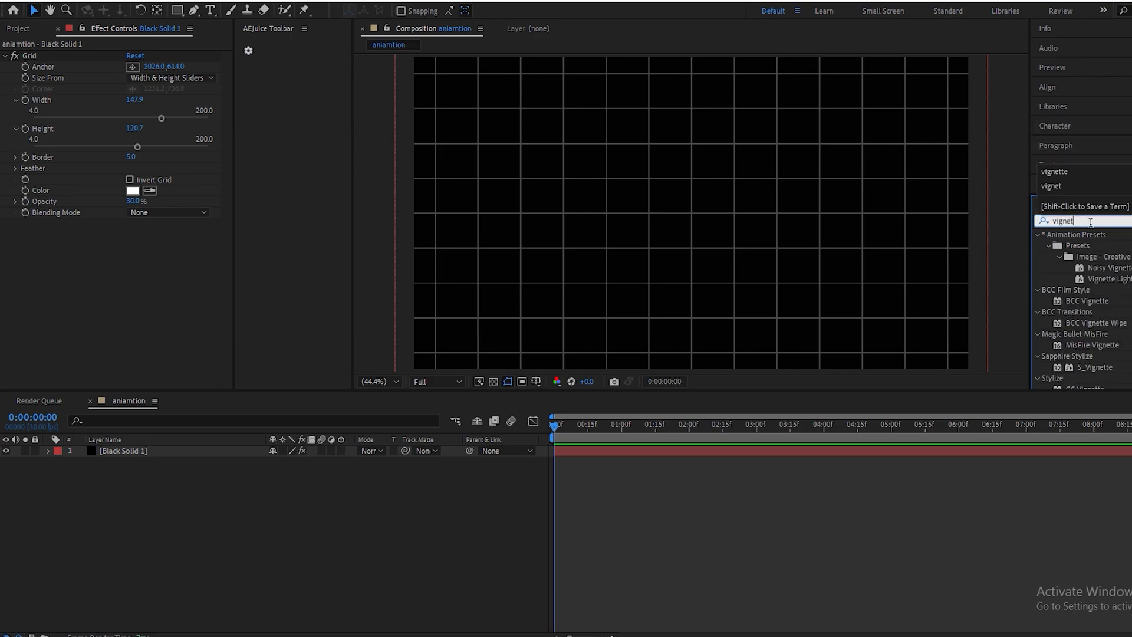
pyautogui.moveTo(1096, 367); pyautogui.dragTo(171, 450)
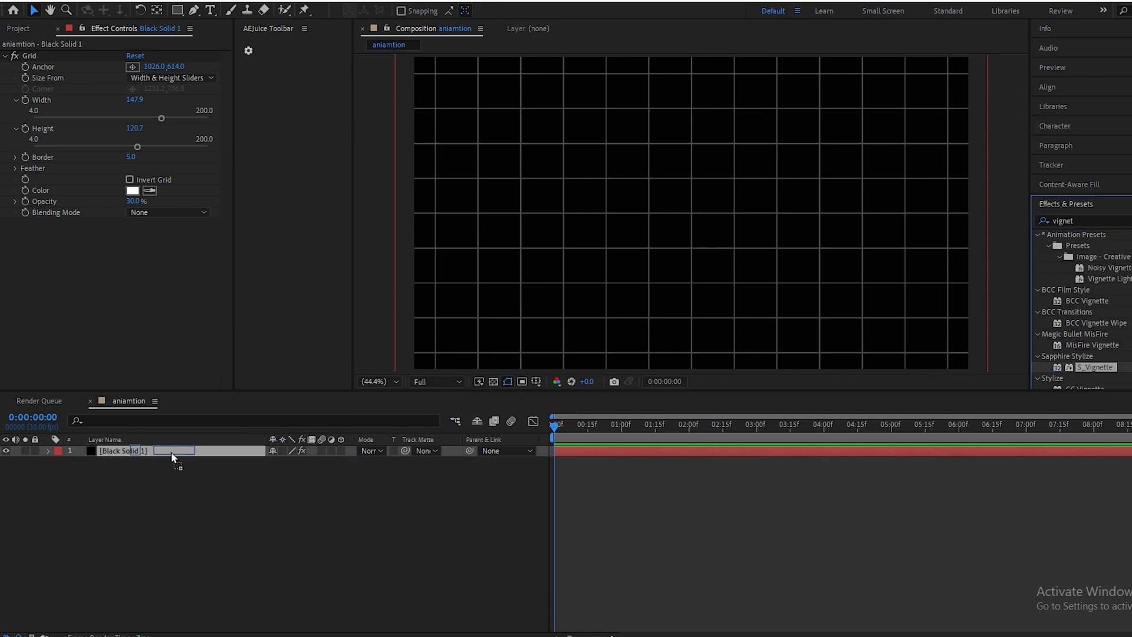
pyautogui.doubleClick(1095, 367)
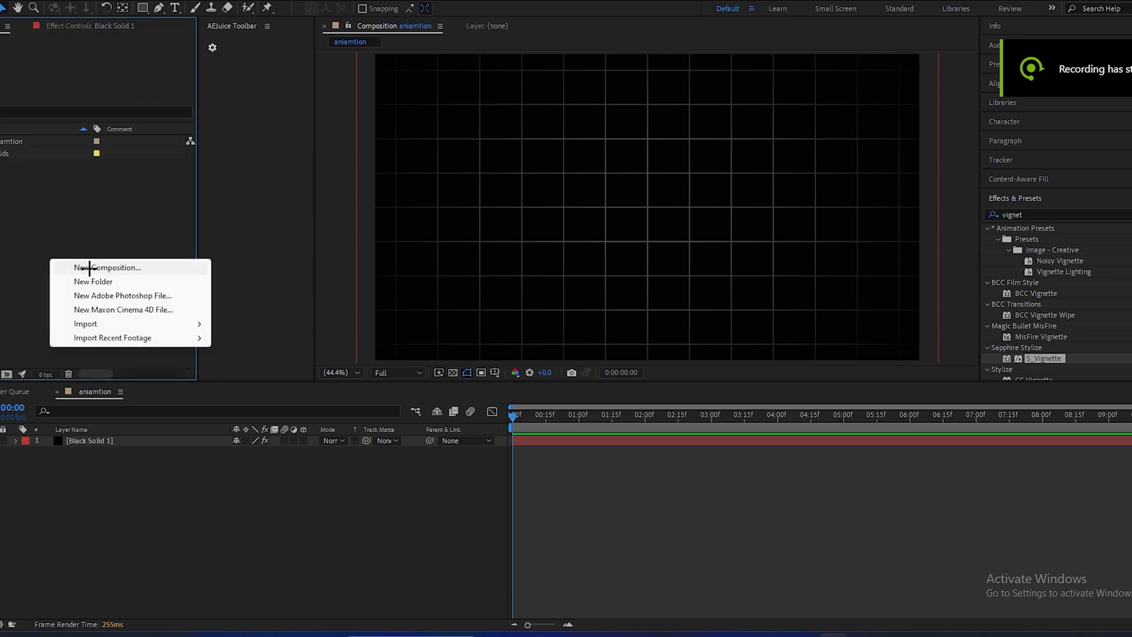
# - Create a second empty 1920x1080, 30 fps, ten-second composition named map anioamtion
pyautogui.click(108, 268)
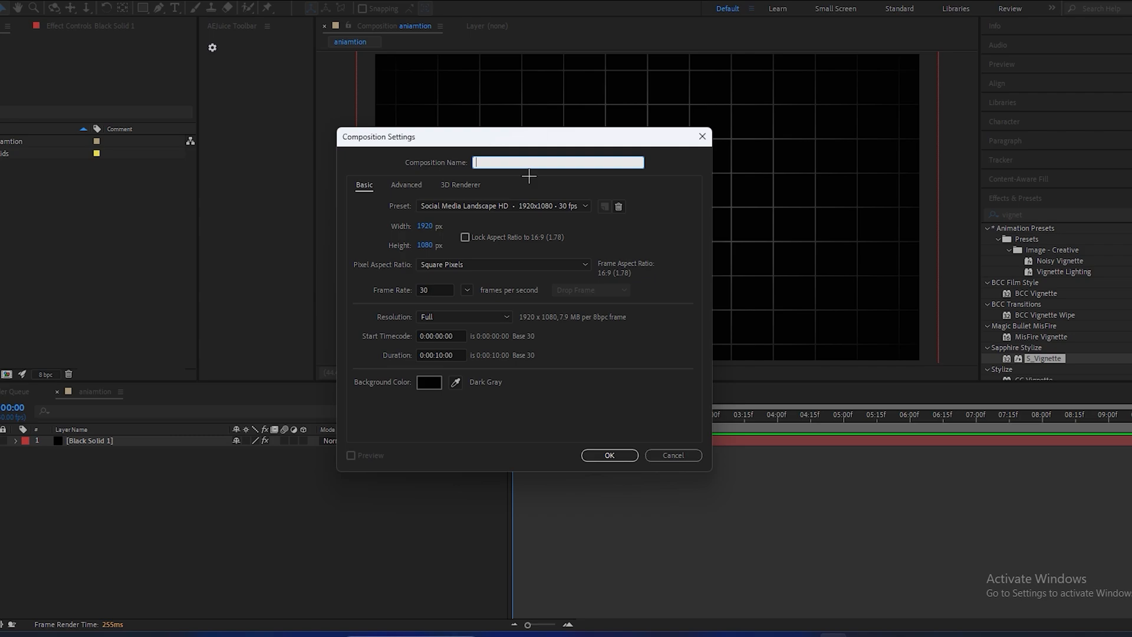
pyautogui.write('map anioamtion')
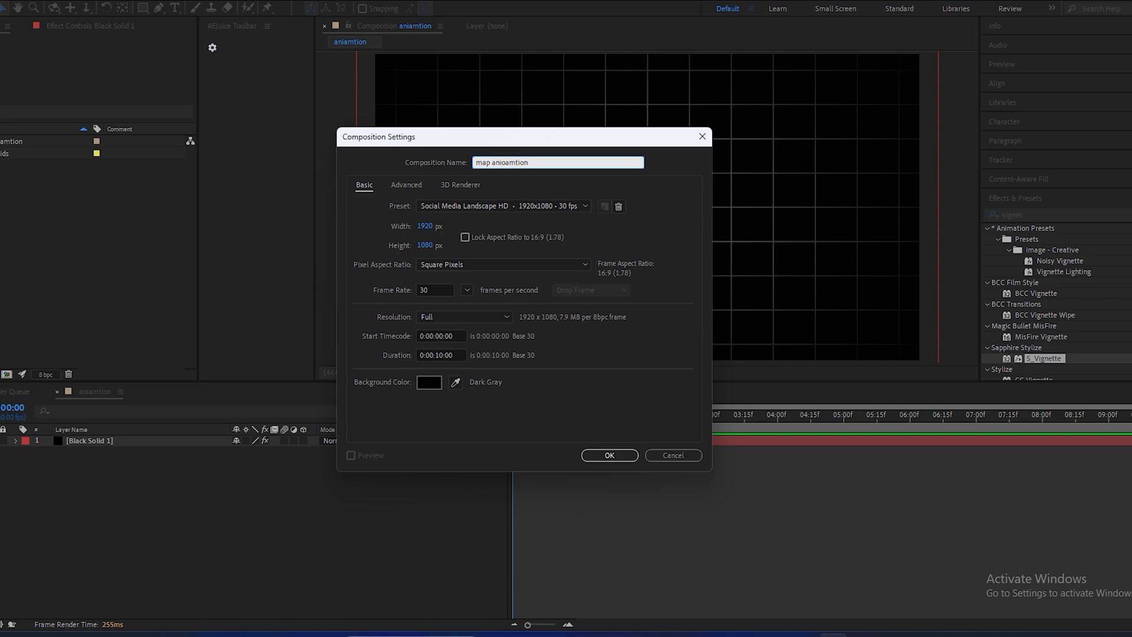
pyautogui.click(609, 456)
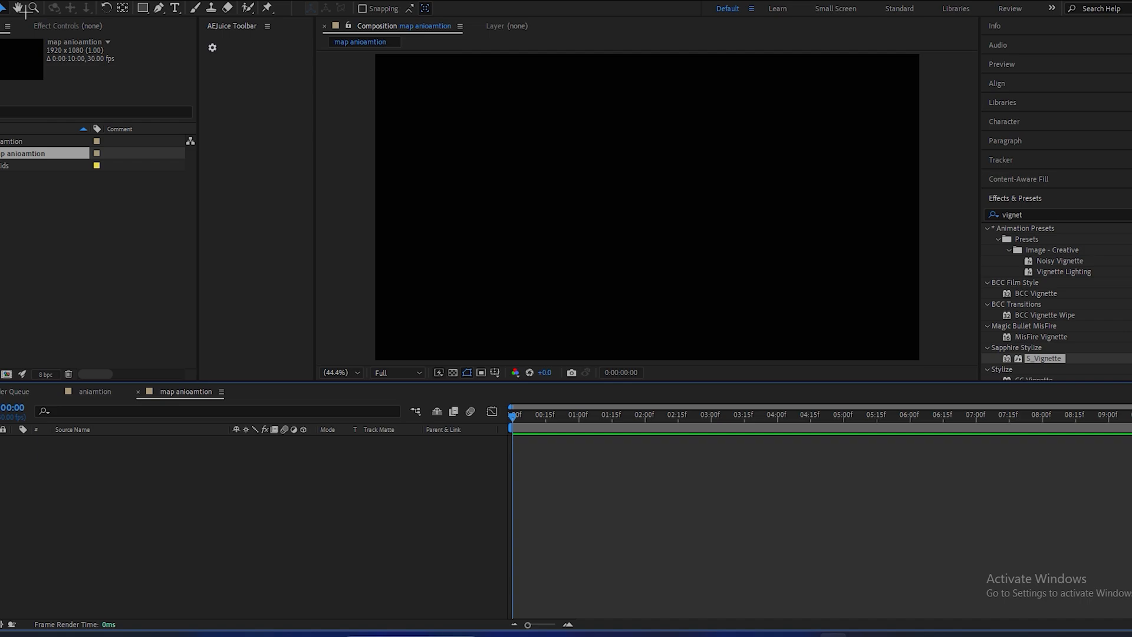
pyautogui.moveTo(662, 331)
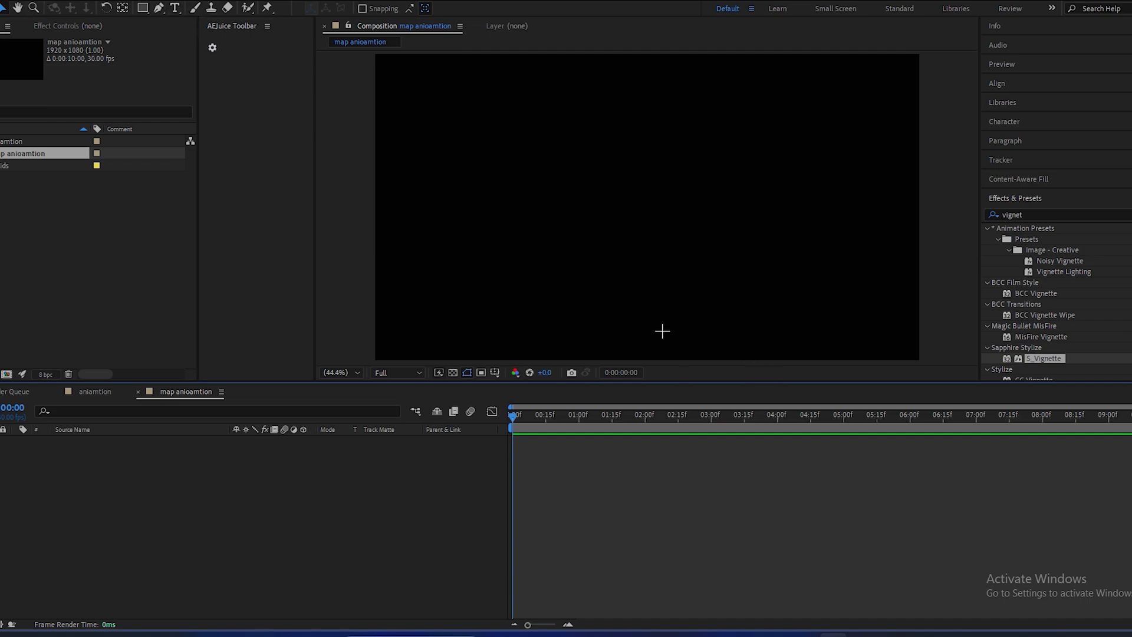
pyautogui.moveTo(644, 217)
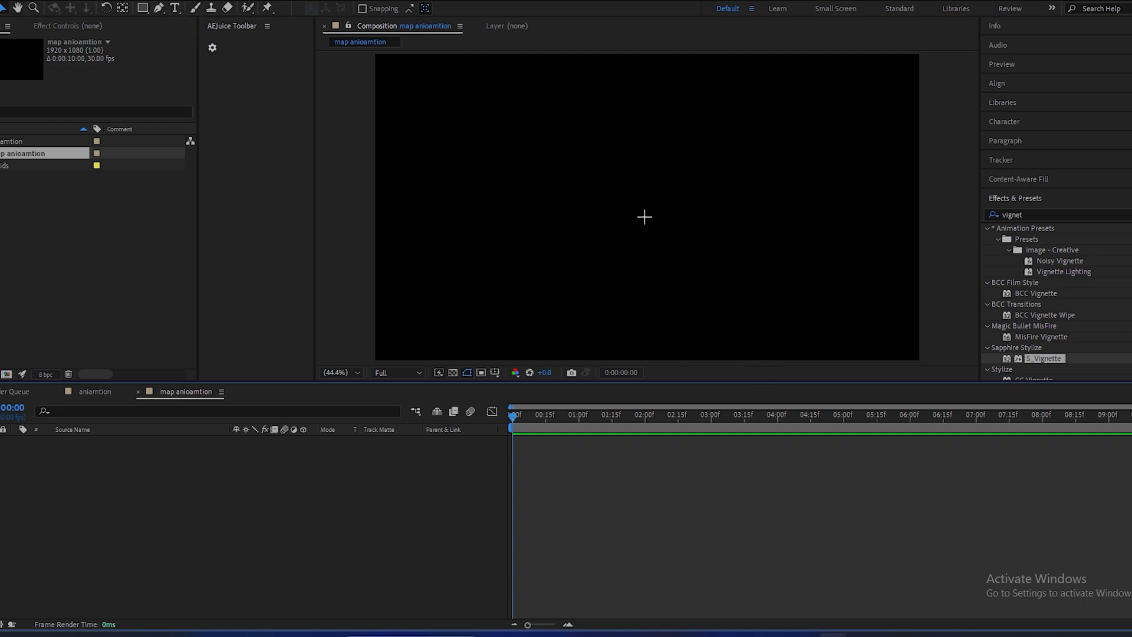
# - Add a bold '$0' text layer, move it to the lower left and colour it red
pyautogui.click(176, 8)
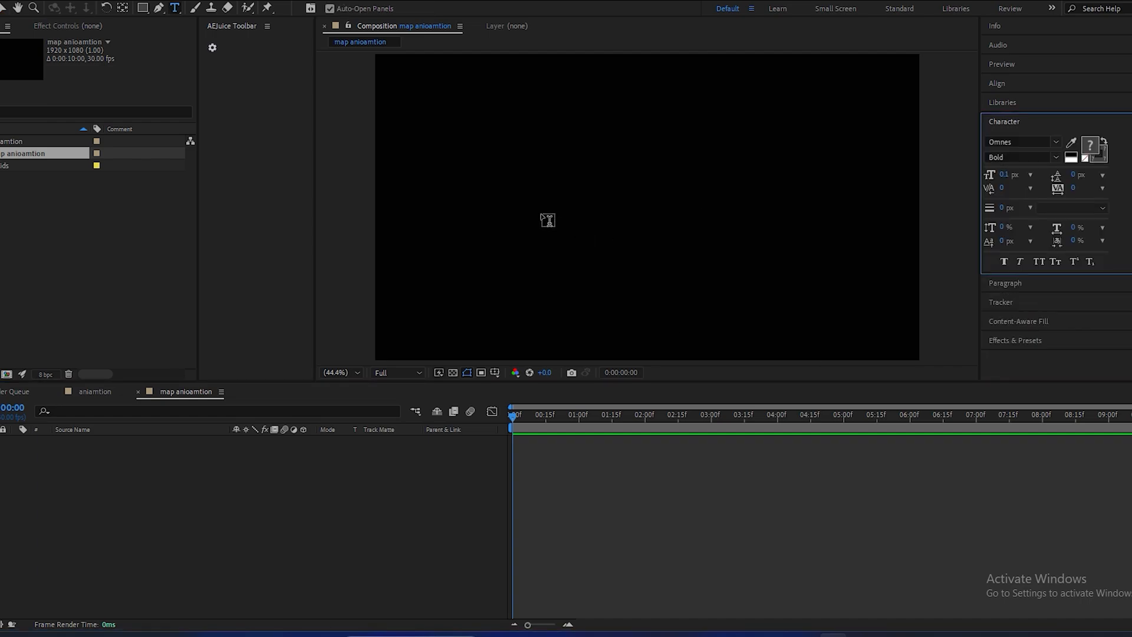
pyautogui.click(508, 192)
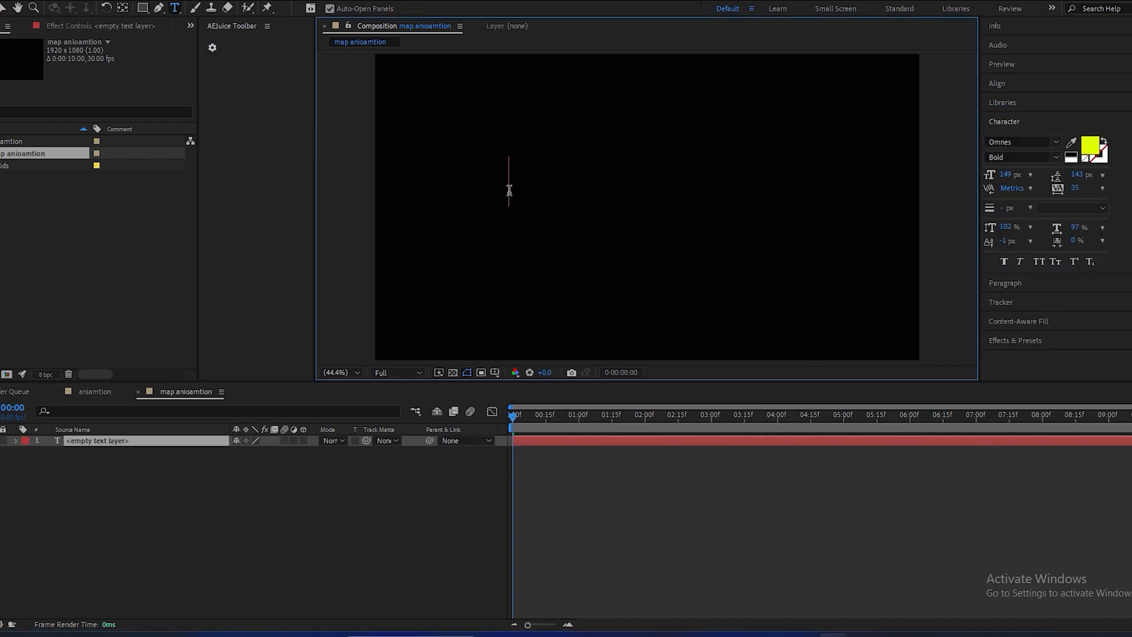
pyautogui.write('$')
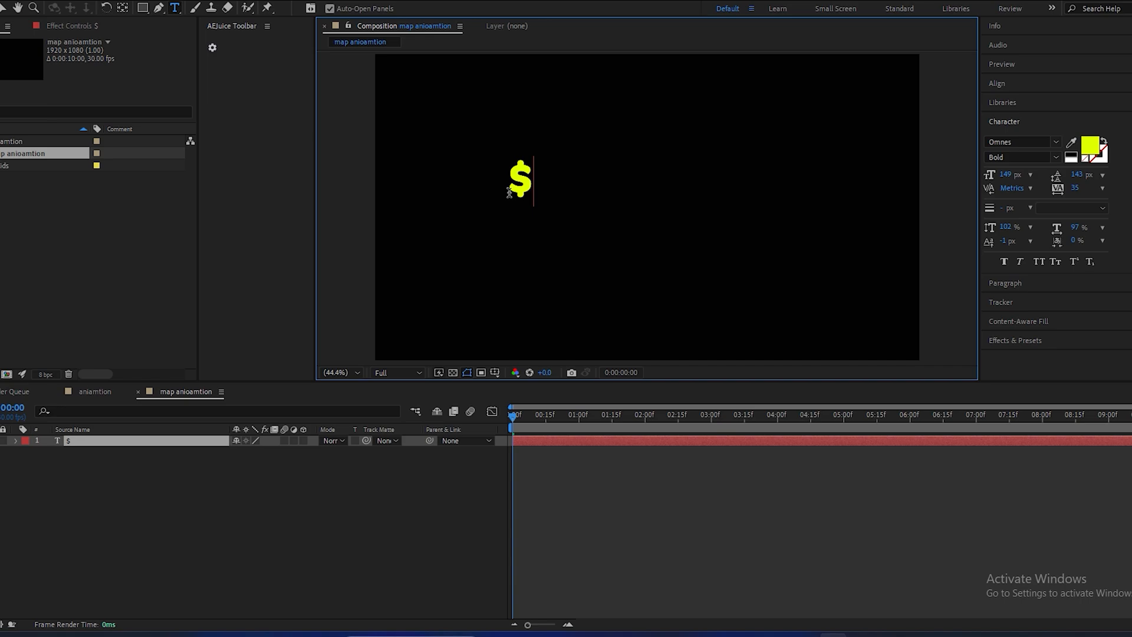
pyautogui.write('0')
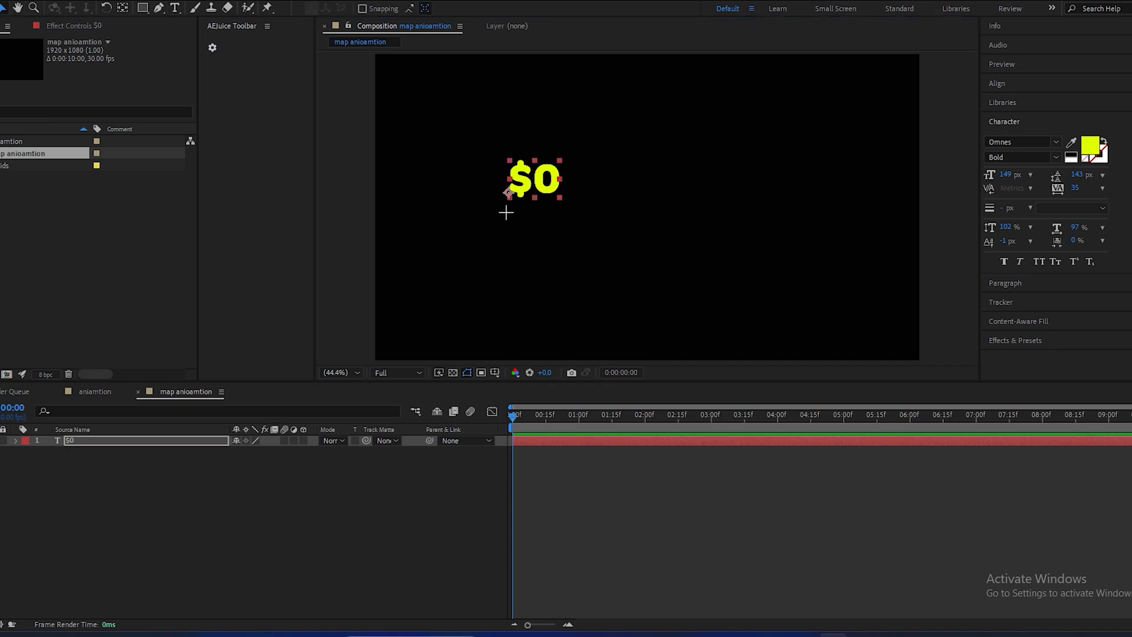
pyautogui.moveTo(534, 180); pyautogui.dragTo(466, 296)
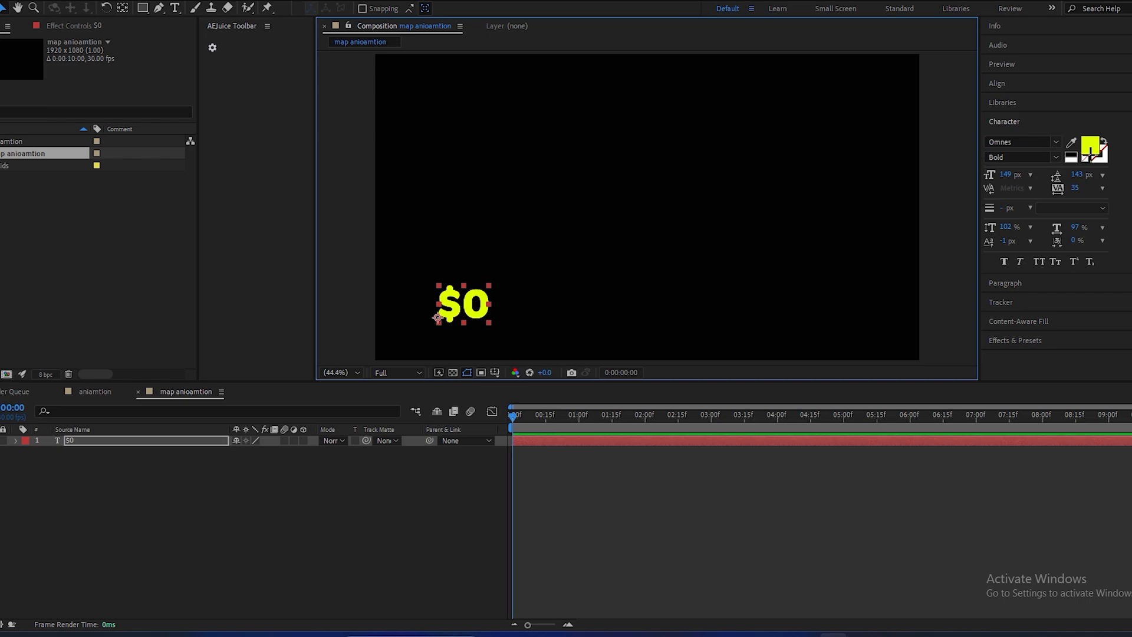
pyautogui.click(1090, 145)
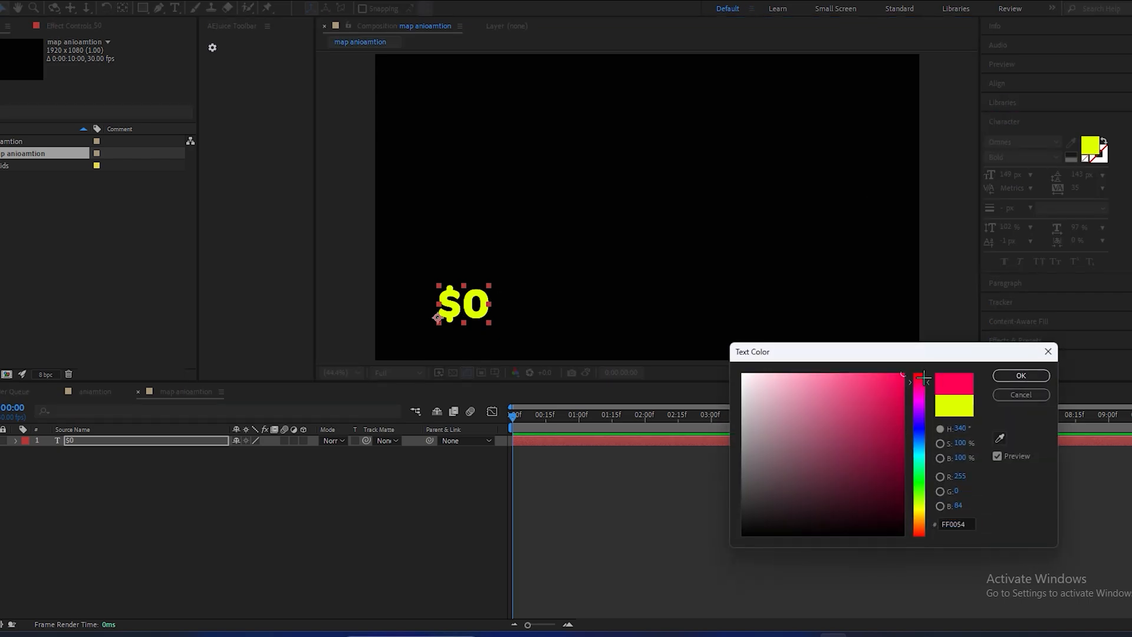
pyautogui.click(1021, 376)
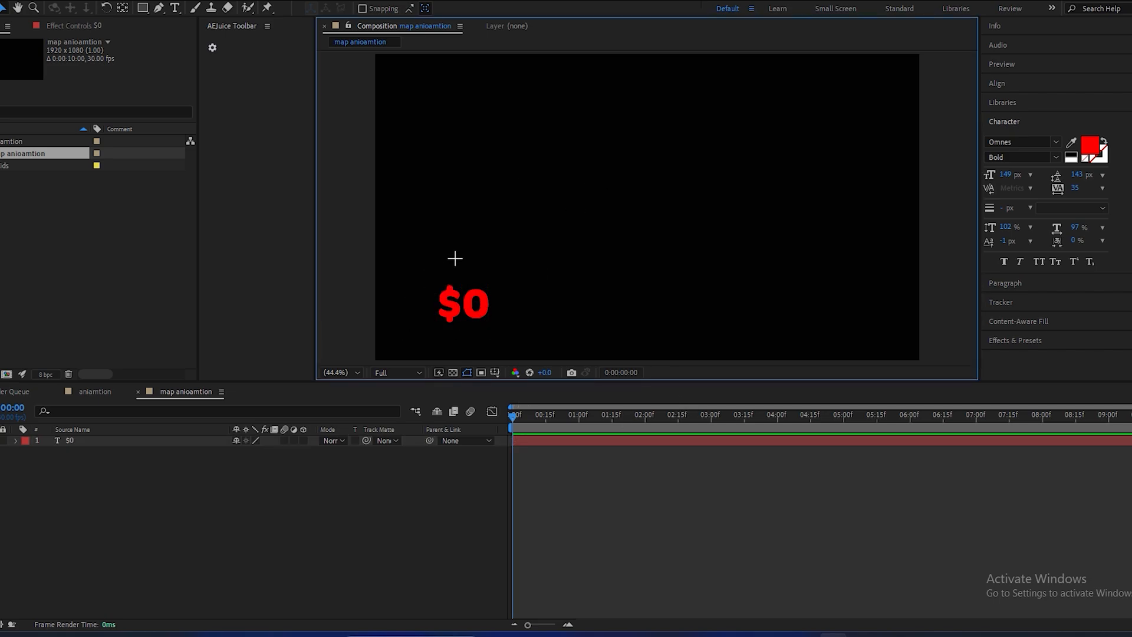
pyautogui.click(158, 9)
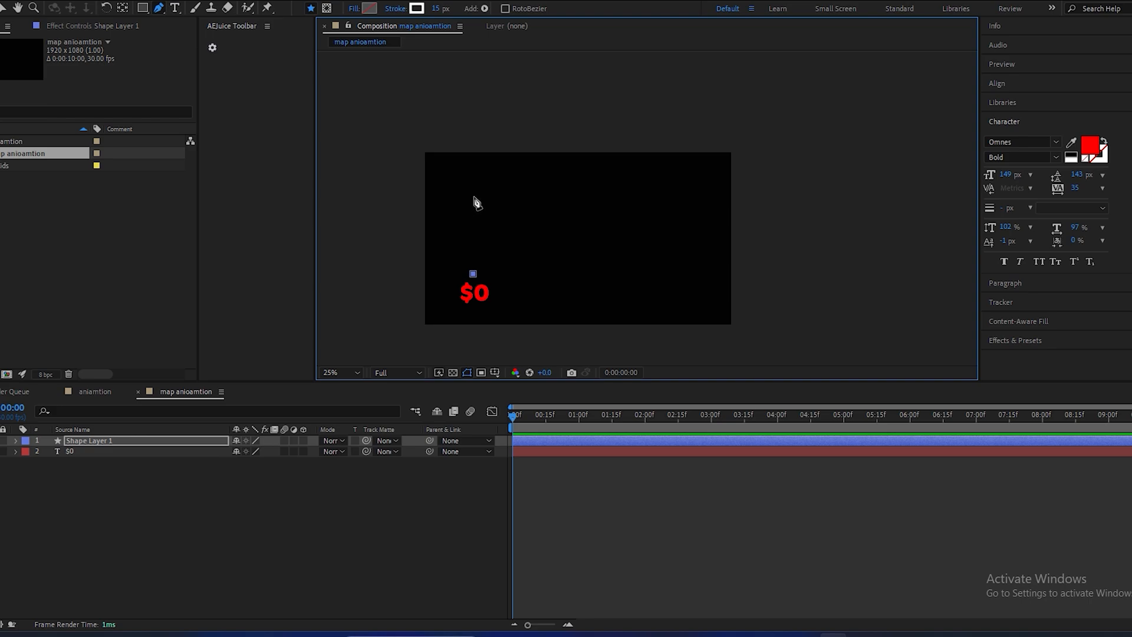
# - Draw a white stepped Pen path rising above $0, running right, then climbing off the top edge
pyautogui.moveTo(473, 274); pyautogui.dragTo(473, 196)
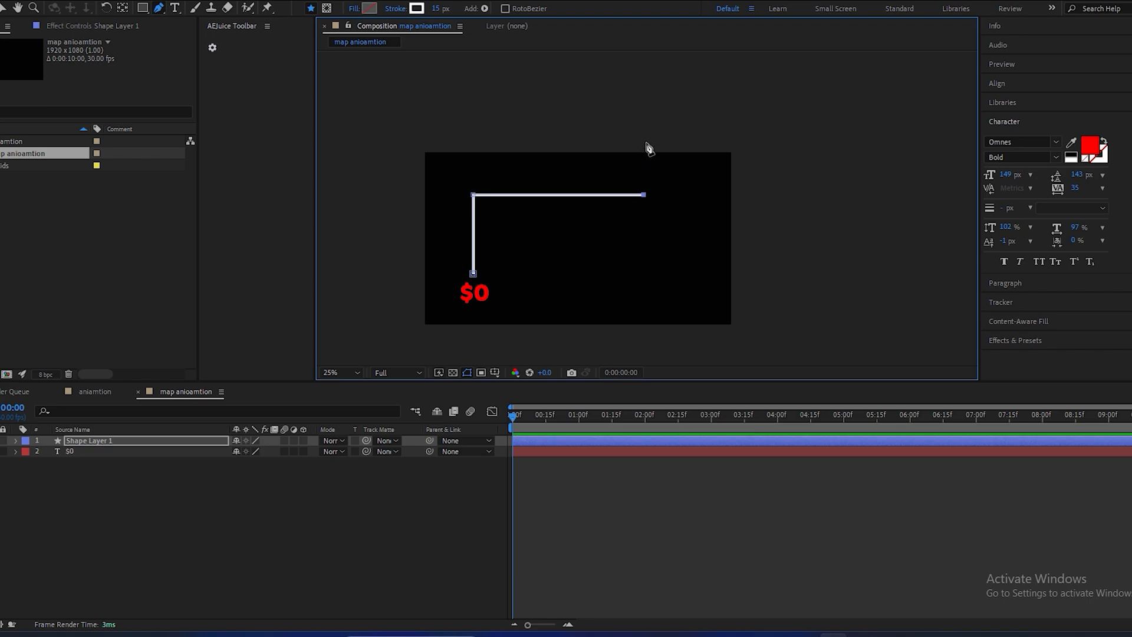
pyautogui.moveTo(642, 196); pyautogui.dragTo(644, 145)
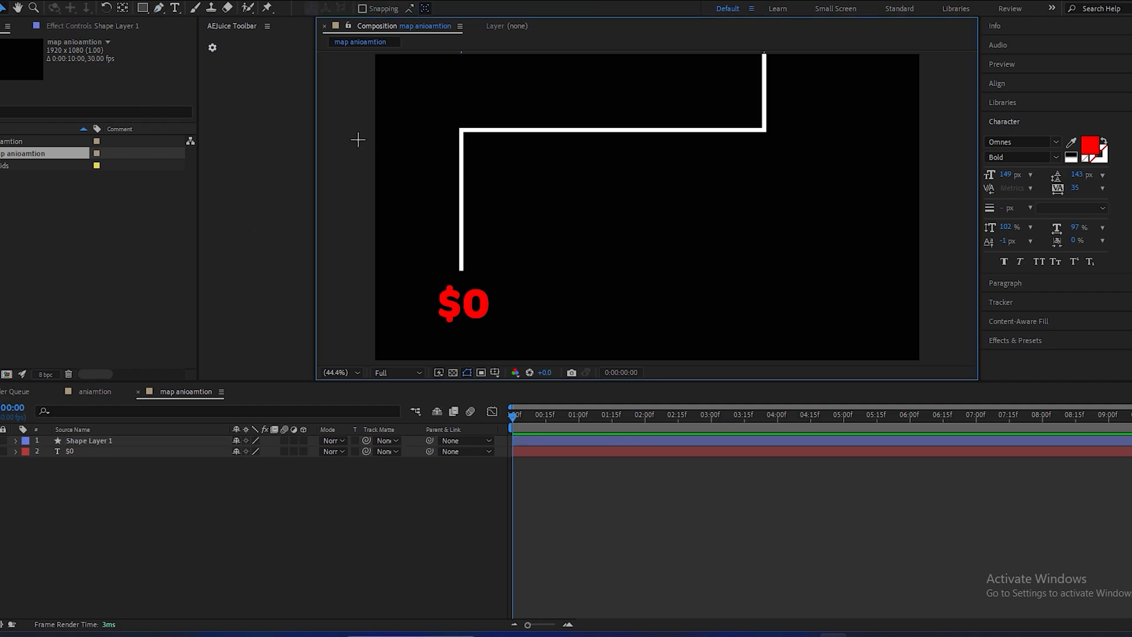
pyautogui.moveTo(614, 318)
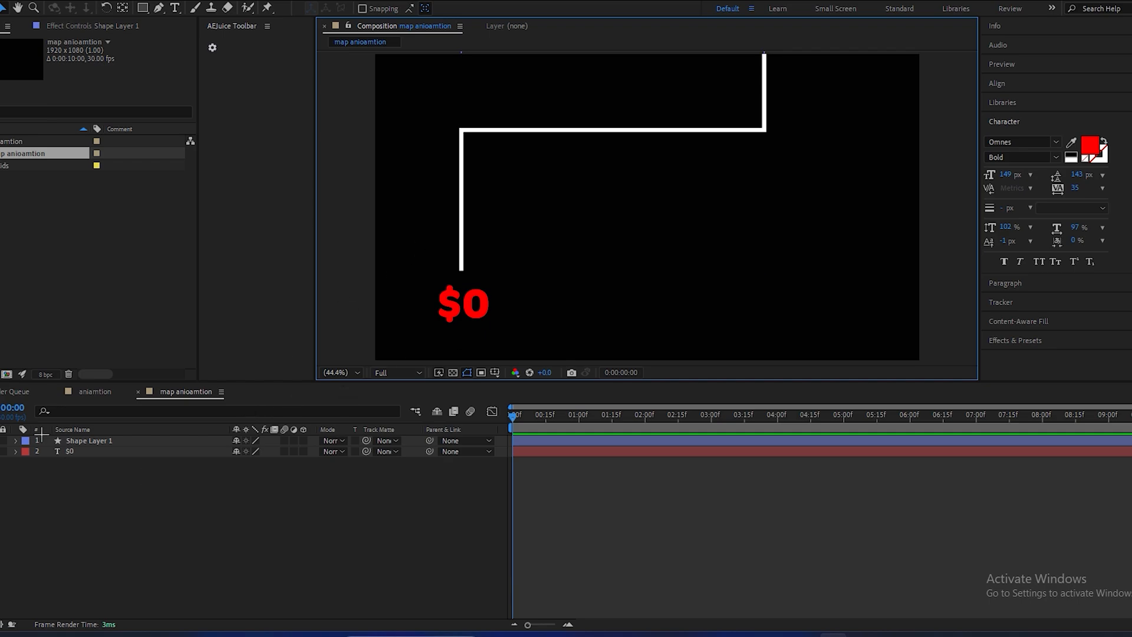
# - Expand Shape Layer 1's Stroke 1 and add Dash and Gap settings to the line
pyautogui.click(88, 440)
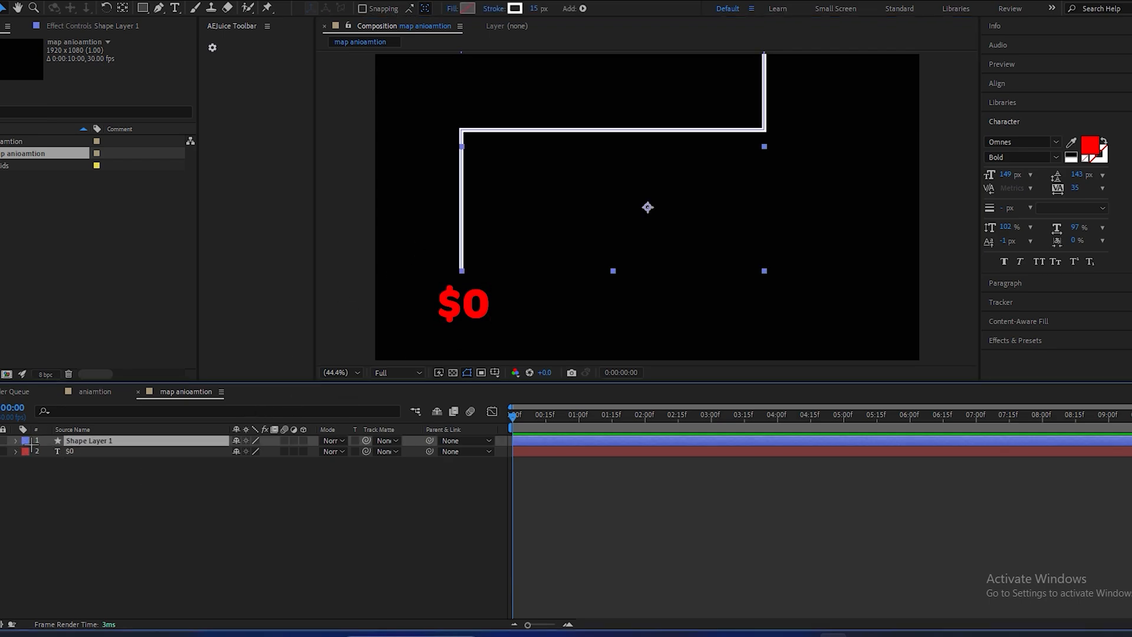
pyautogui.click(13, 441)
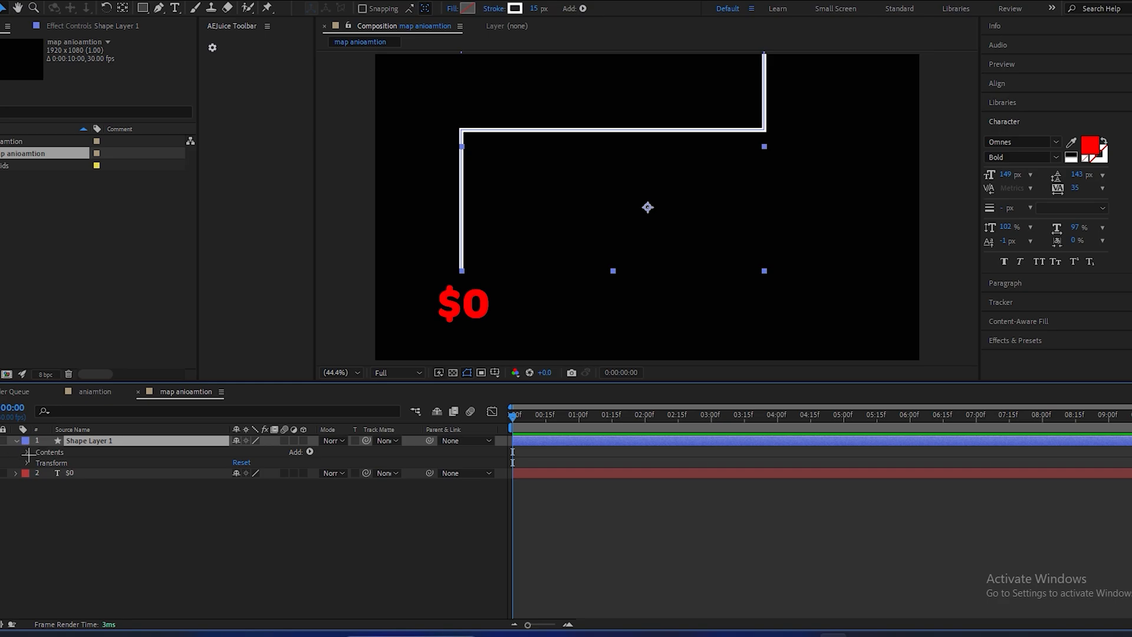
pyautogui.click(28, 452)
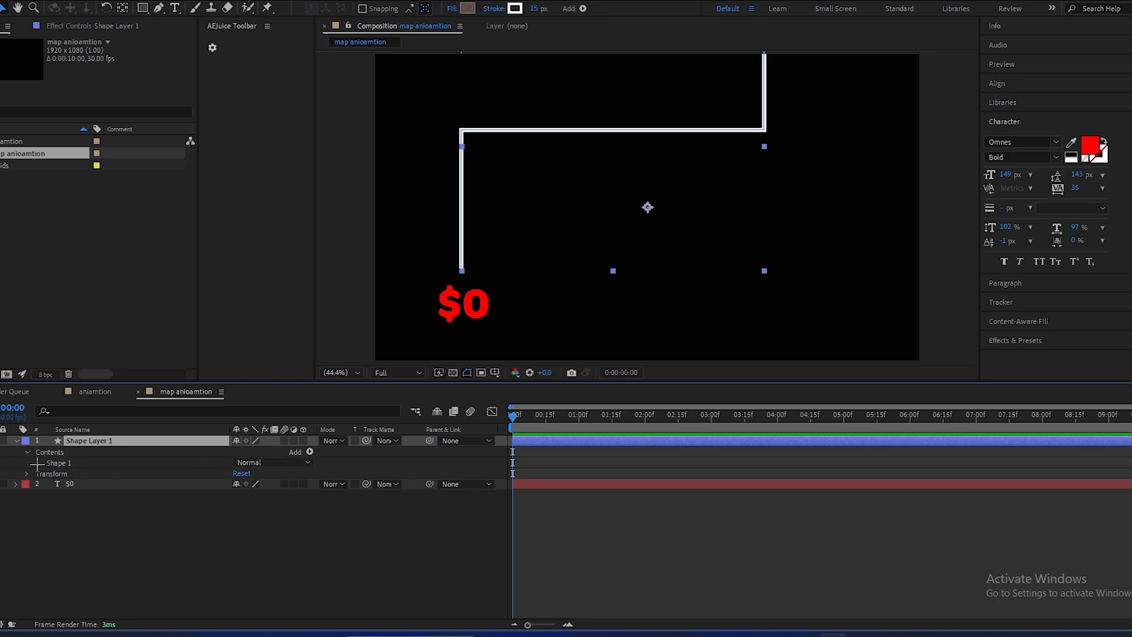
pyautogui.click(31, 463)
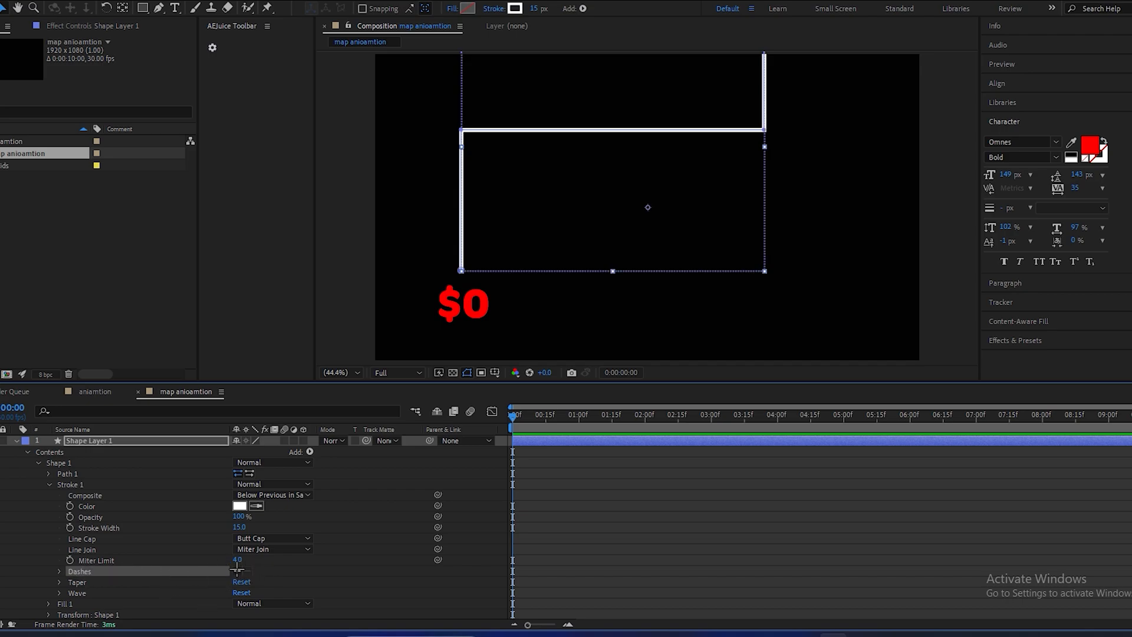
pyautogui.click(234, 571)
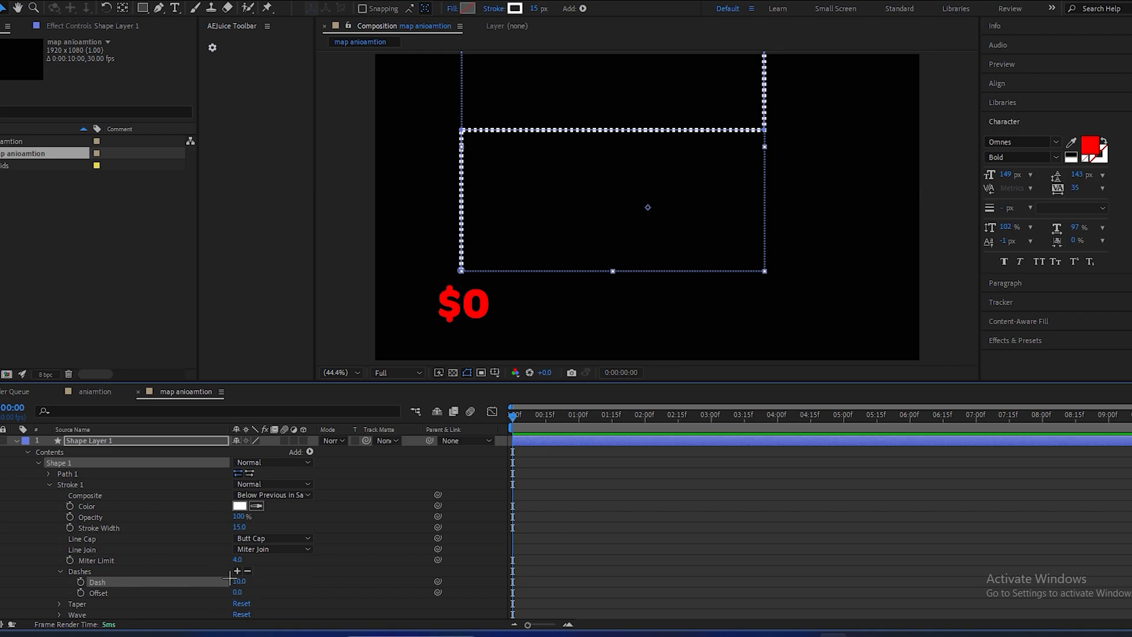
pyautogui.moveTo(234, 582)
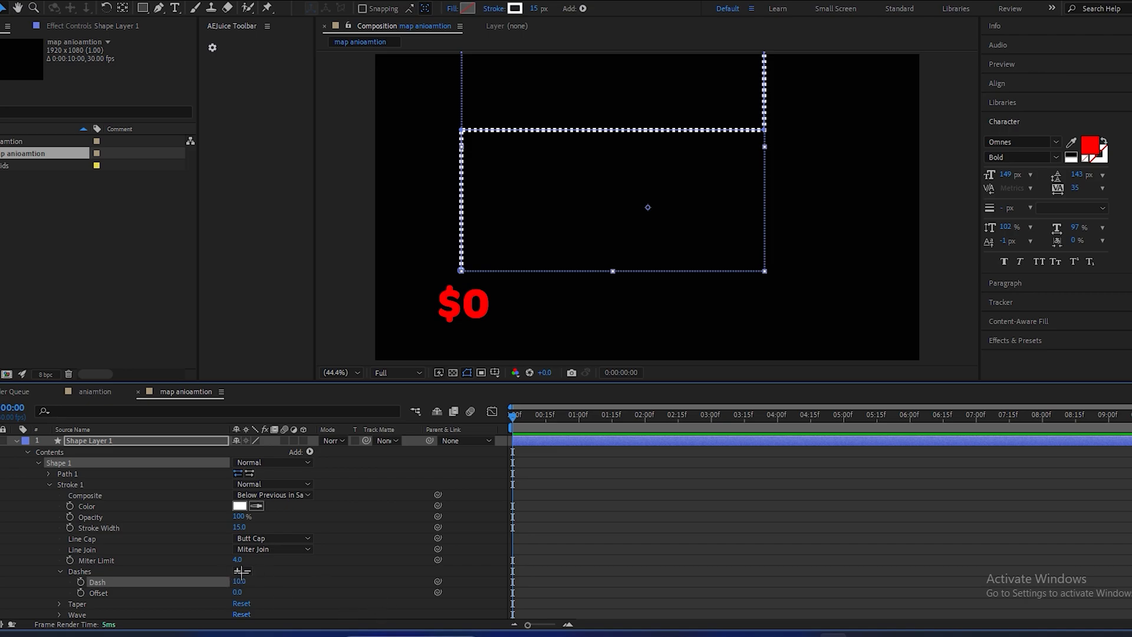
pyautogui.click(236, 571)
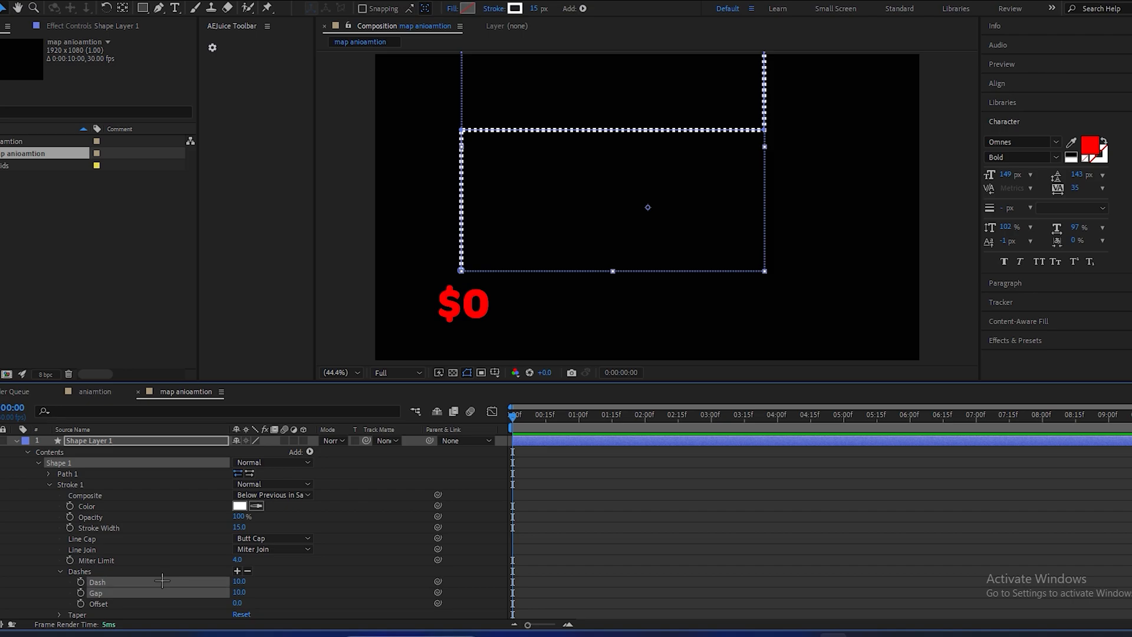
# - Set dashes about 54 long with gaps of 10 and a Round Cap line cap
pyautogui.click(237, 582)
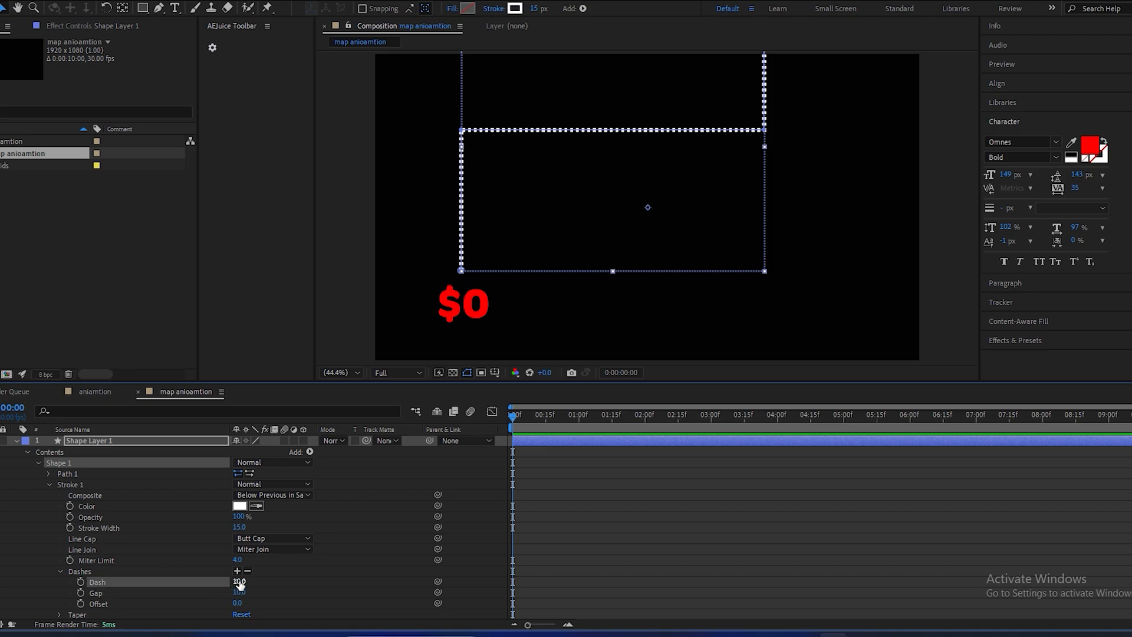
pyautogui.moveTo(239, 582); pyautogui.dragTo(242, 582)
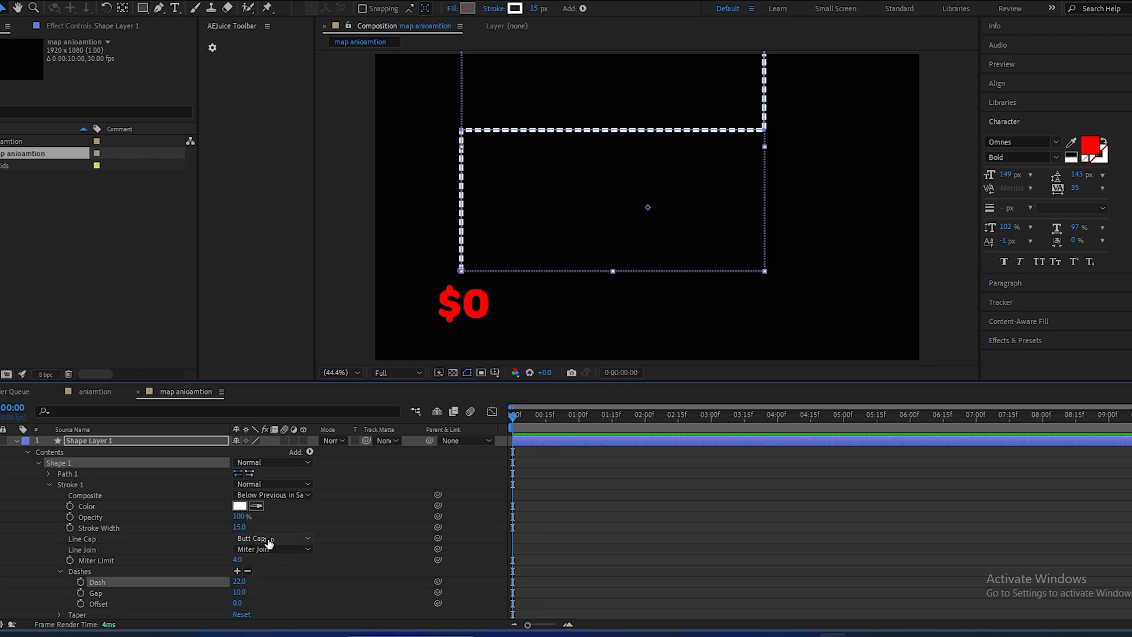
pyautogui.click(272, 539)
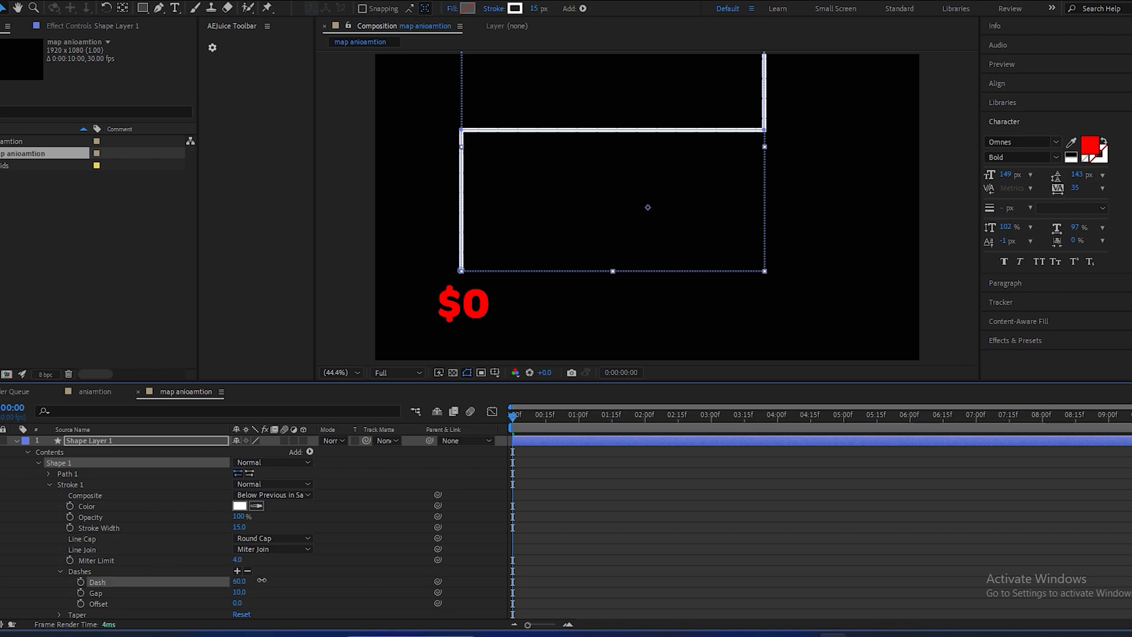
pyautogui.moveTo(238, 582); pyautogui.dragTo(249, 581)
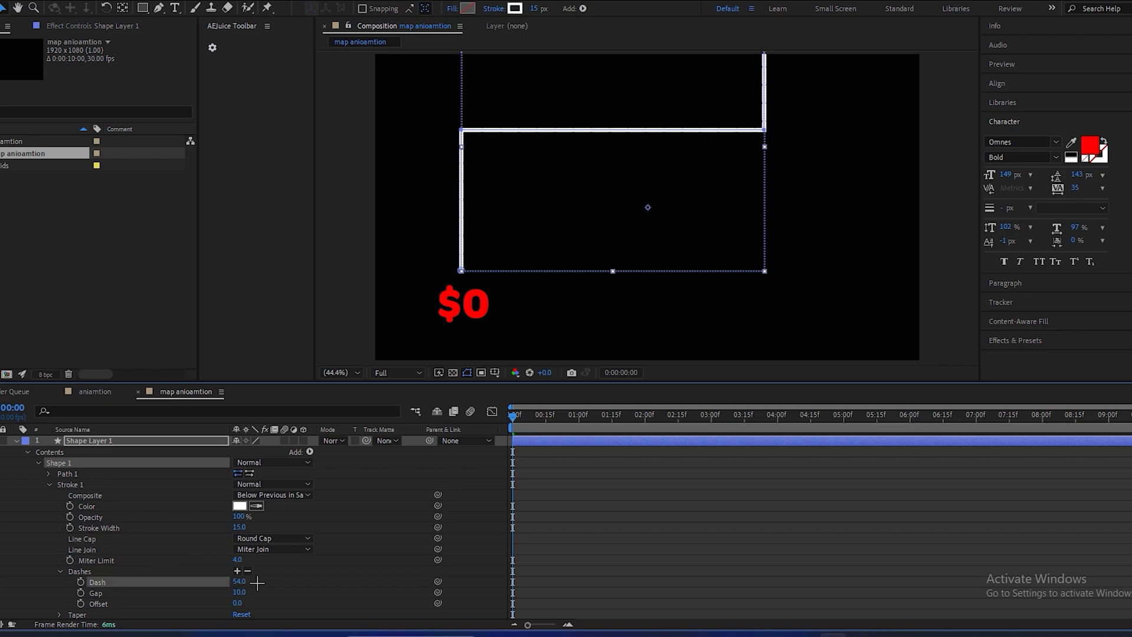
pyautogui.click(86, 592)
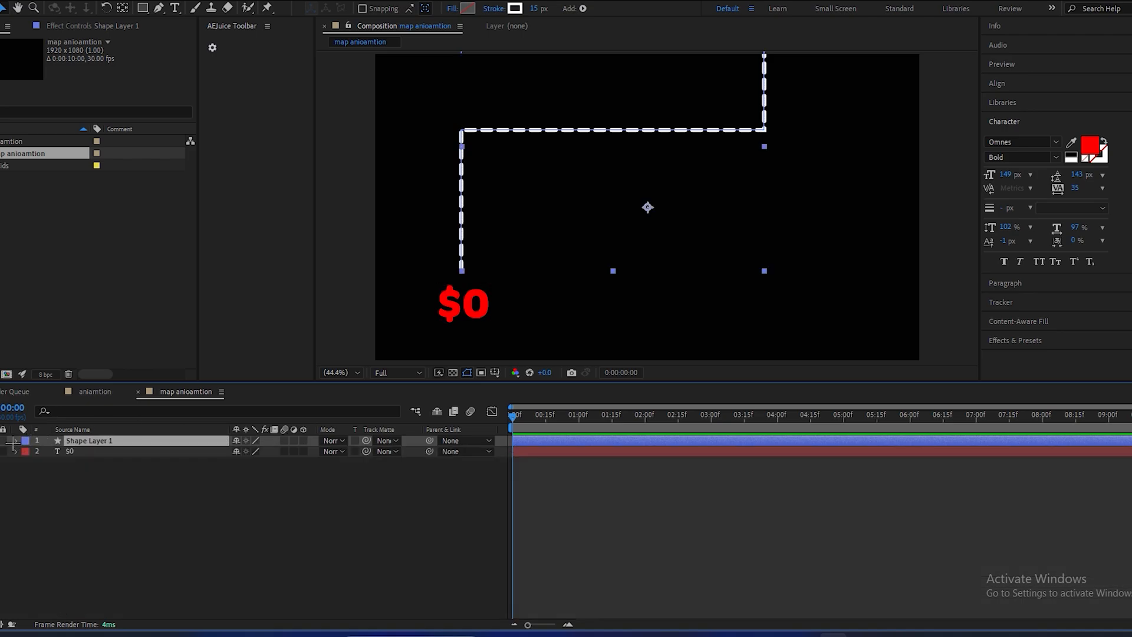
# - Add Trim Paths and keyframe End from 0% to 99% over about the first second
pyautogui.click(9, 441)
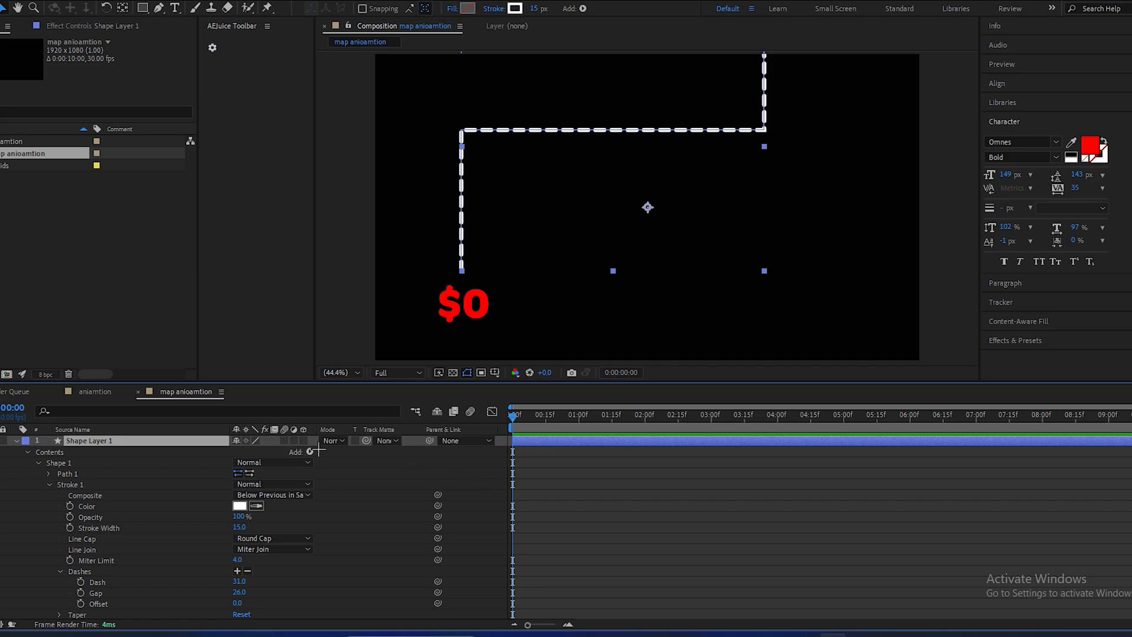
pyautogui.click(310, 452)
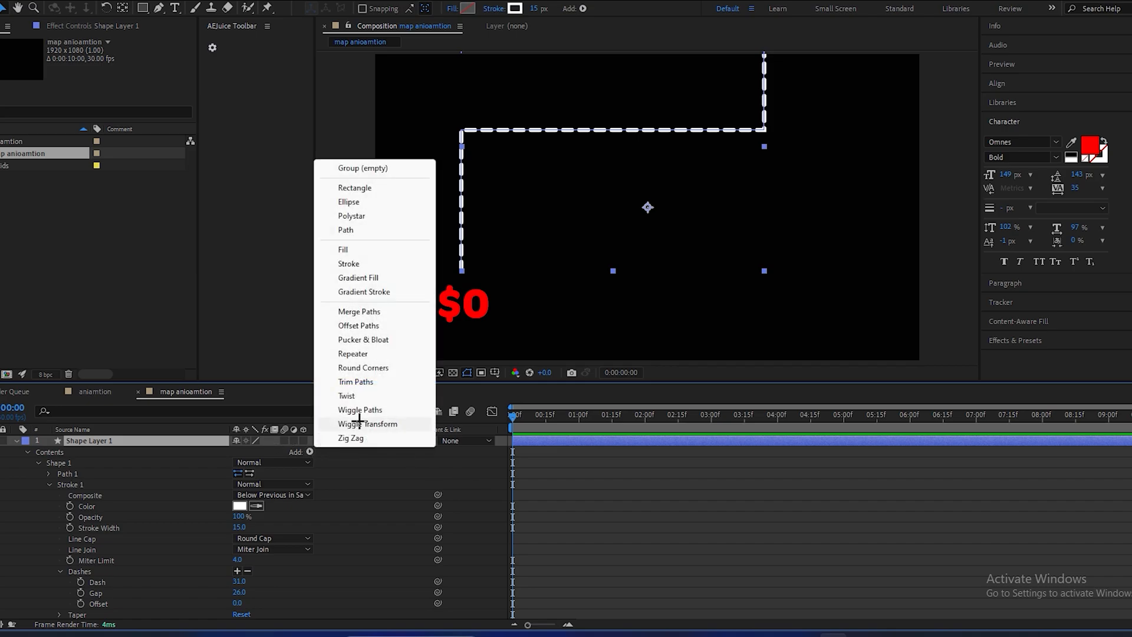
pyautogui.click(355, 382)
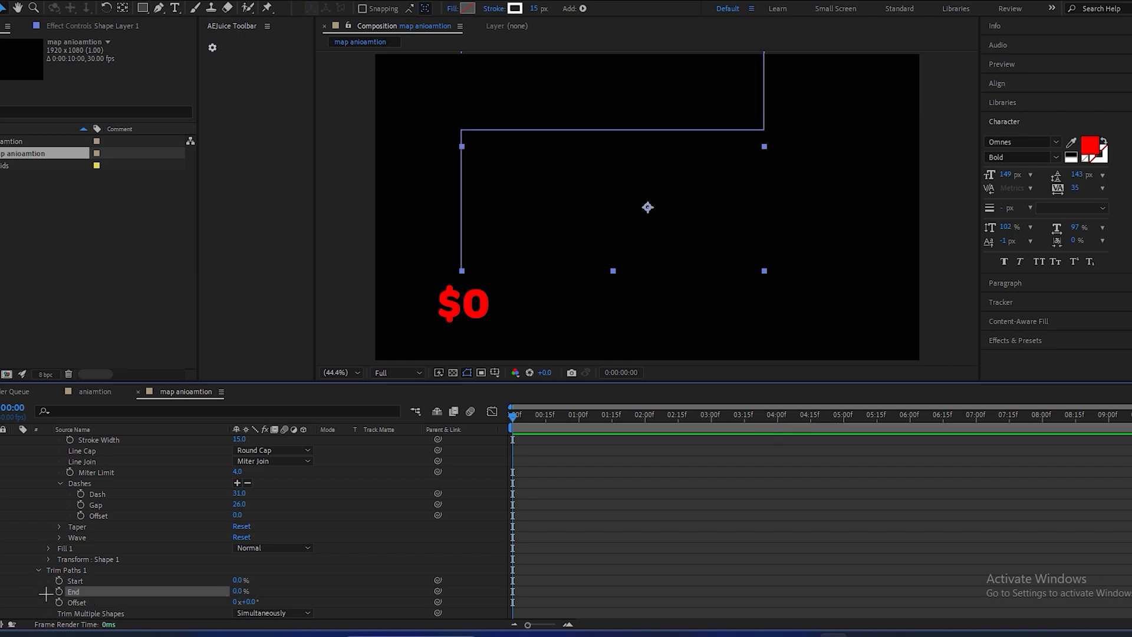
pyautogui.click(63, 590)
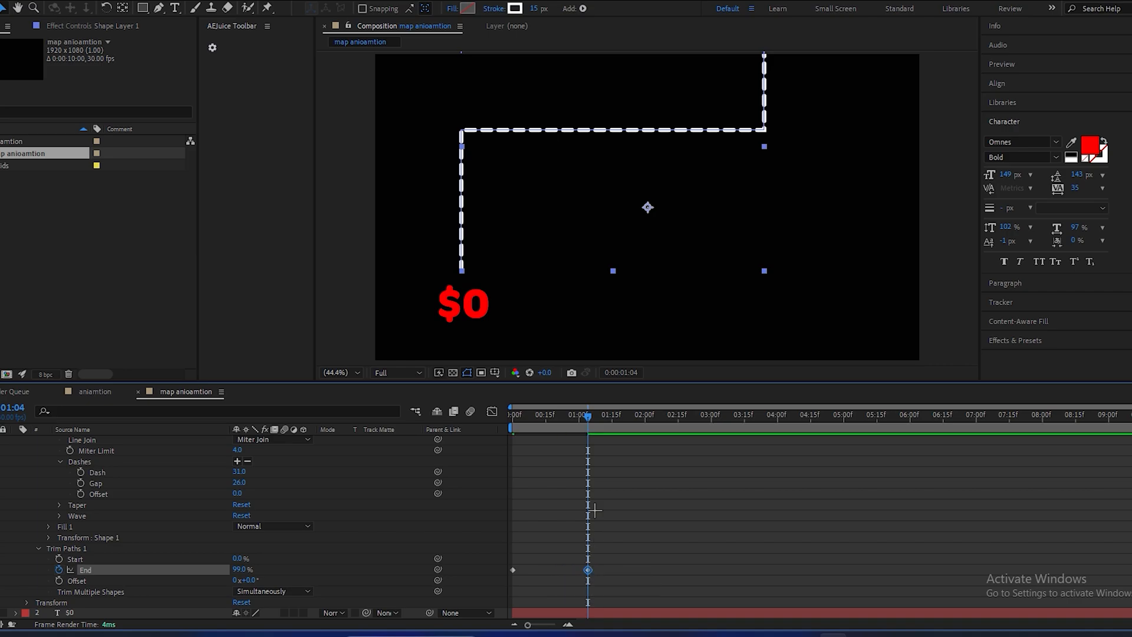
pyautogui.click(512, 416)
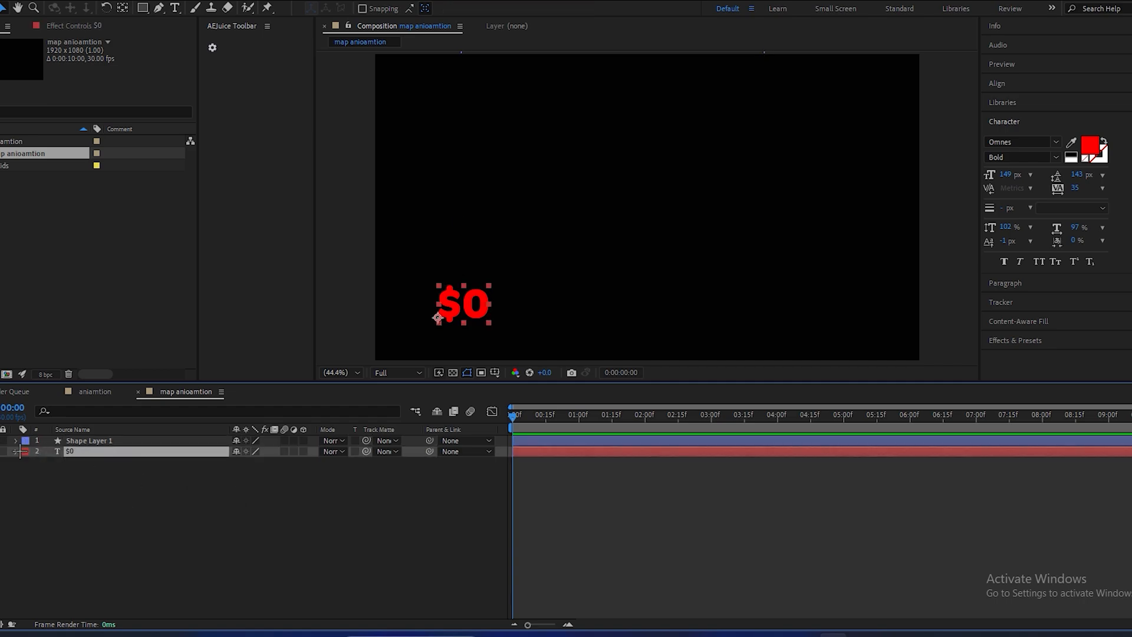
# - Give $0 a Position and Opacity text animator with keyframed Range Selector Offset and Ramp Up shape
pyautogui.click(290, 463)
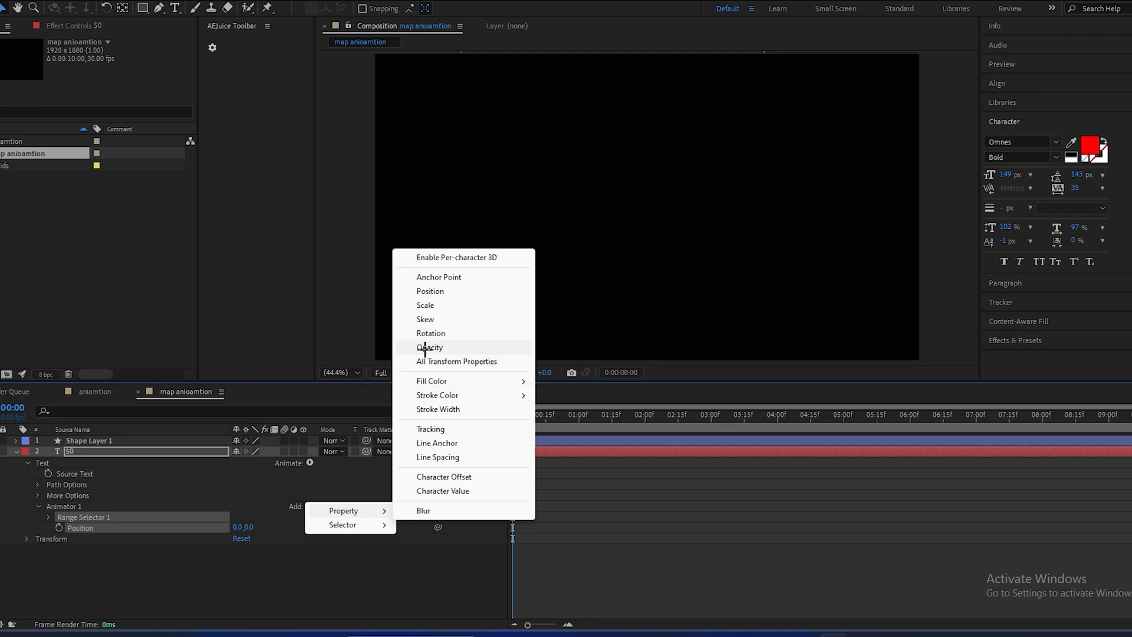
pyautogui.click(430, 348)
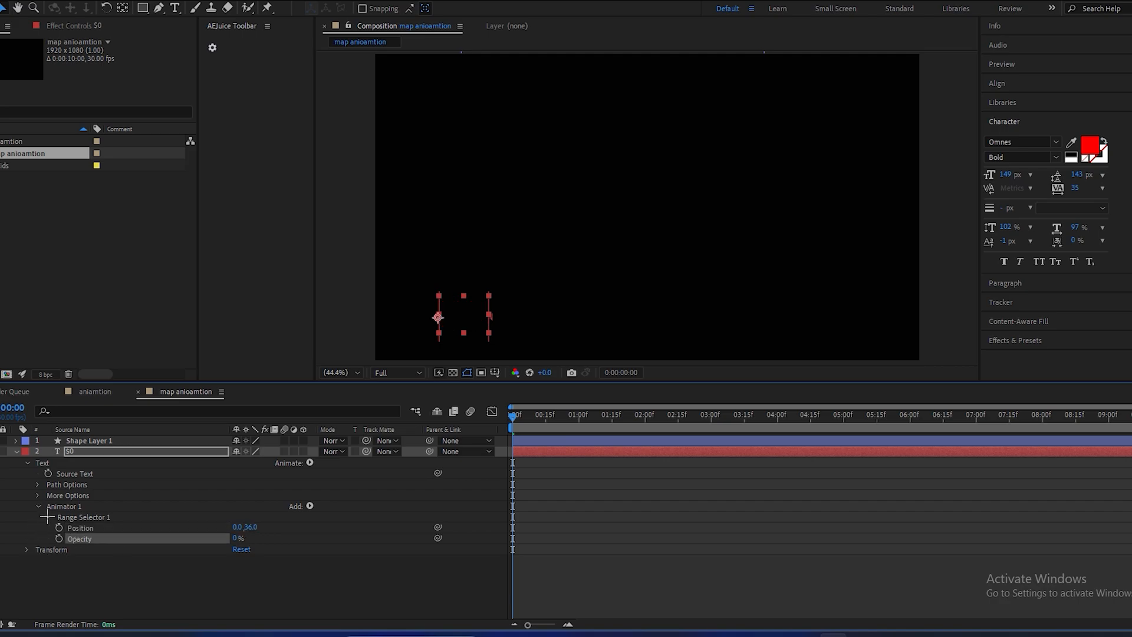
pyautogui.click(47, 517)
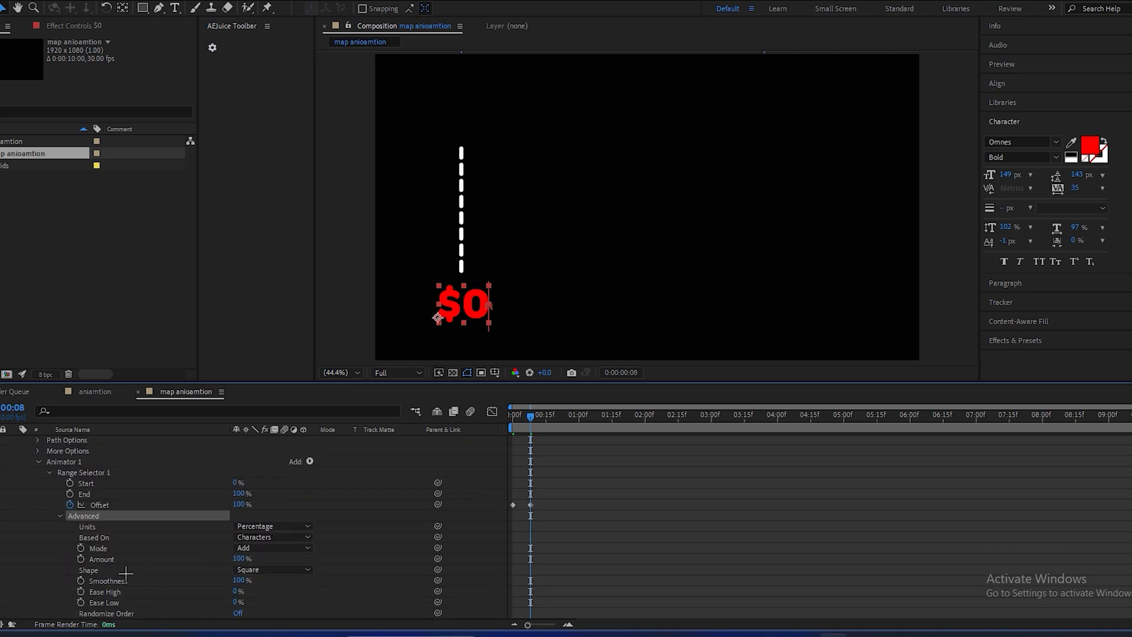
pyautogui.click(273, 570)
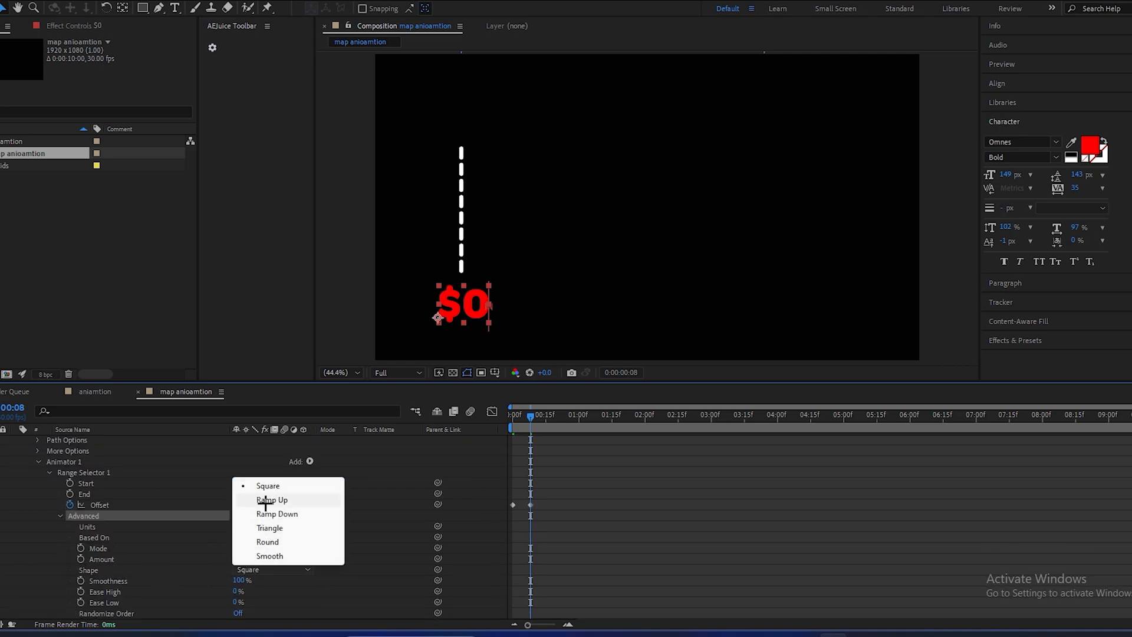
pyautogui.click(272, 499)
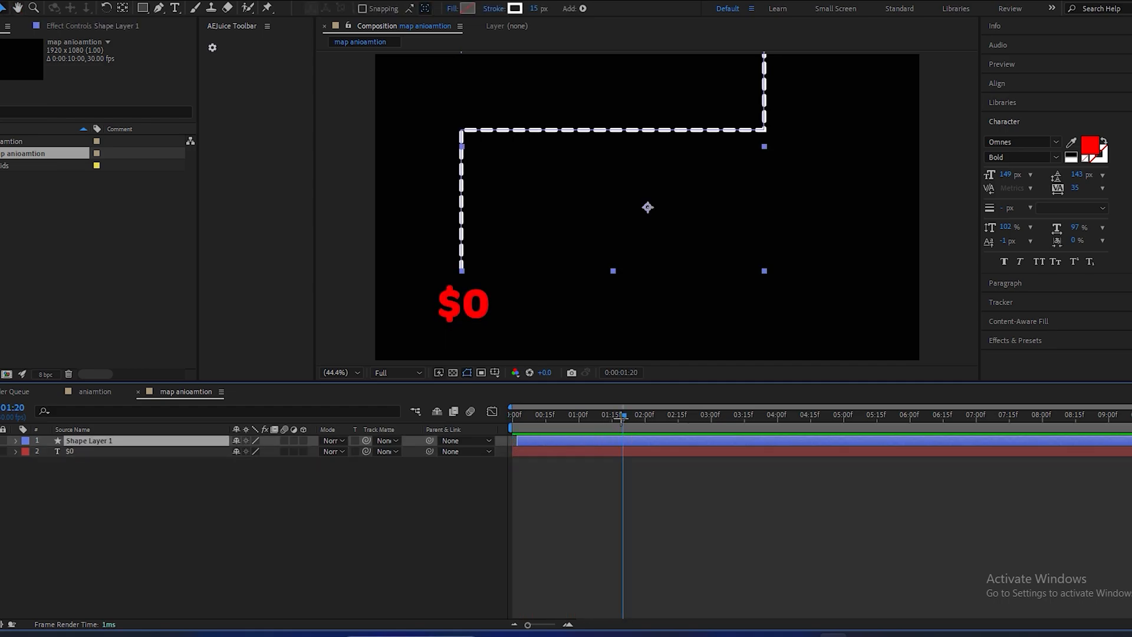
# - Apply Deep Glow to the red $0 layer with lowered Exposure and Unmult enabled
pyautogui.click(92, 391)
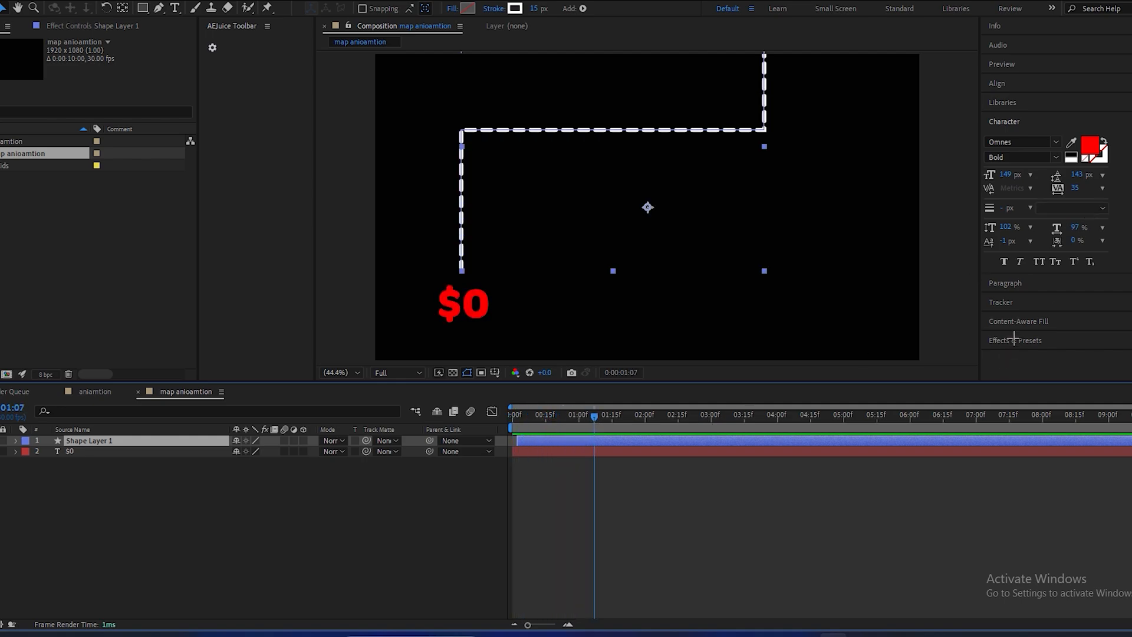
pyautogui.click(1016, 341)
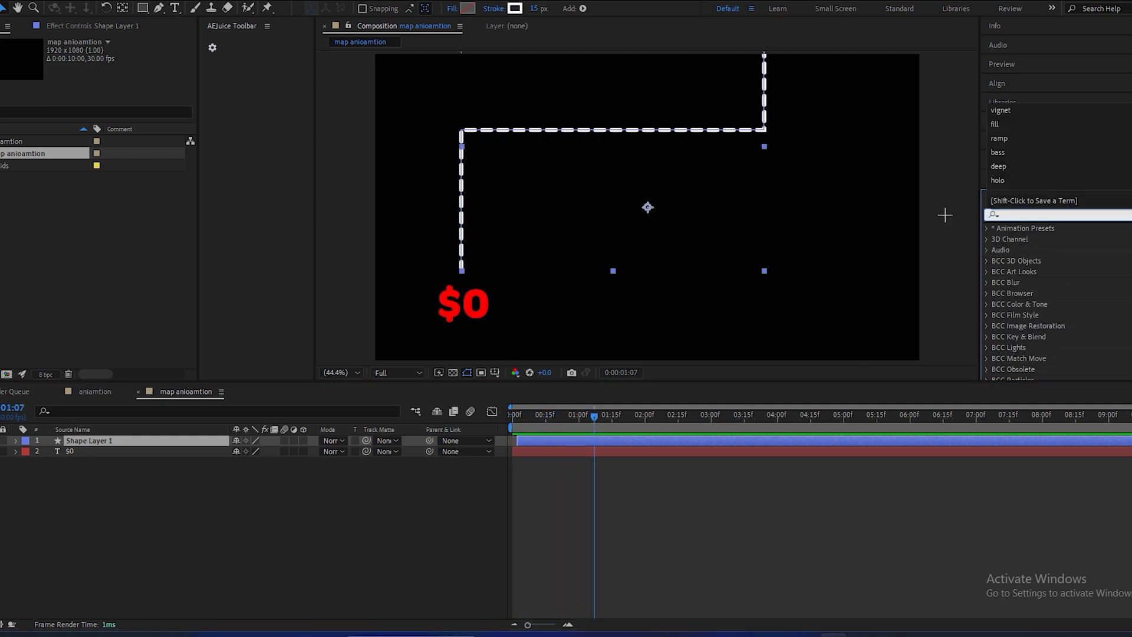
pyautogui.write('deep')
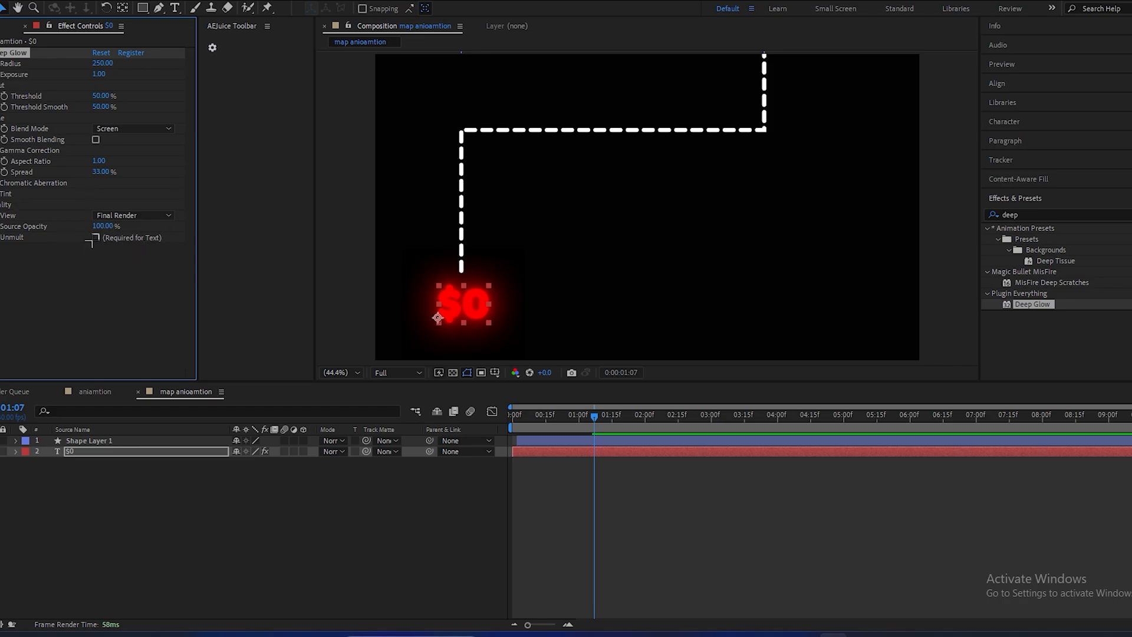
pyautogui.click(95, 237)
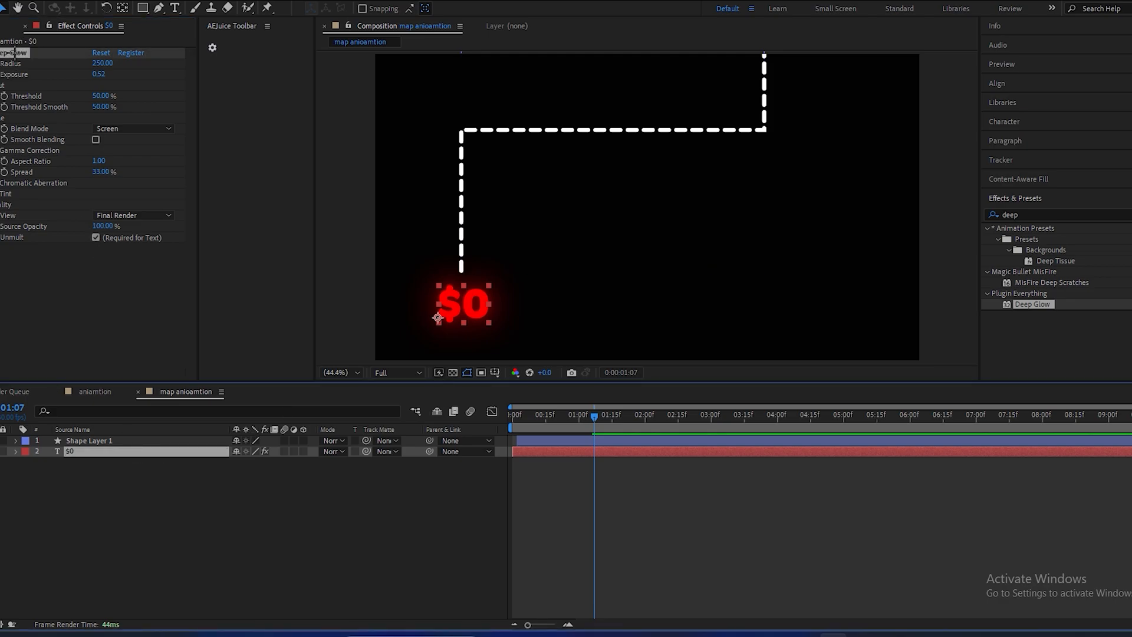
pyautogui.click(87, 440)
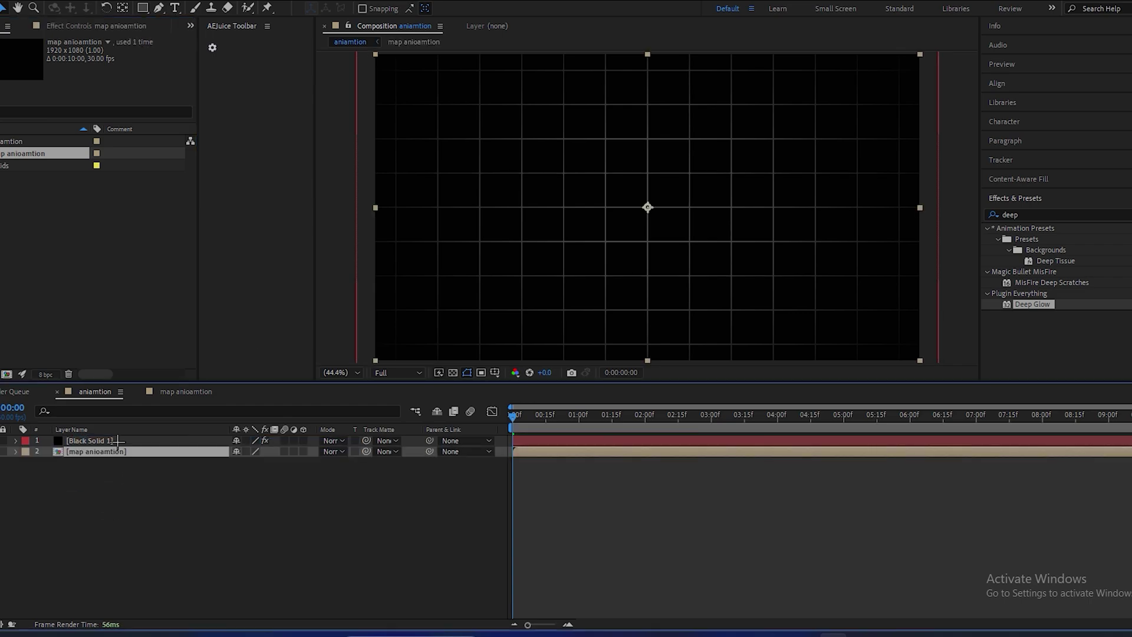
# - Move the map anioamtion precomp above Black Solid 1 and enable its 3D Layer switch
pyautogui.moveTo(94, 451); pyautogui.dragTo(94, 439)
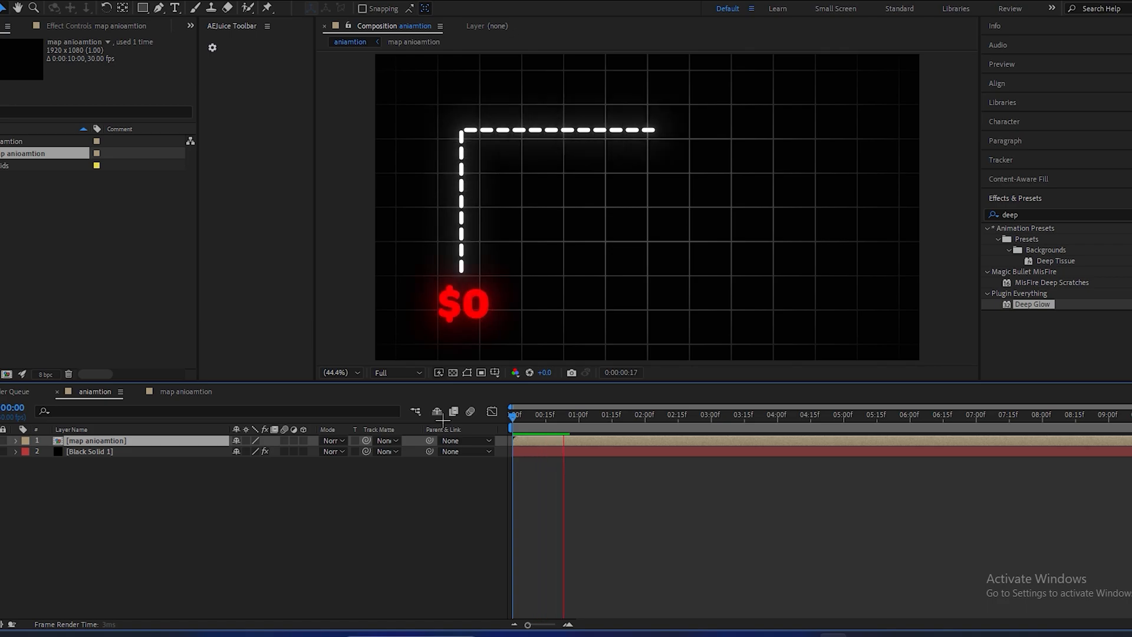
pyautogui.click(510, 429)
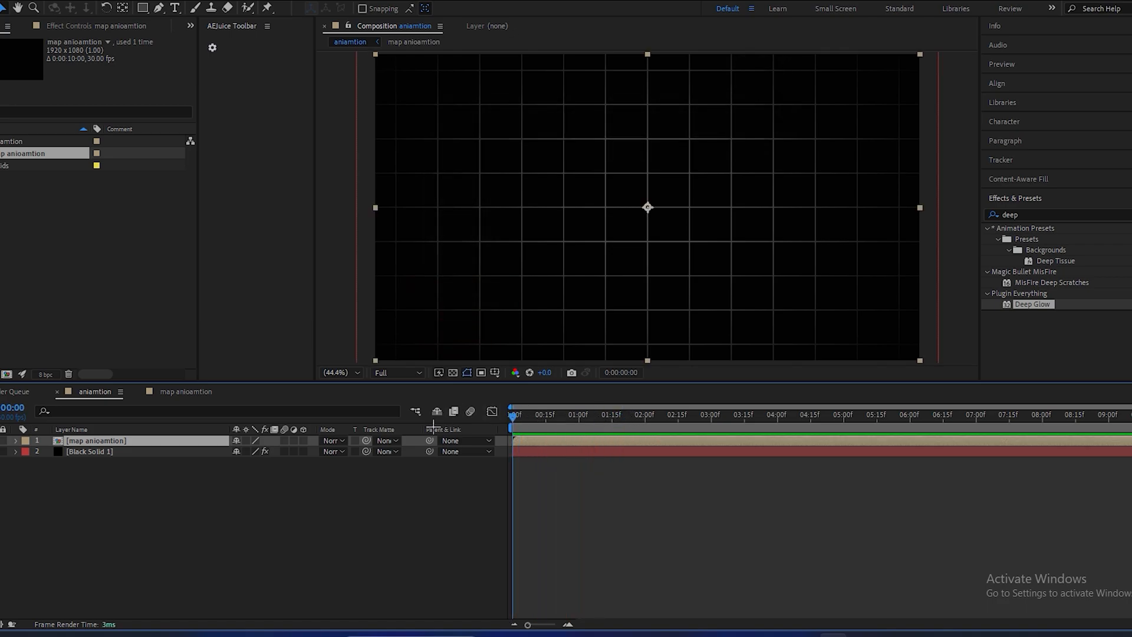
pyautogui.click(615, 420)
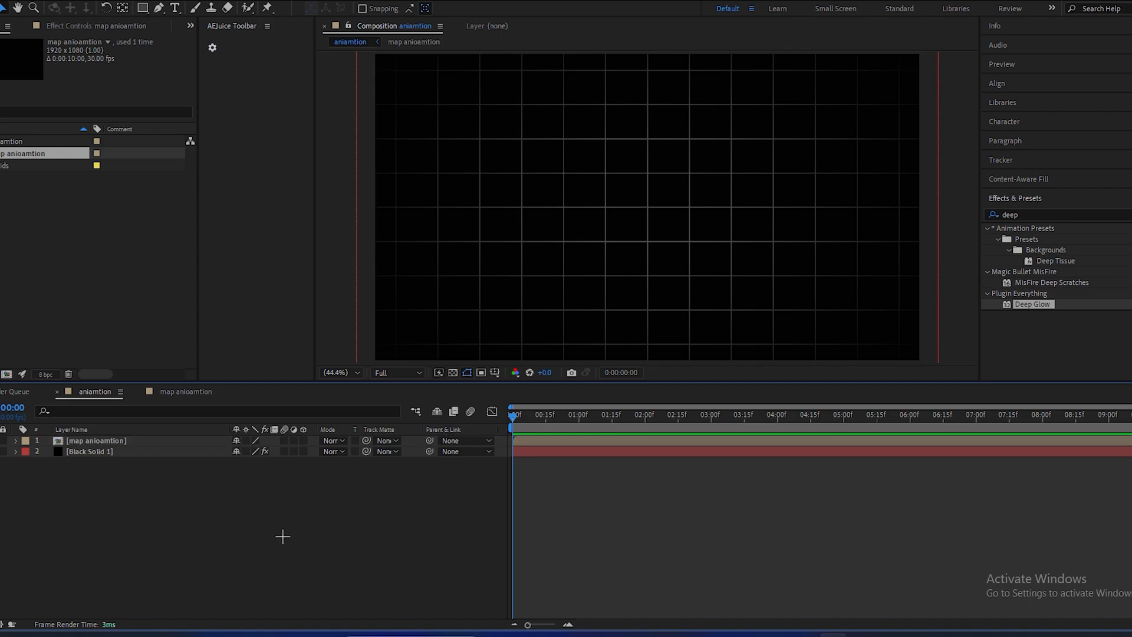
pyautogui.moveTo(111, 468)
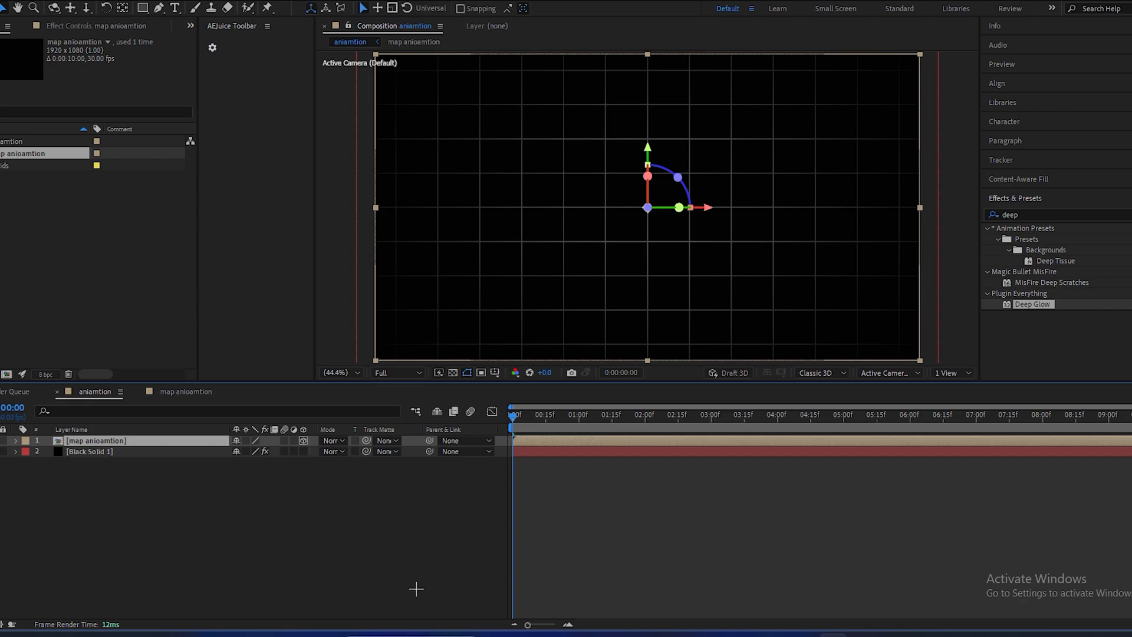
pyautogui.moveTo(215, 542)
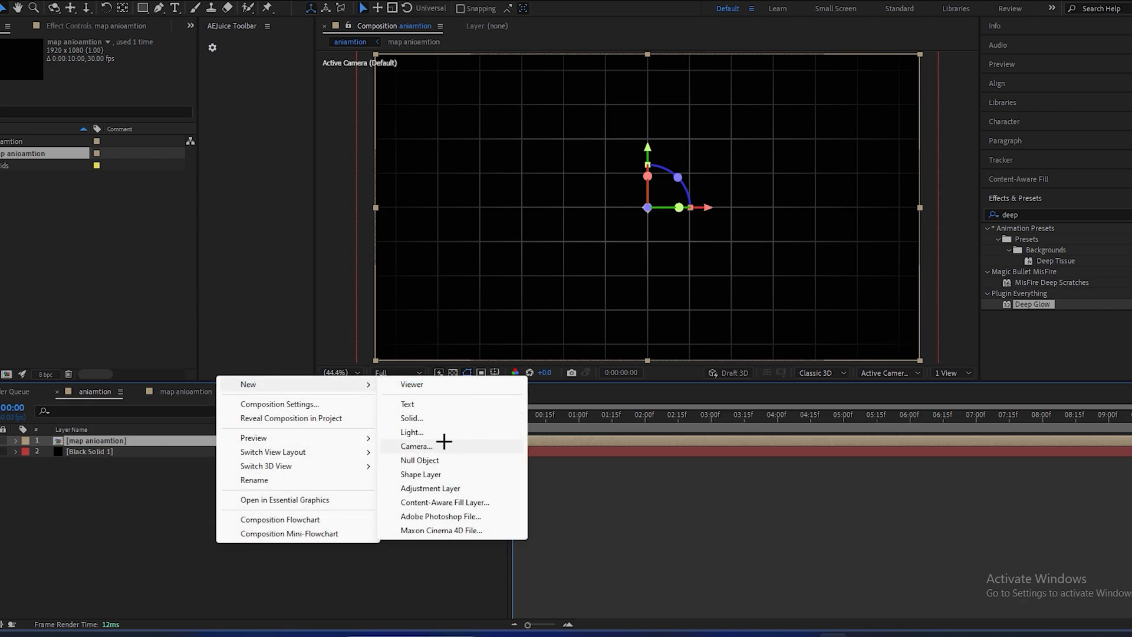
# - Add Camera 1, keyframe its Point of Interest and Position, then start a new composition
pyautogui.click(416, 446)
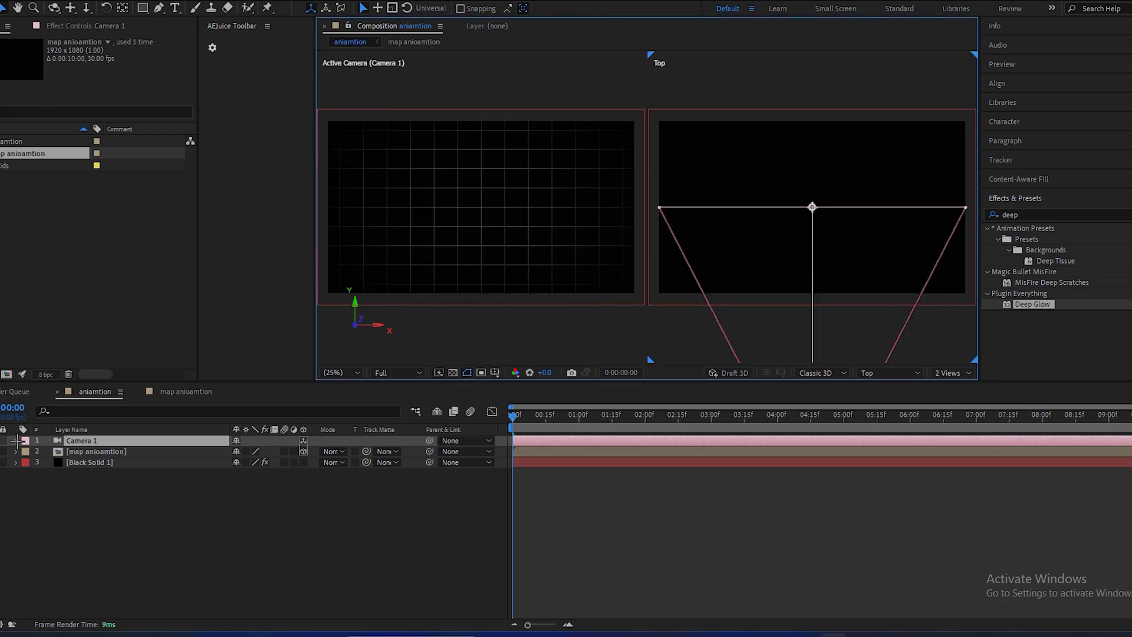
pyautogui.click(14, 440)
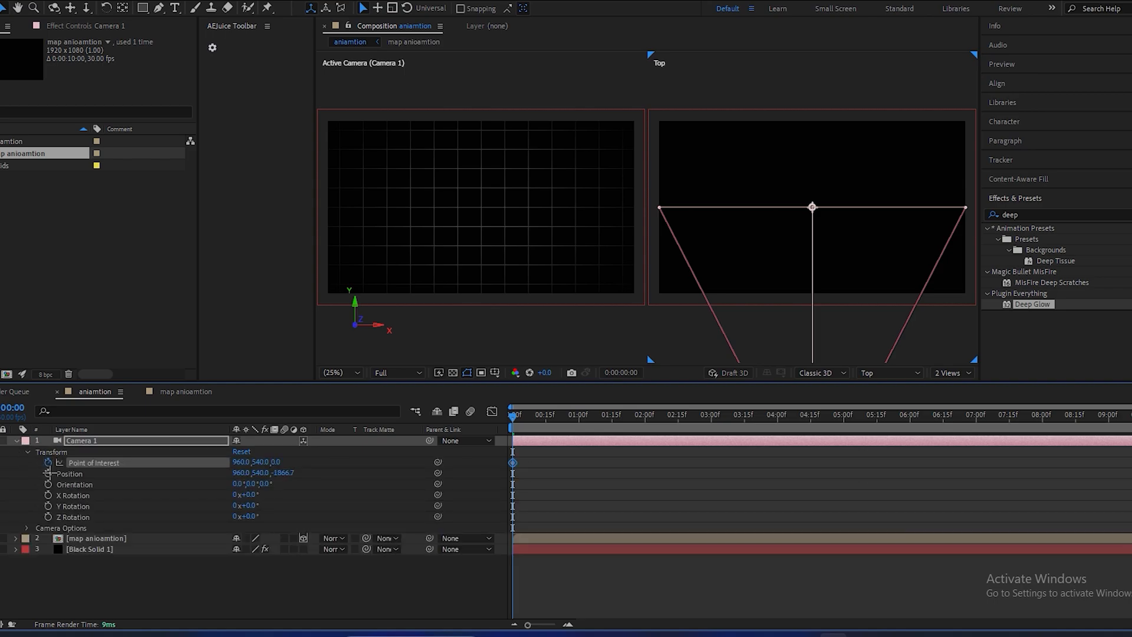
pyautogui.moveTo(47, 473)
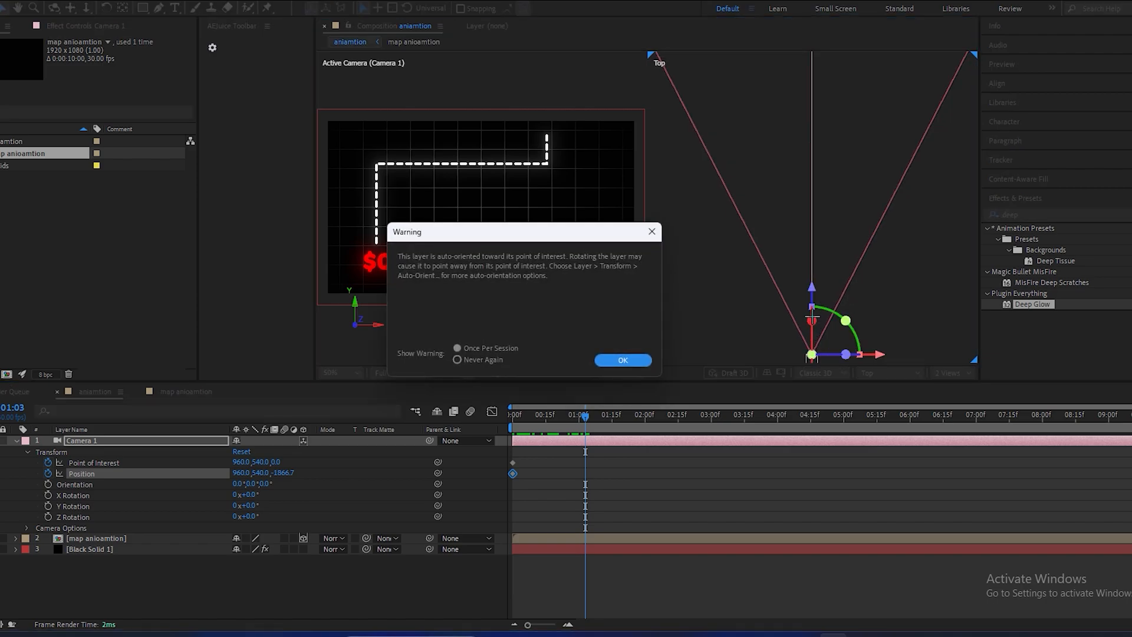
pyautogui.click(623, 360)
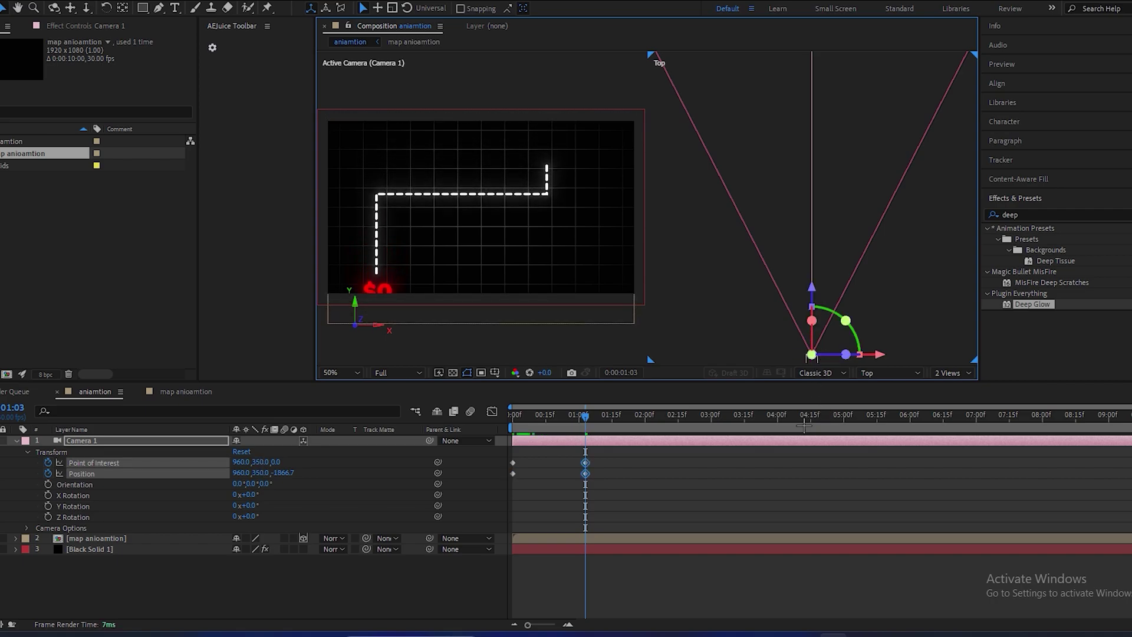
pyautogui.click(517, 427)
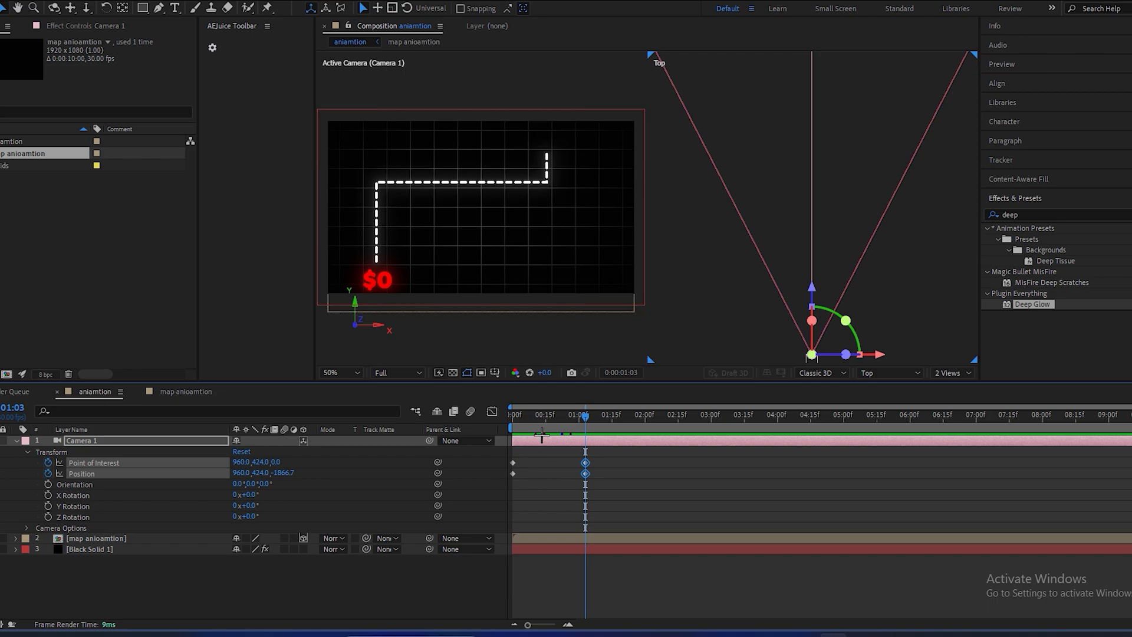
pyautogui.click(511, 420)
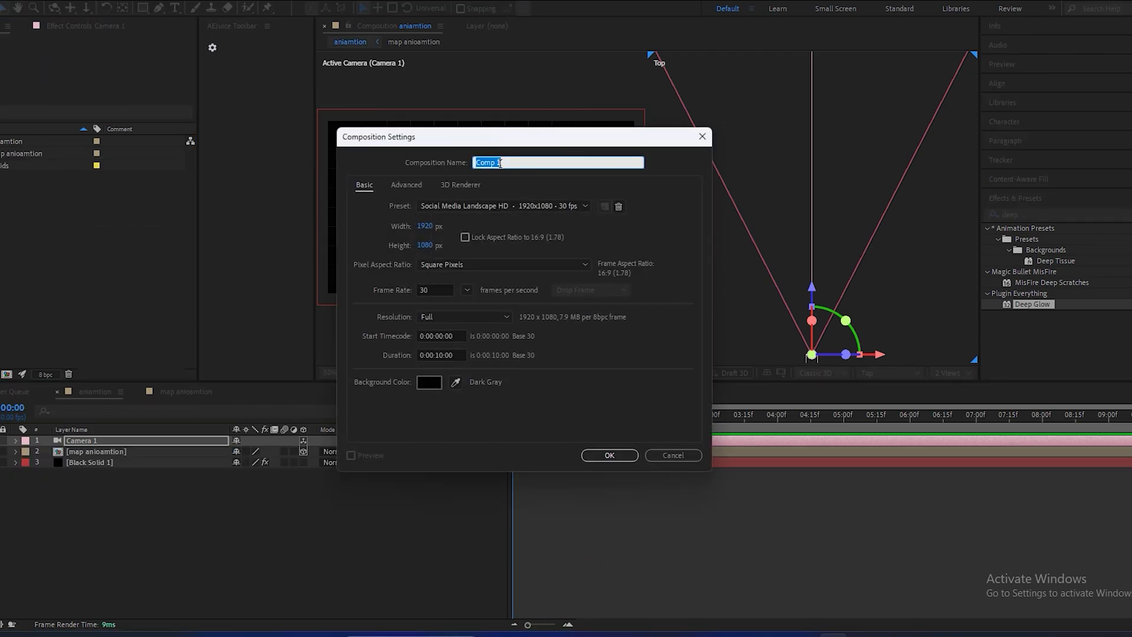
# - Create the 'text' comp with a yellow '$2700' text layer near its centre
pyautogui.write('text')
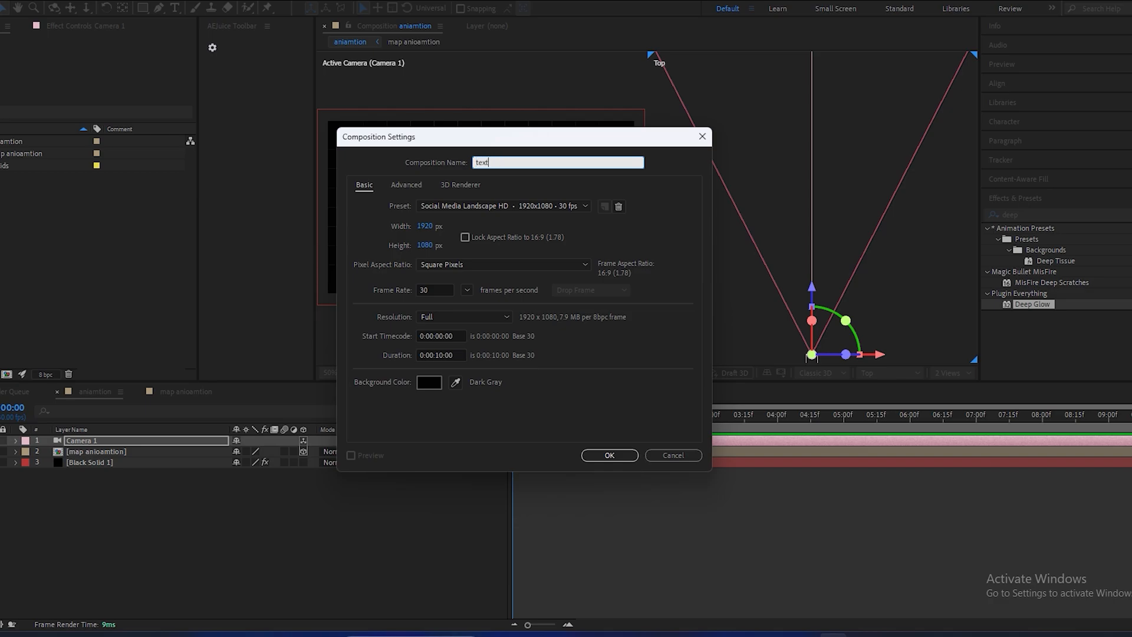
pyautogui.click(609, 456)
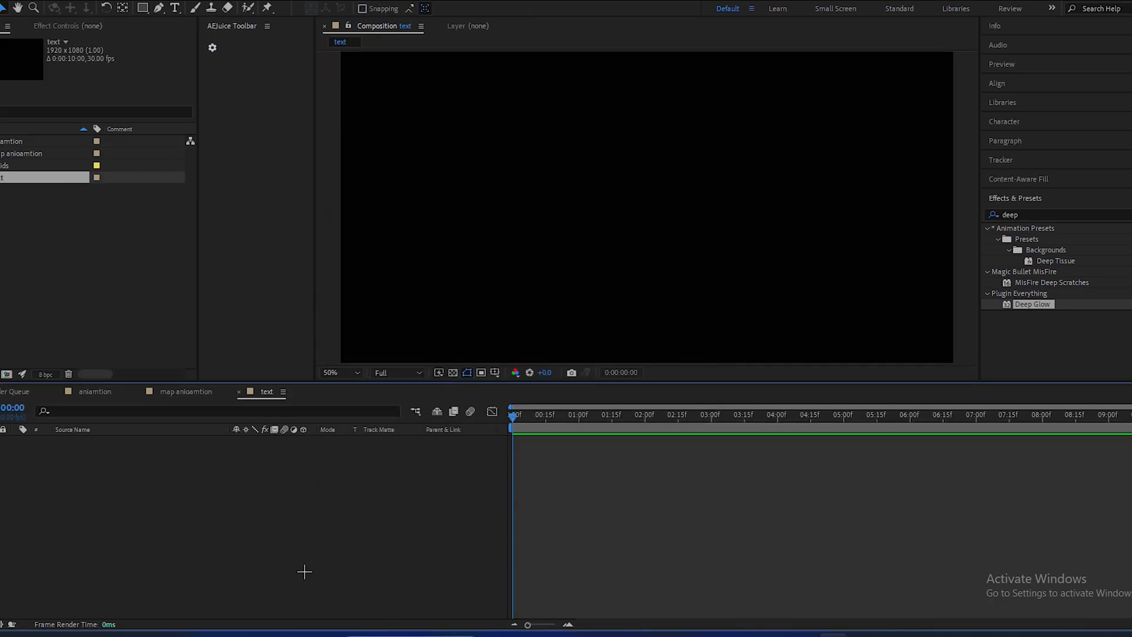
pyautogui.moveTo(555, 281)
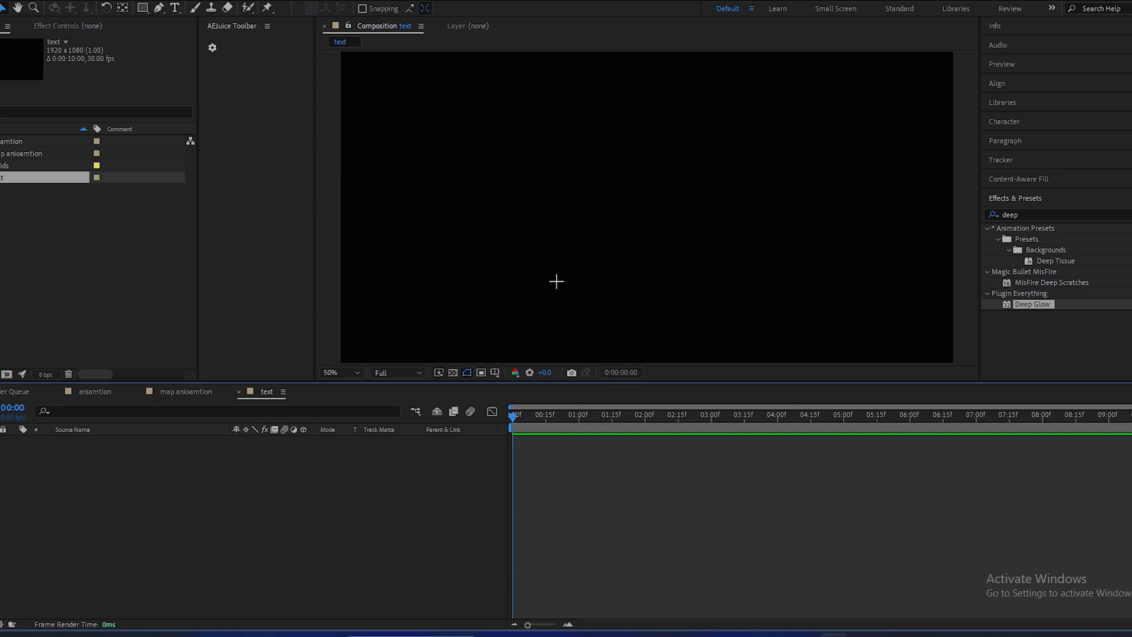
pyautogui.click(548, 195)
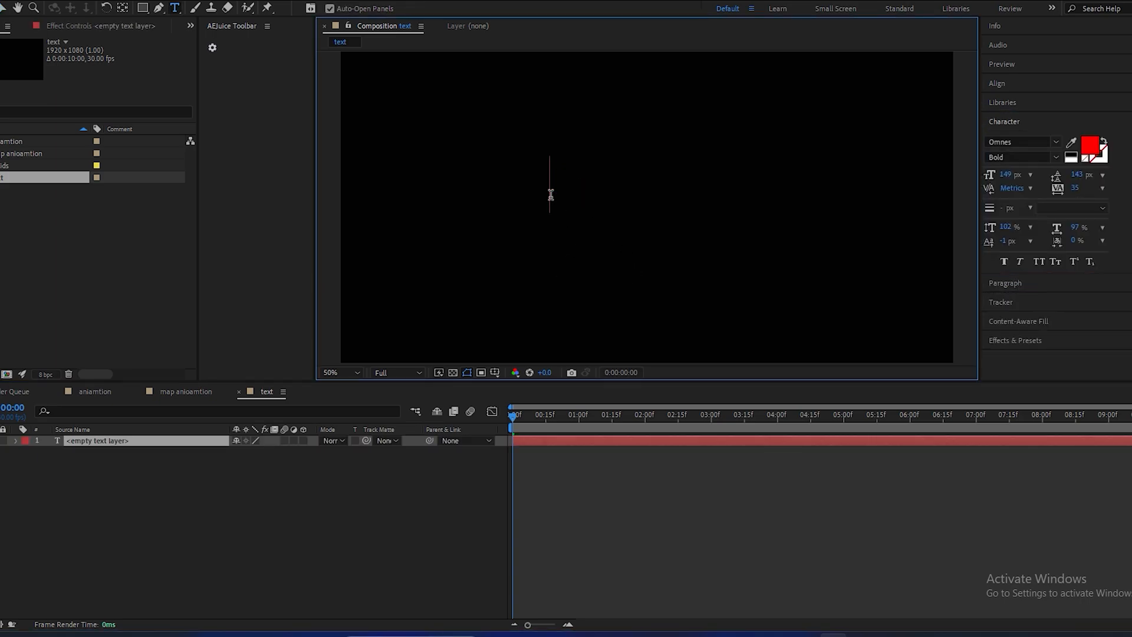
pyautogui.write('$')
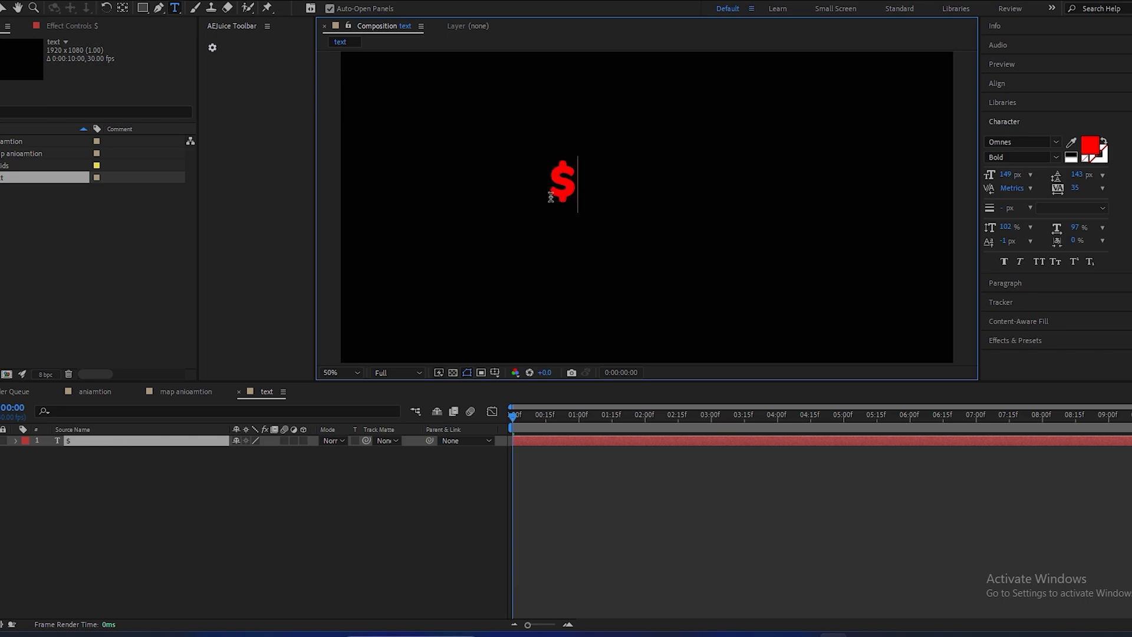
pyautogui.write('2700')
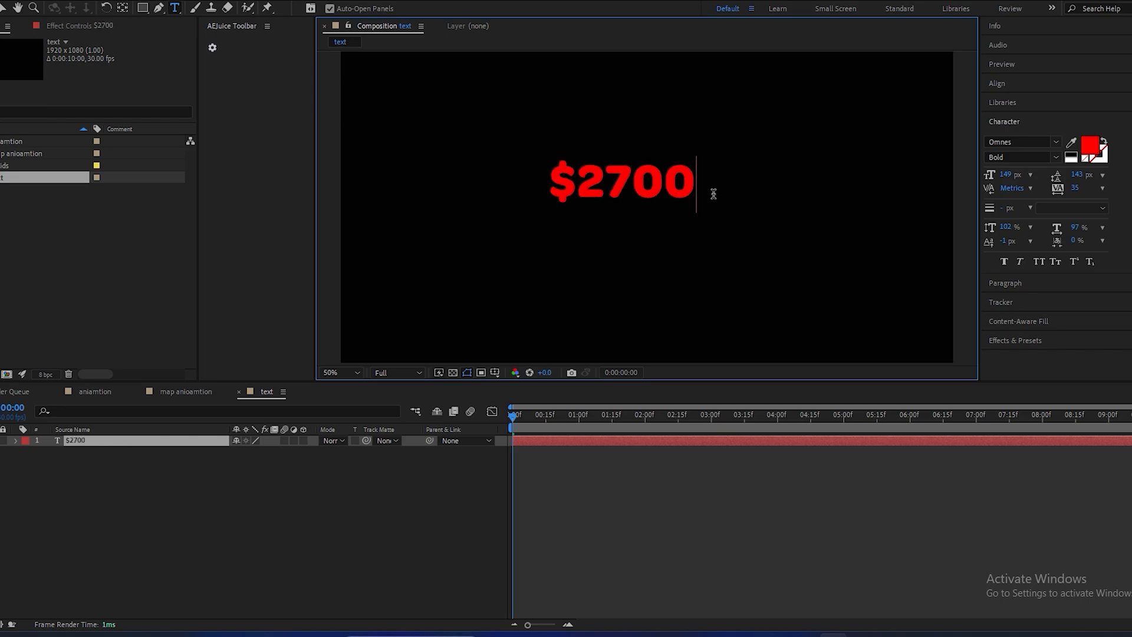
pyautogui.click(1097, 146)
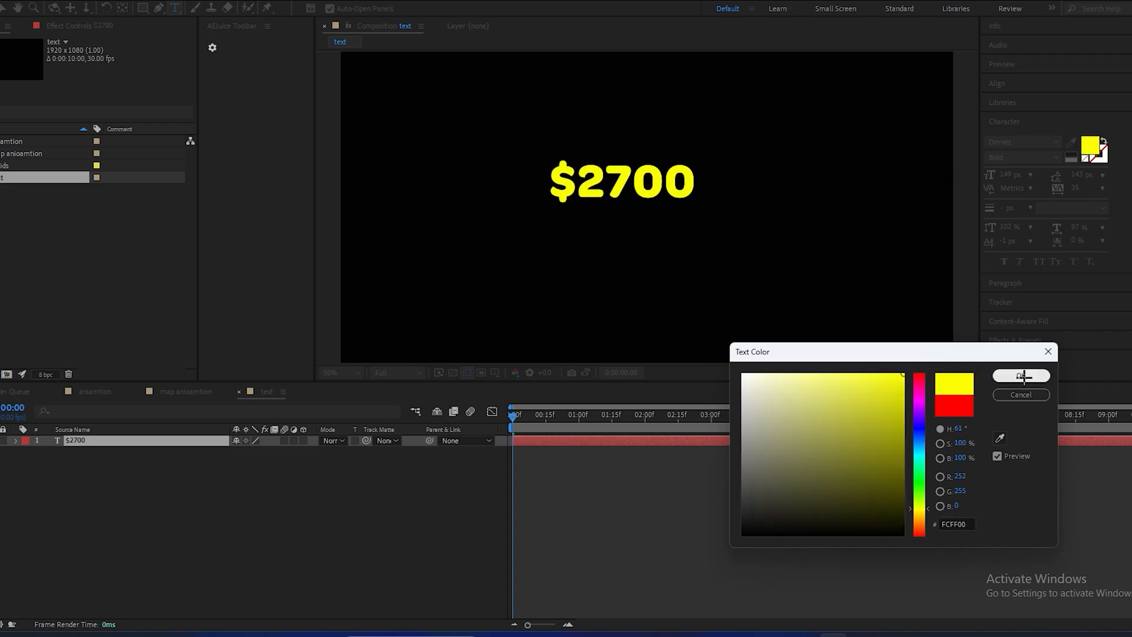
pyautogui.click(1021, 376)
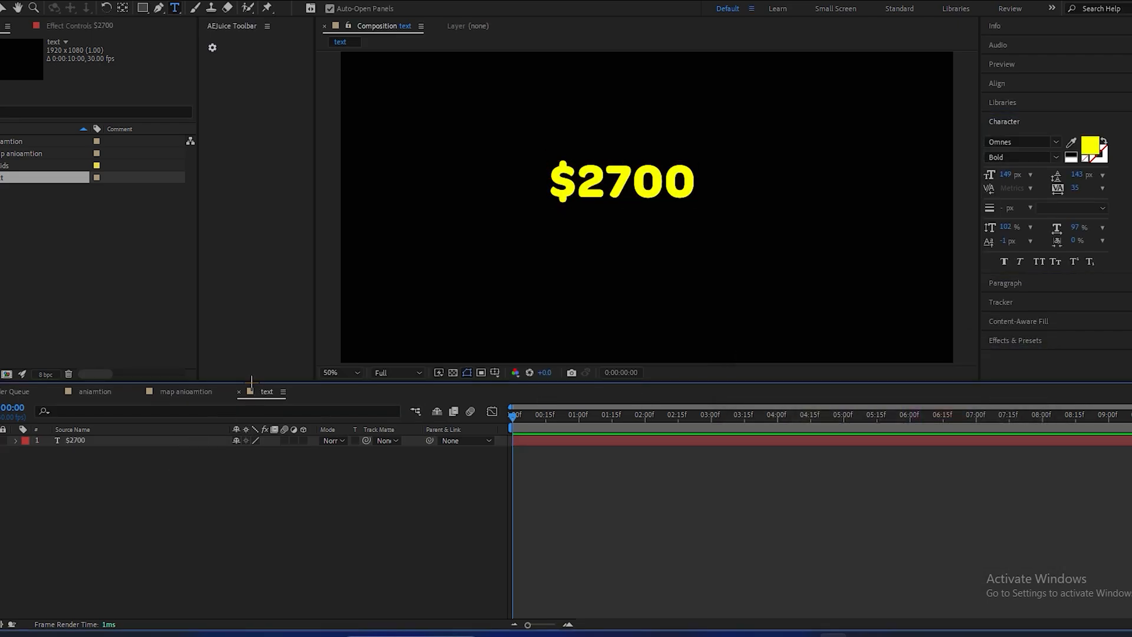
# - Add a white 'PER DAY' text layer beneath the $2700 line
pyautogui.click(75, 440)
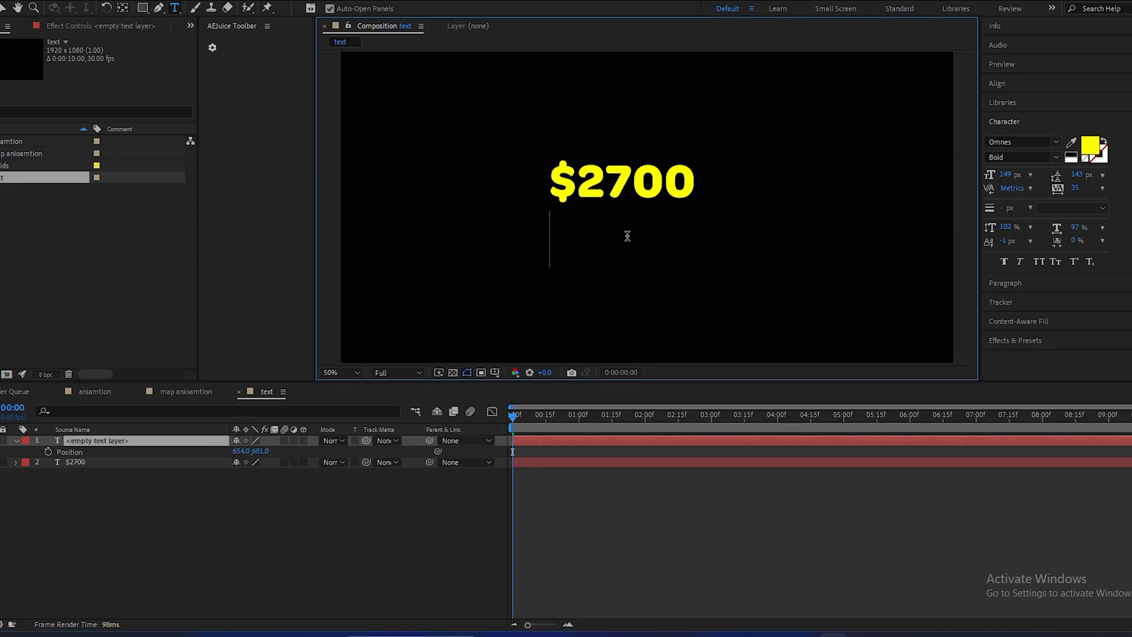
pyautogui.write('per')
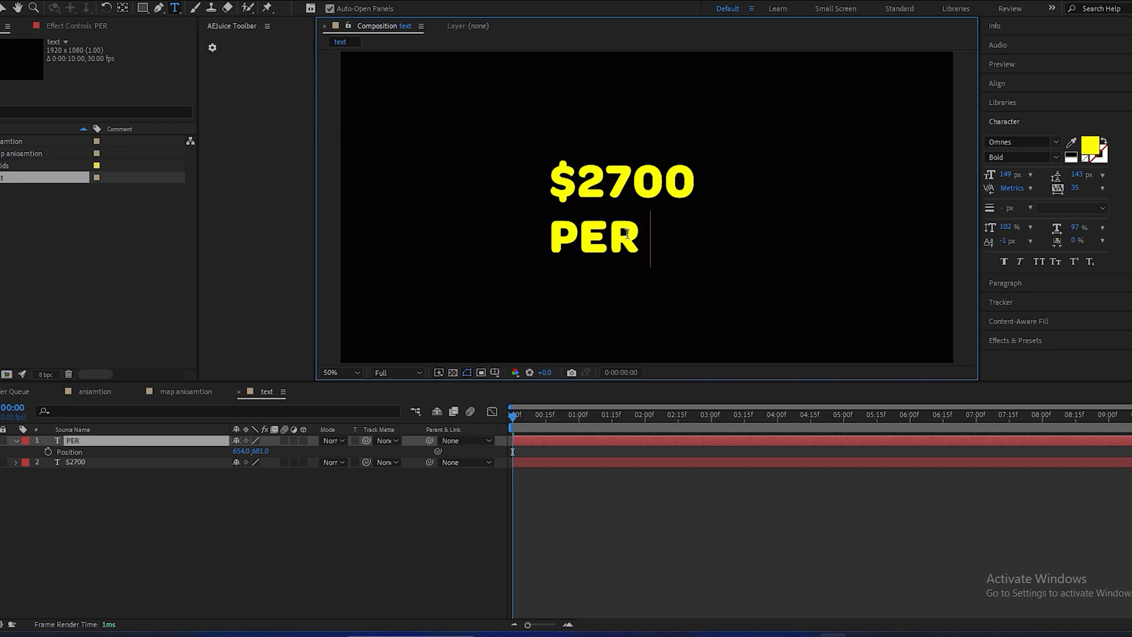
pyautogui.write('DAY')
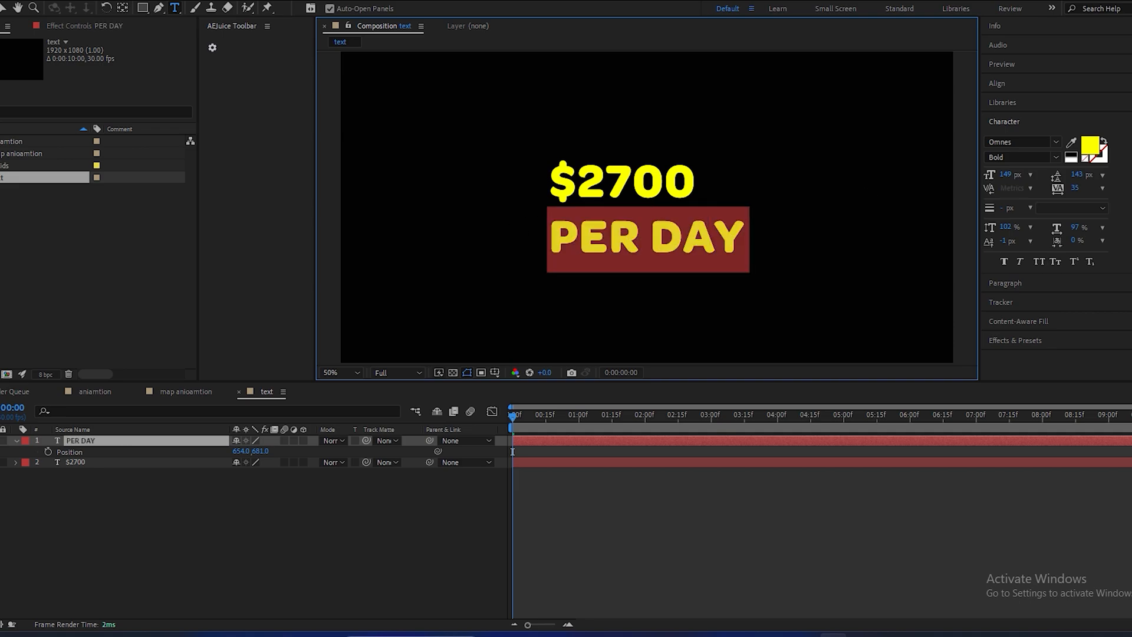
pyautogui.click(1100, 146)
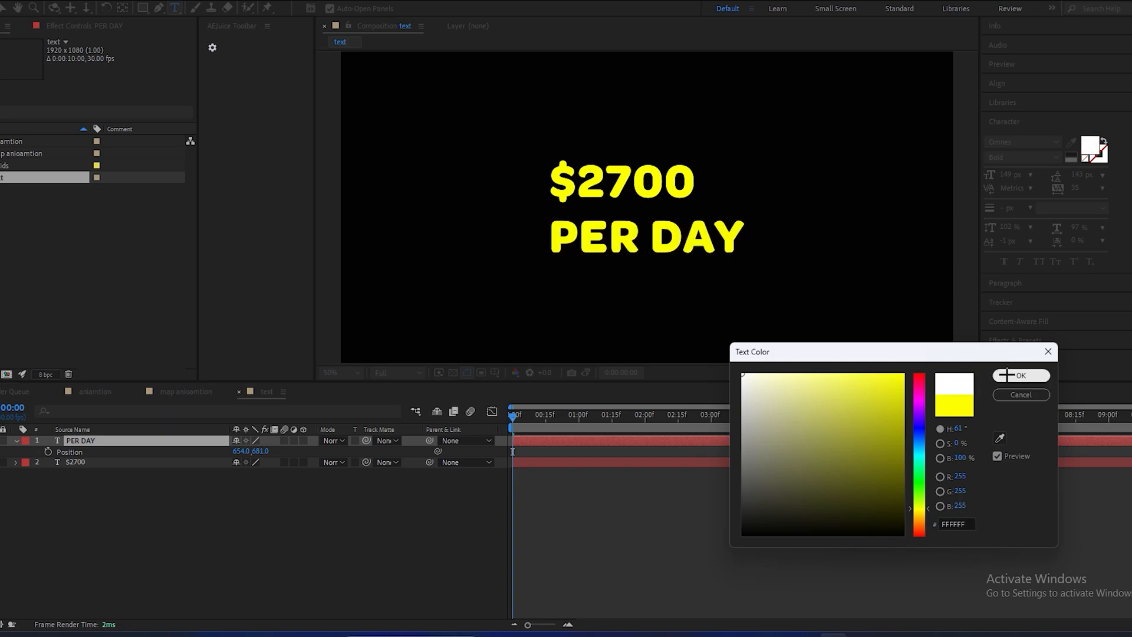
pyautogui.click(1021, 376)
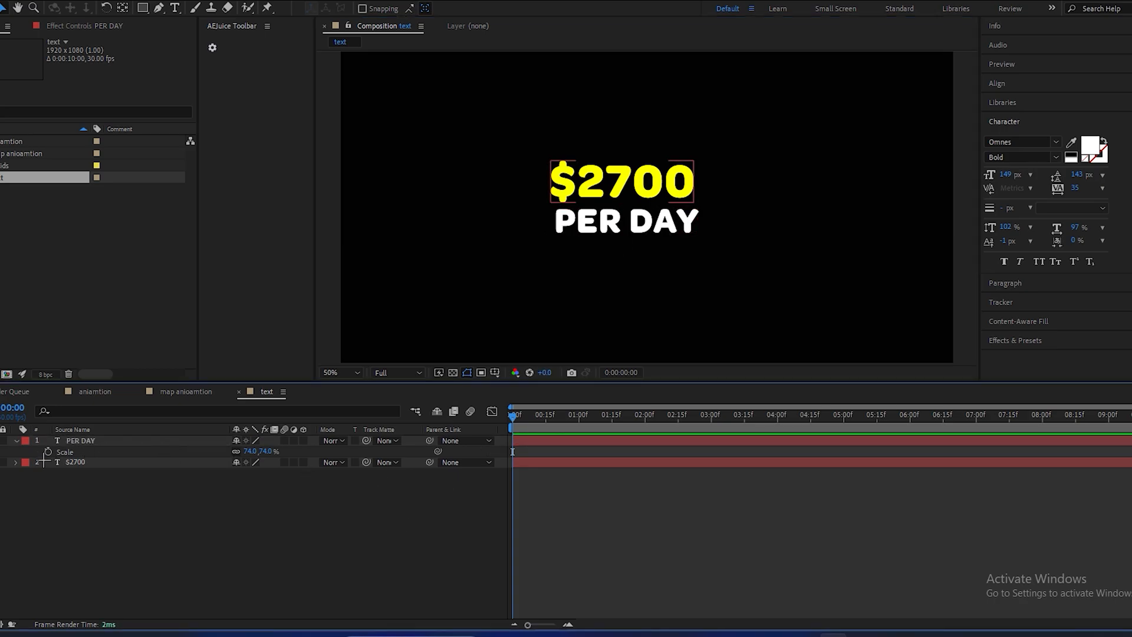
# - Give $2700 a text animator with Position and Opacity set to 0%
pyautogui.click(77, 462)
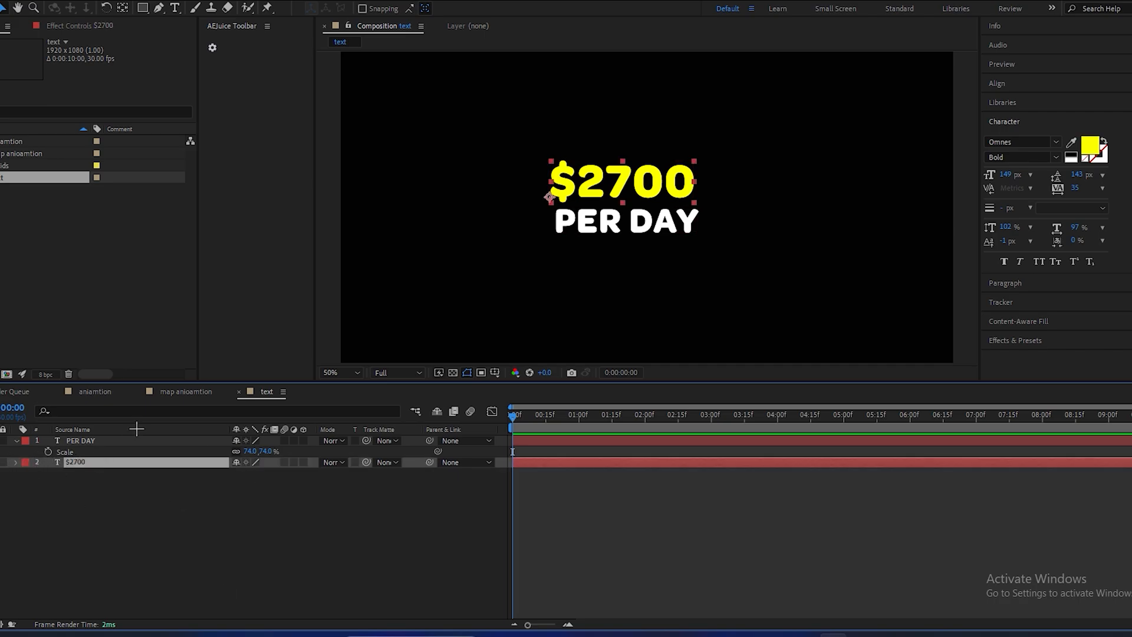
pyautogui.click(14, 464)
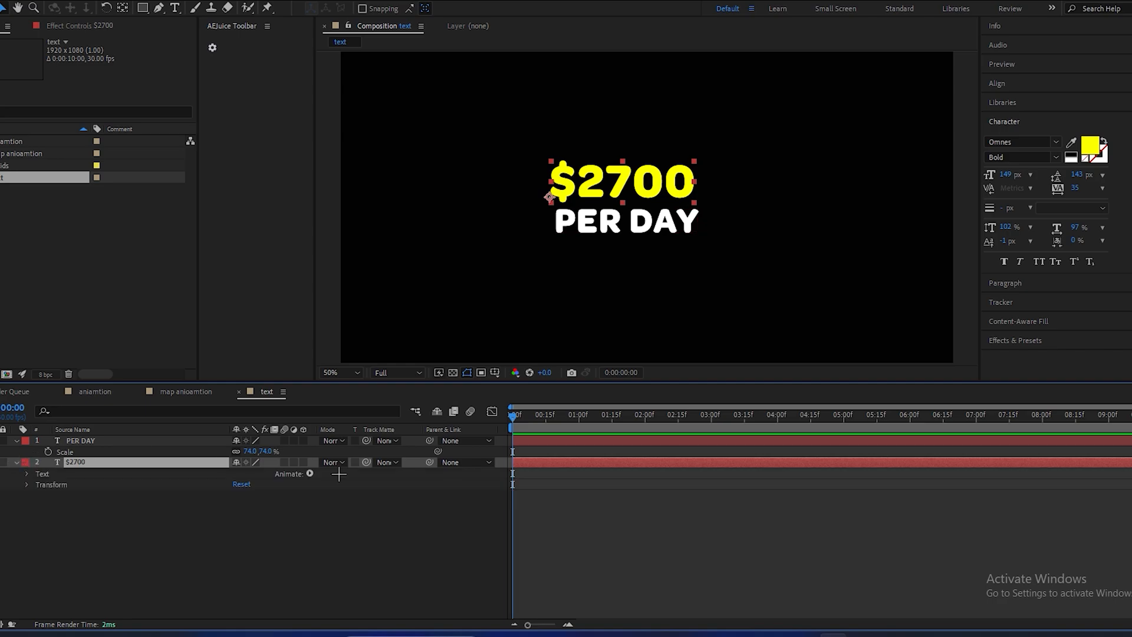
pyautogui.click(310, 473)
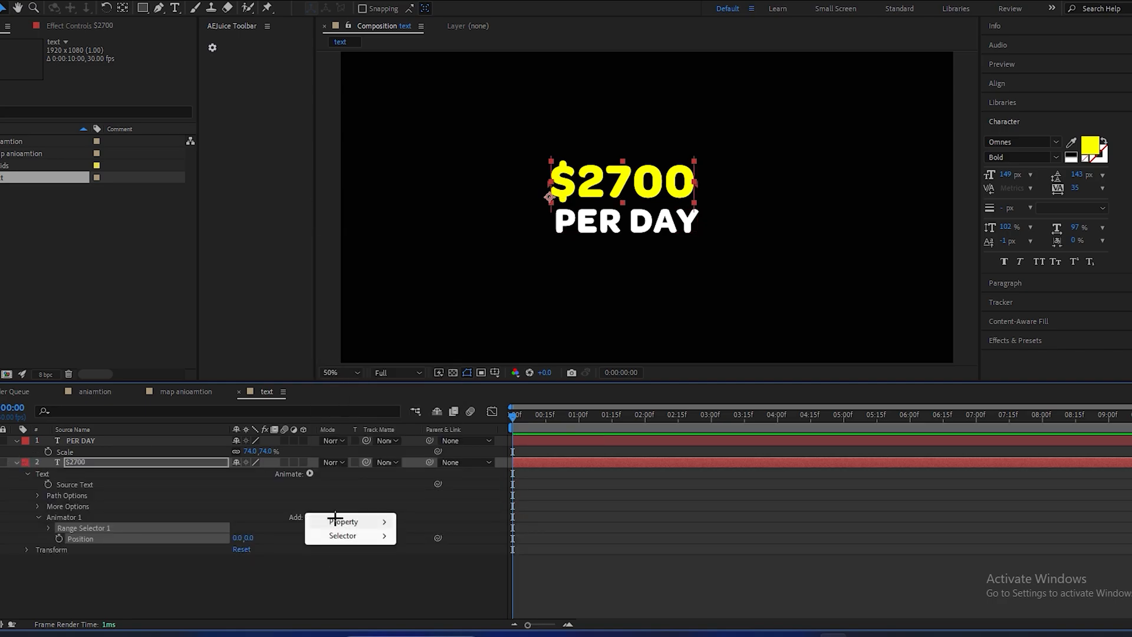
pyautogui.click(342, 521)
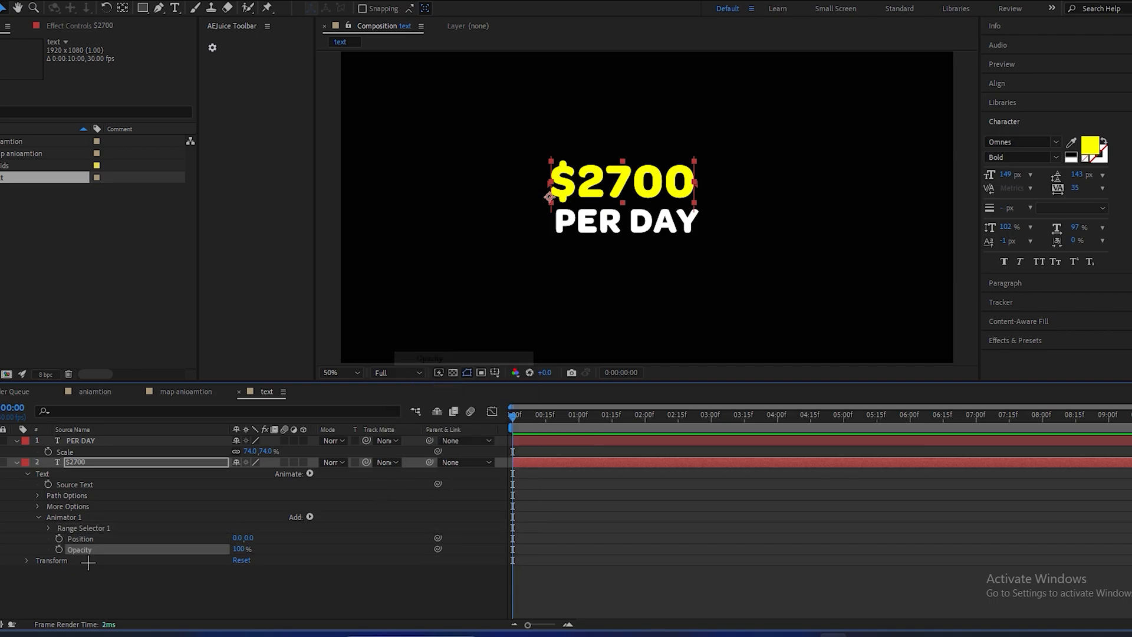
pyautogui.click(250, 538)
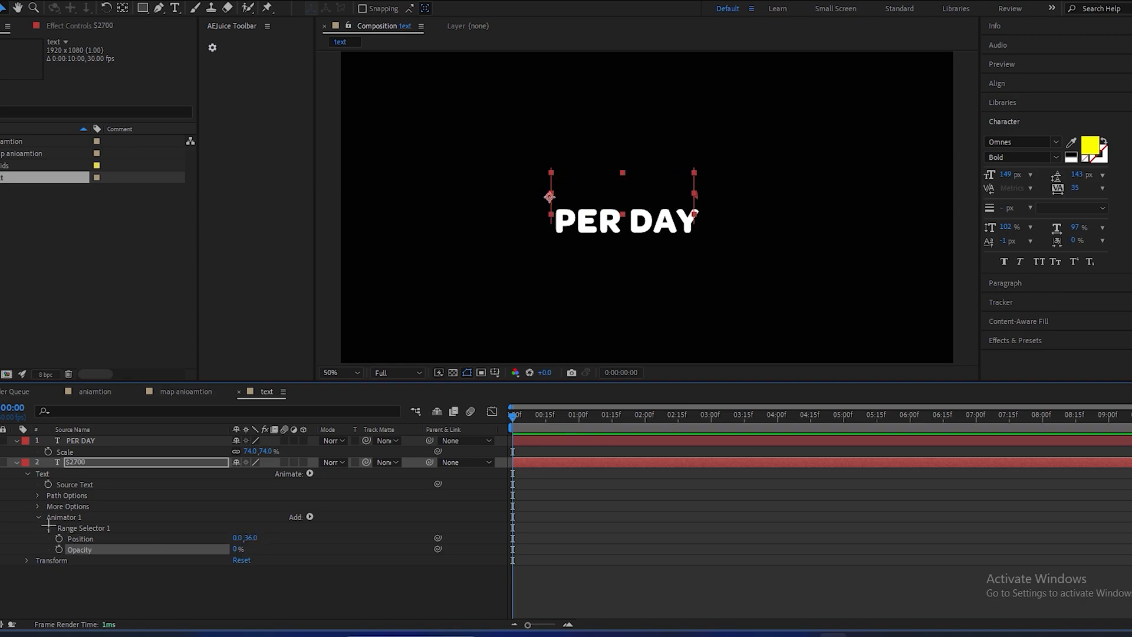
# - Keyframe the Range Selector Offset over 14 frames and set its shape to Ramp Up
pyautogui.click(39, 528)
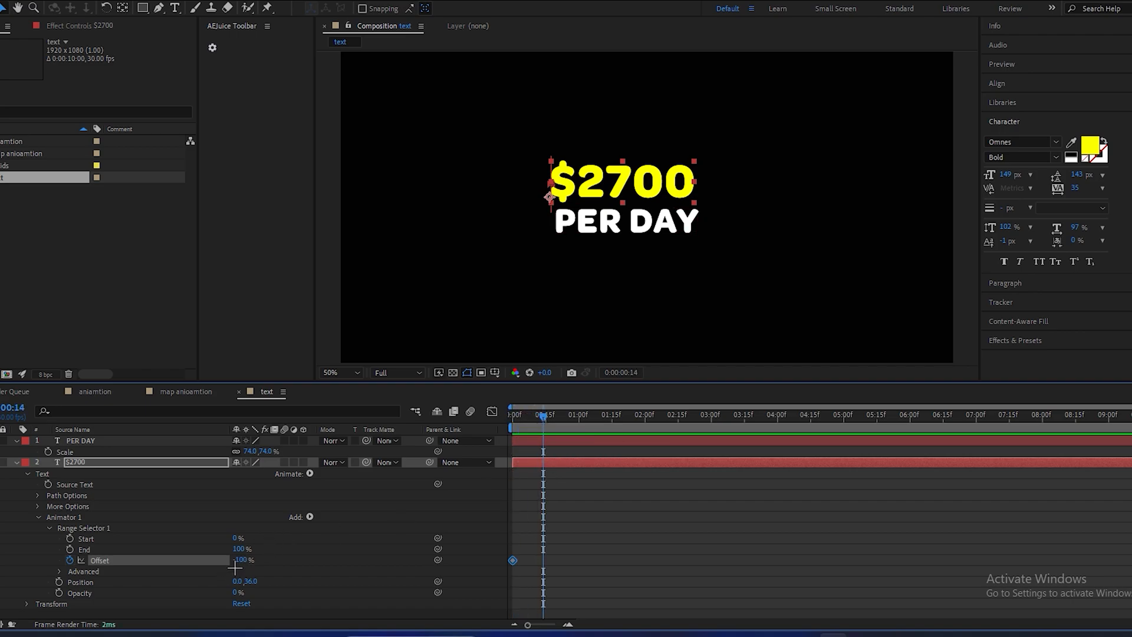
pyautogui.click(543, 560)
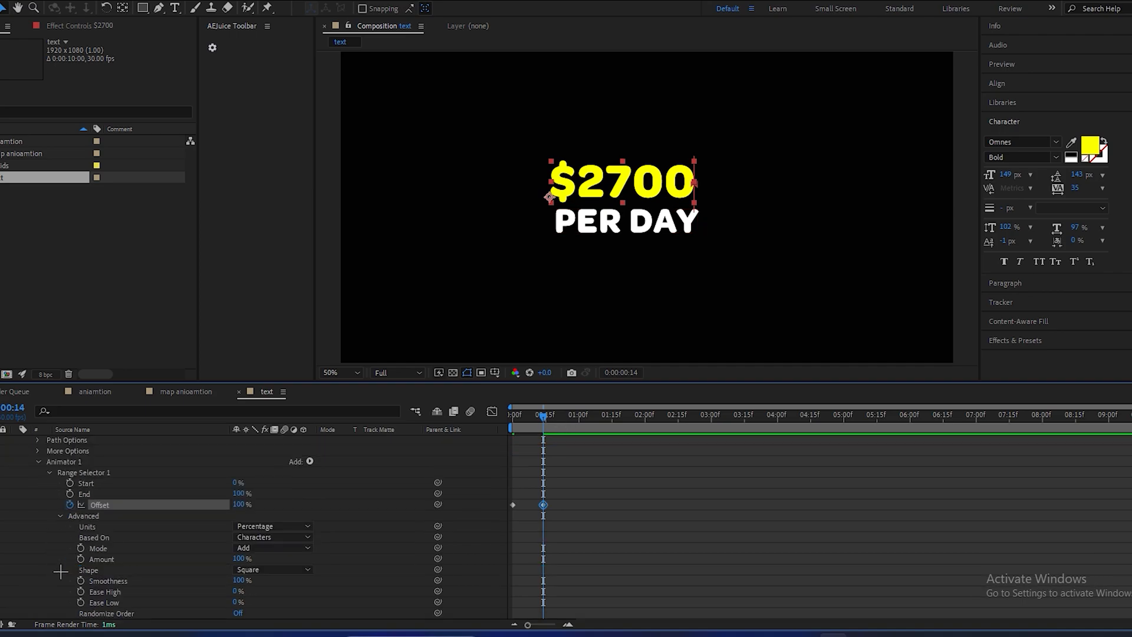
pyautogui.click(272, 569)
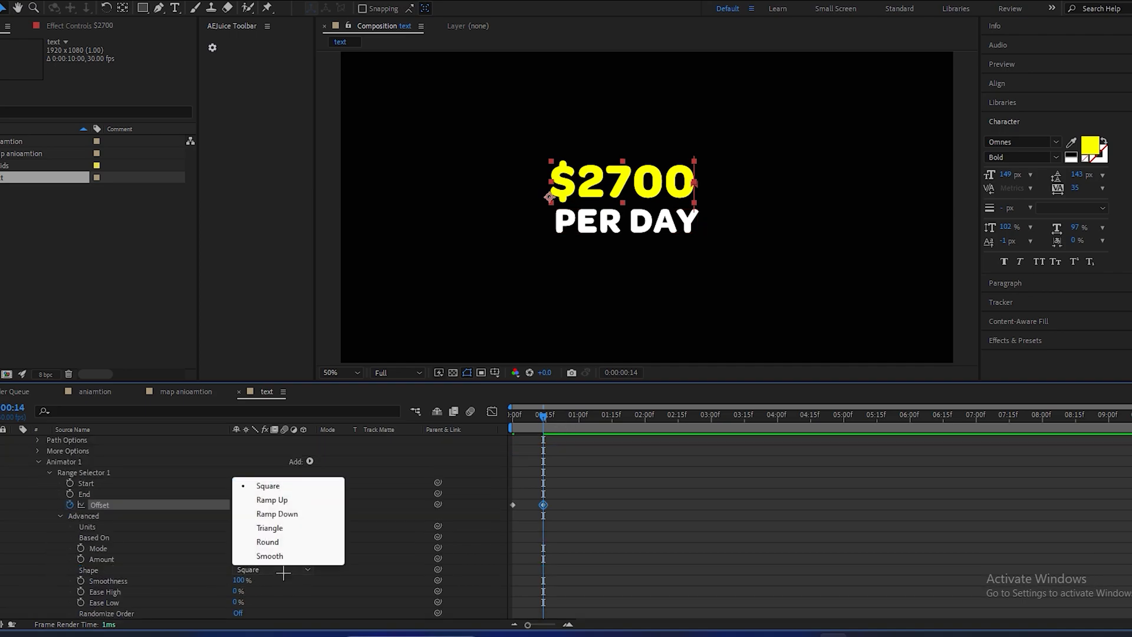
pyautogui.click(272, 500)
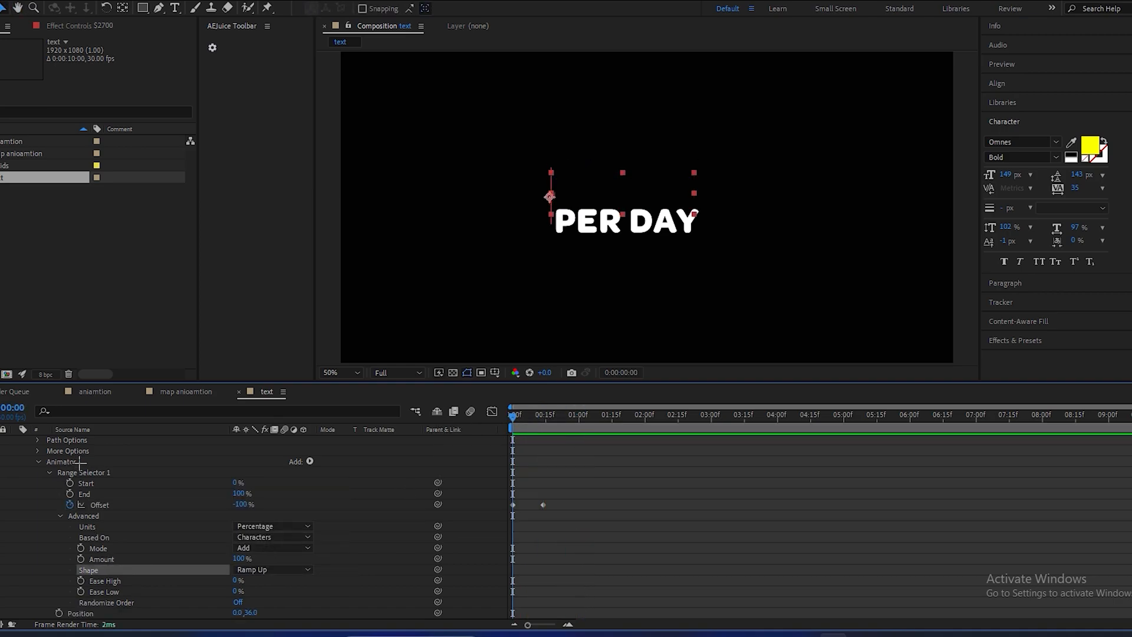
pyautogui.click(56, 462)
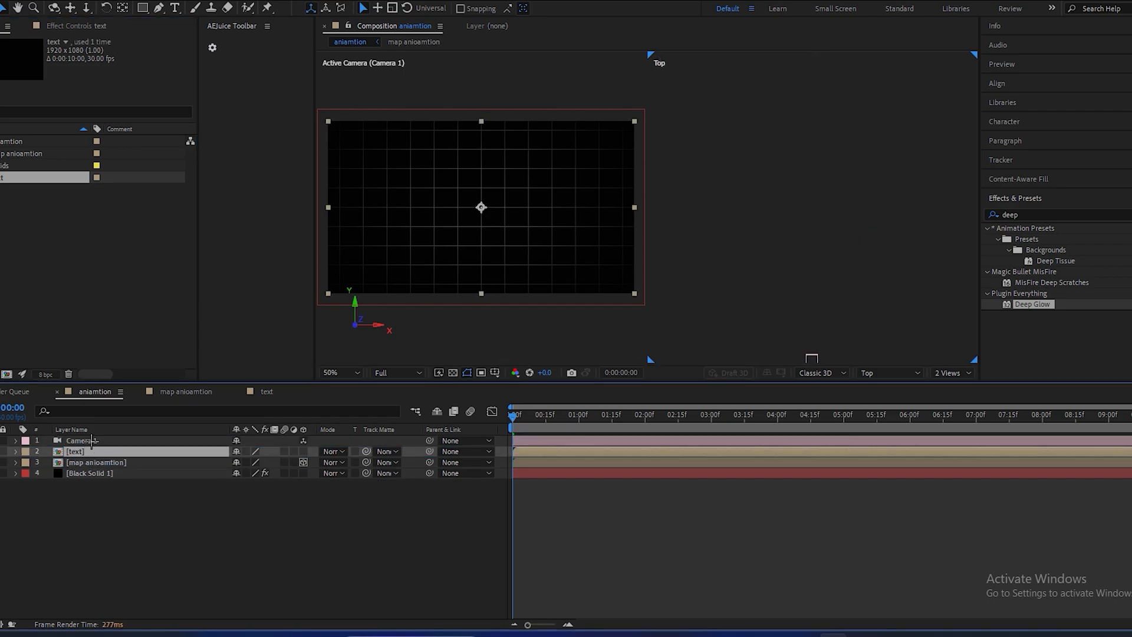
# - Switch to a single Camera 1 view and slide the text layer to start near 1:05
pyautogui.click(951, 373)
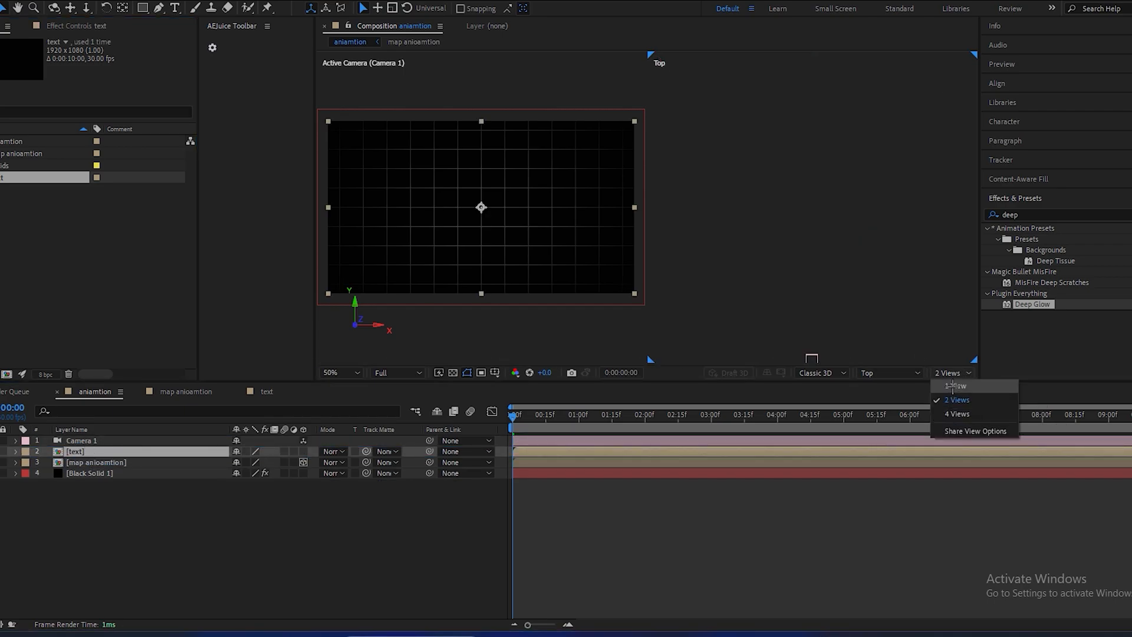
pyautogui.click(954, 386)
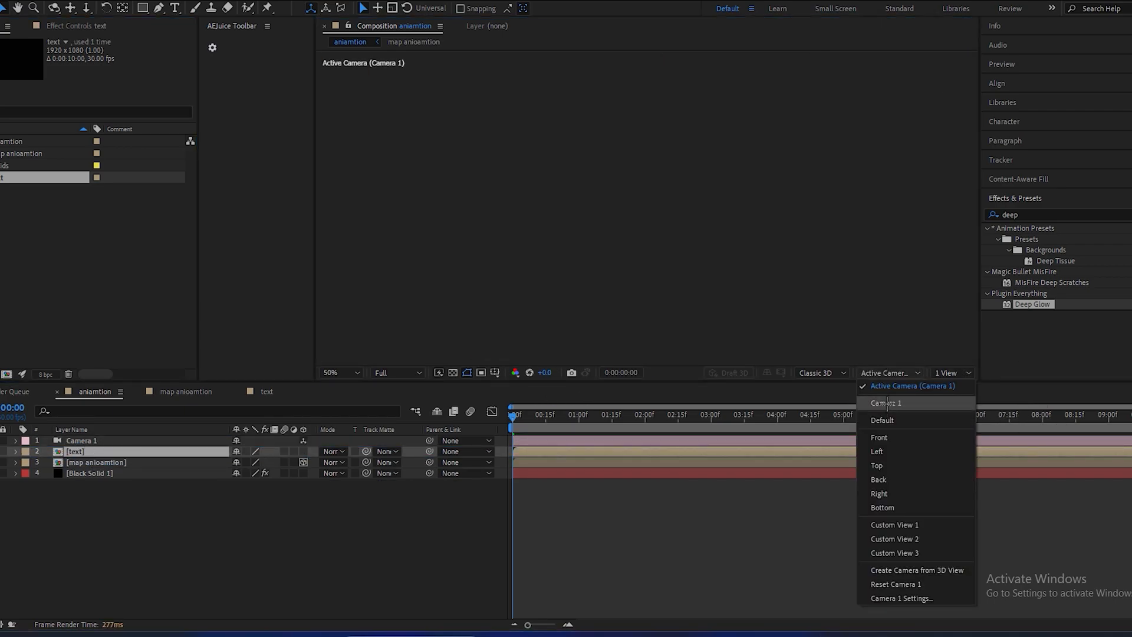
pyautogui.click(883, 404)
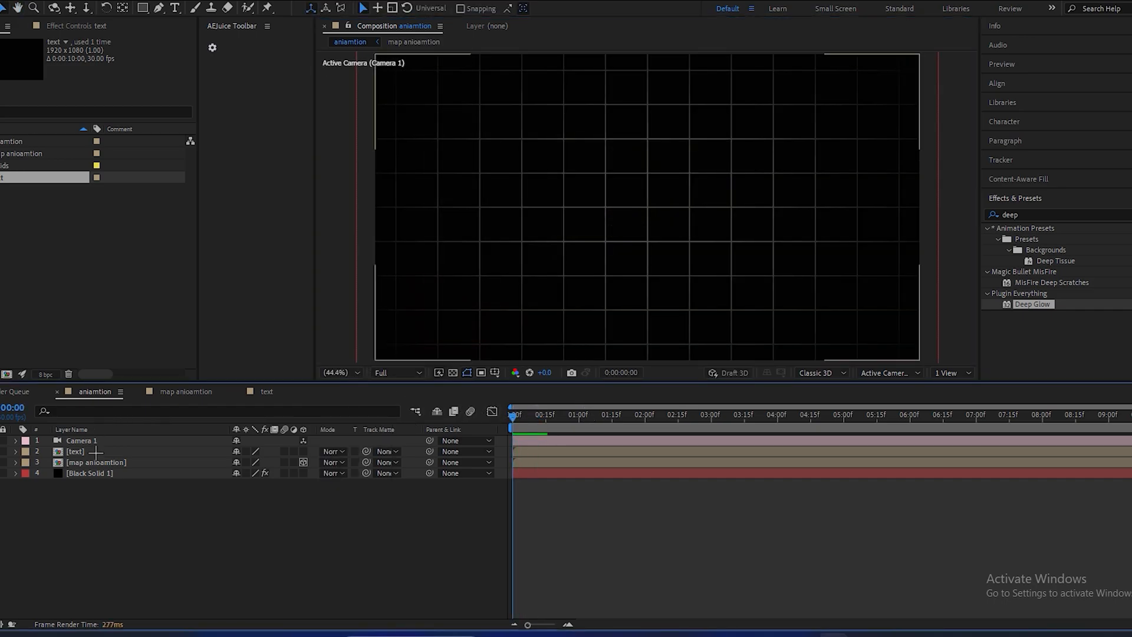
pyautogui.click(77, 451)
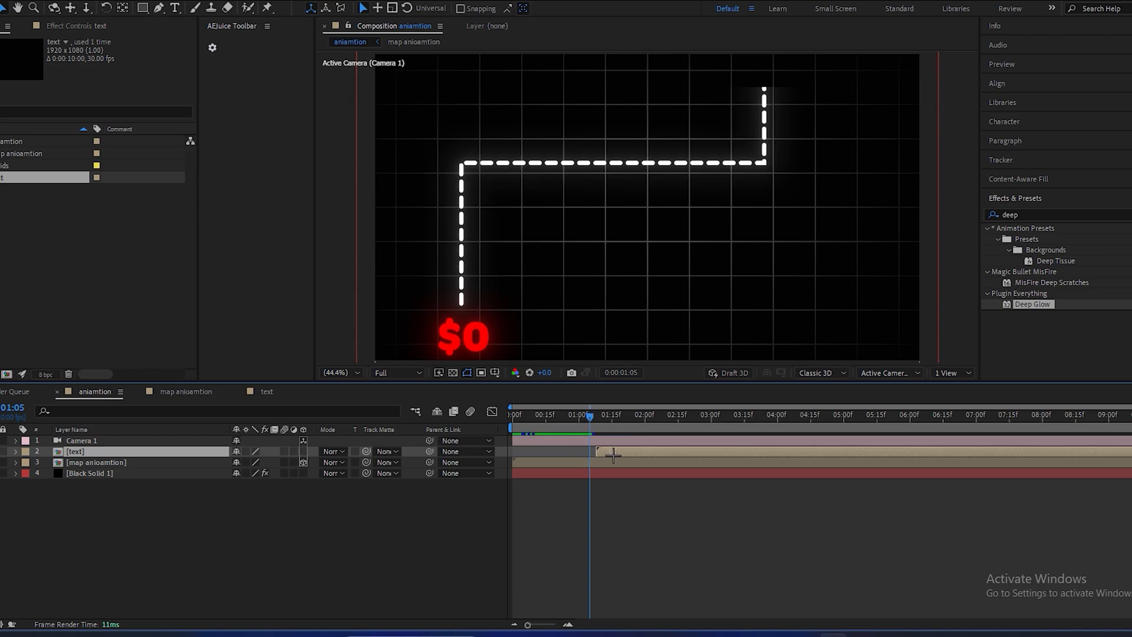
pyautogui.click(97, 463)
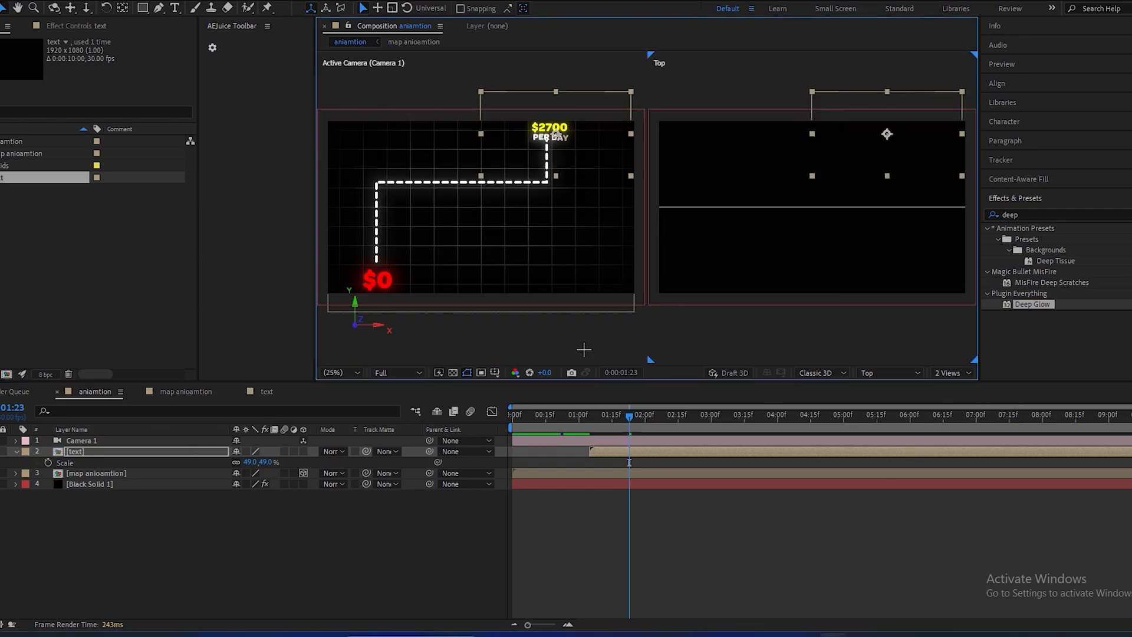
# - Scale the text to 49% at the path end and move Camera 1 to frame it
pyautogui.click(82, 440)
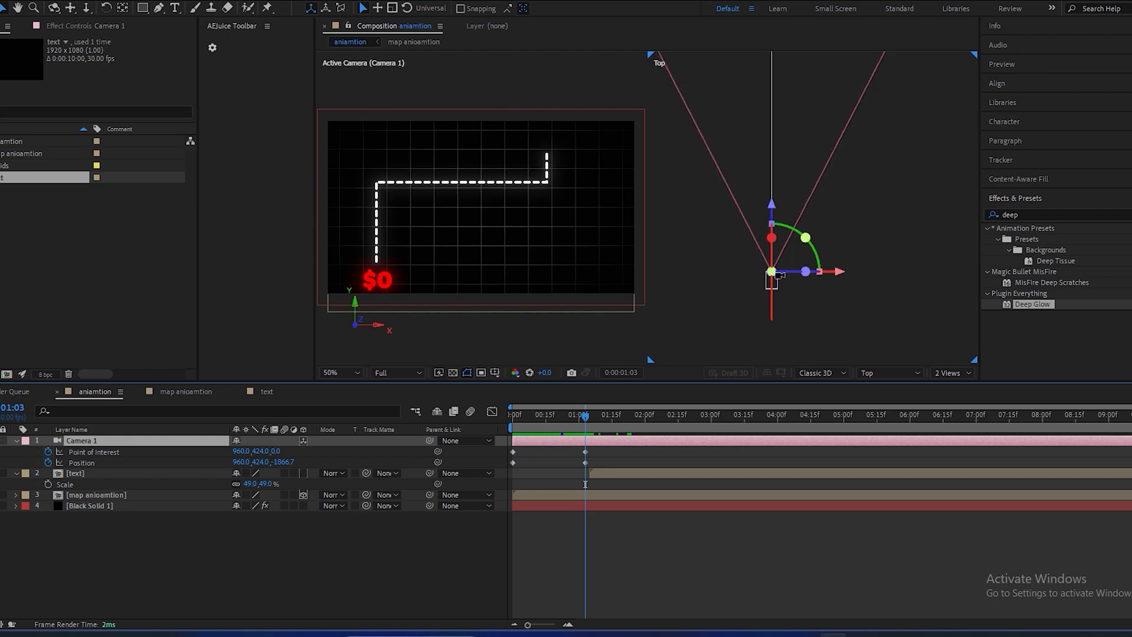
pyautogui.moveTo(771, 270); pyautogui.dragTo(770, 278)
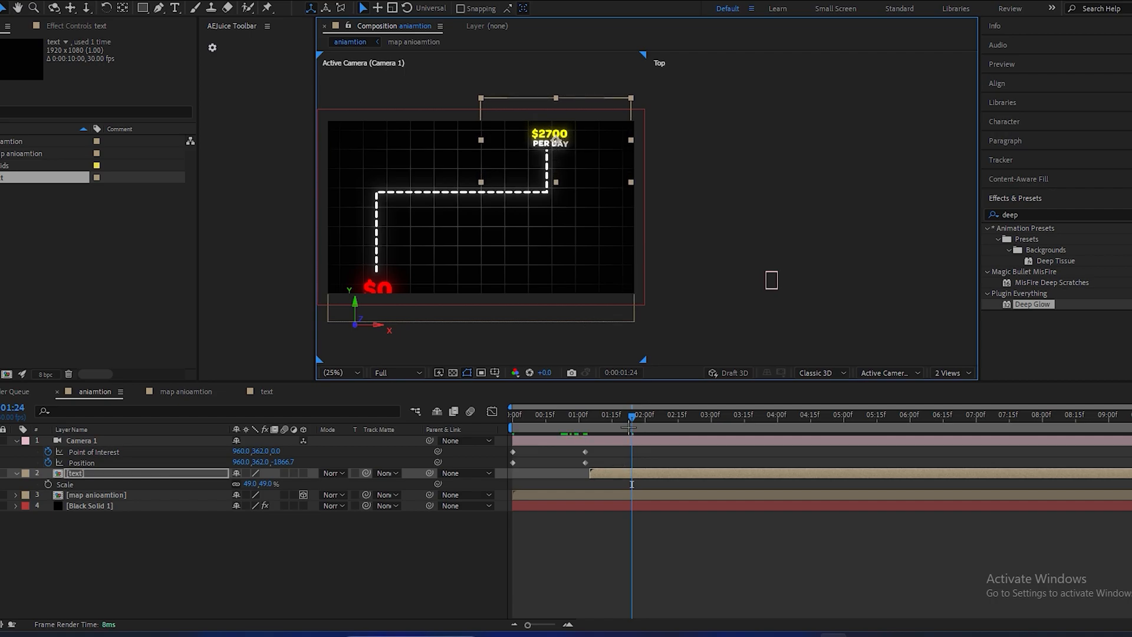
pyautogui.click(950, 373)
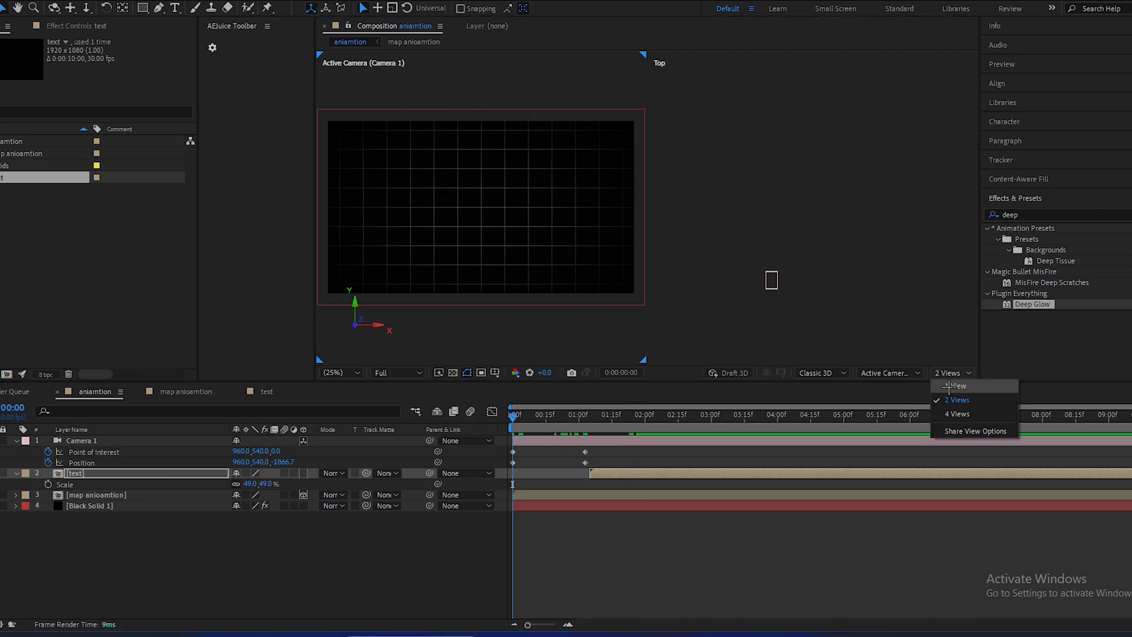
# - Return to 1 View and preview the camera rising from $0 to $2700 PER DAY
pyautogui.click(954, 386)
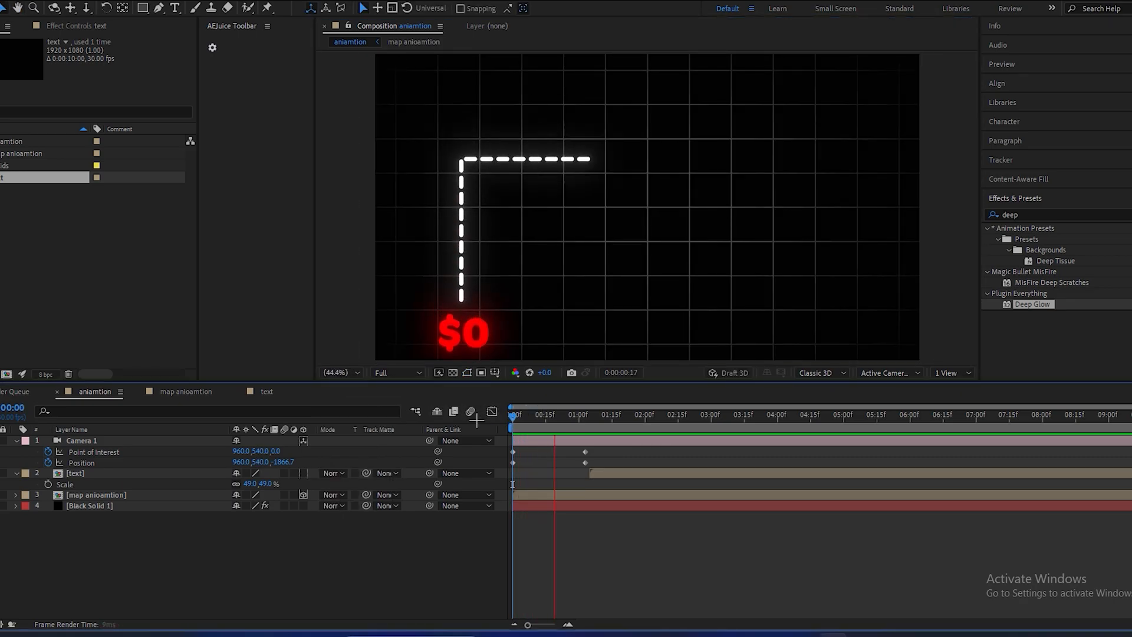
pyautogui.click(677, 420)
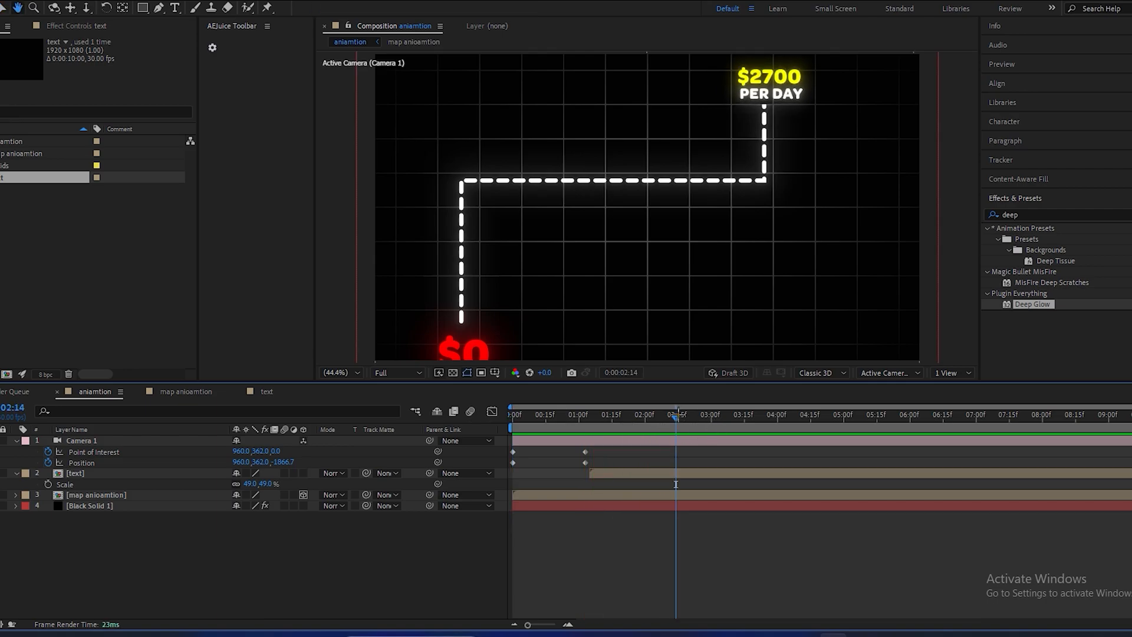